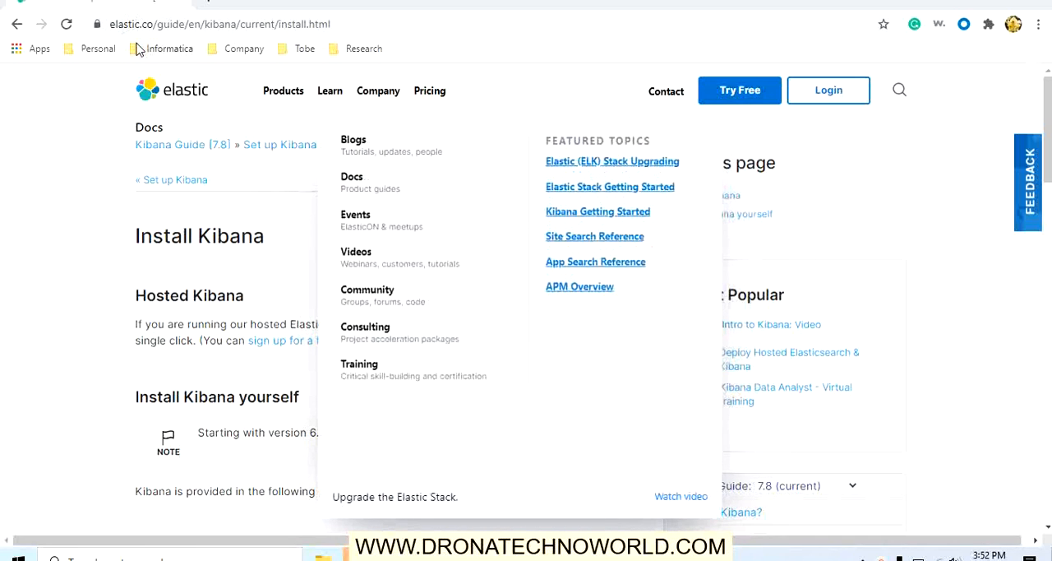
pyautogui.moveTo(230, 59)
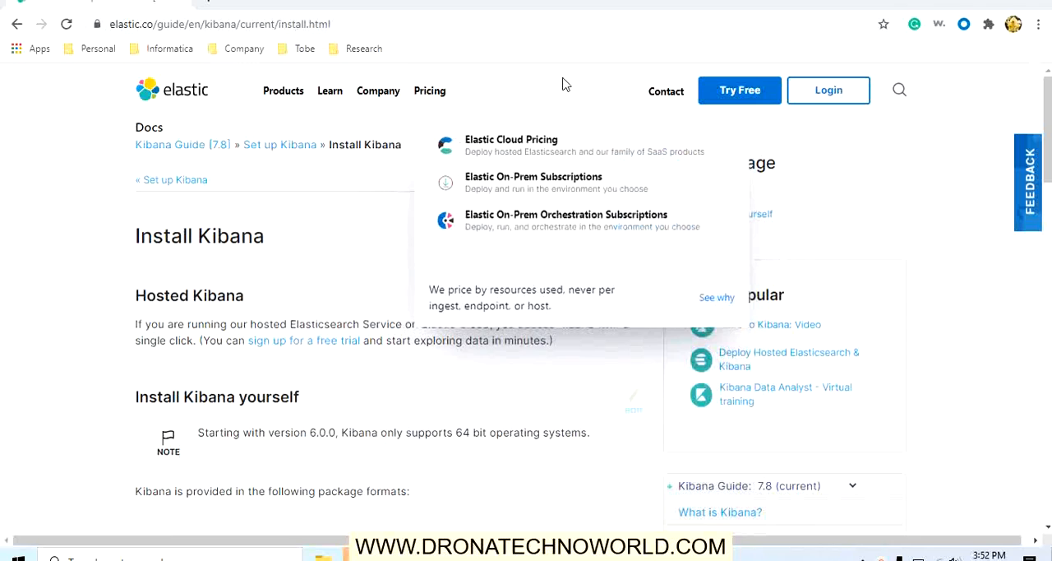
# Open the Install Kibana on Windows guide and reach its .zip download instructions.
pyautogui.scroll(-3)
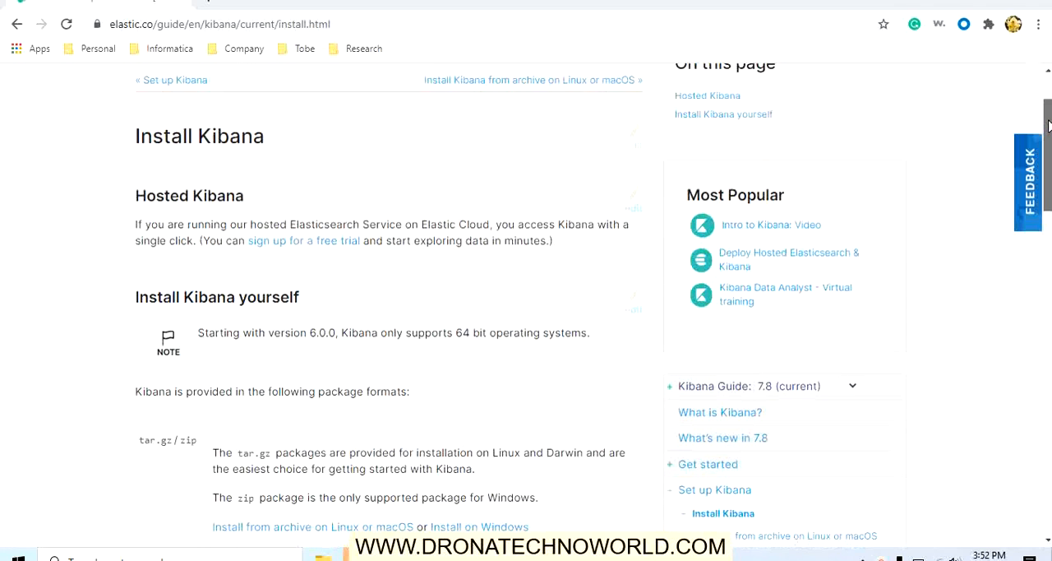
pyautogui.scroll(-3)
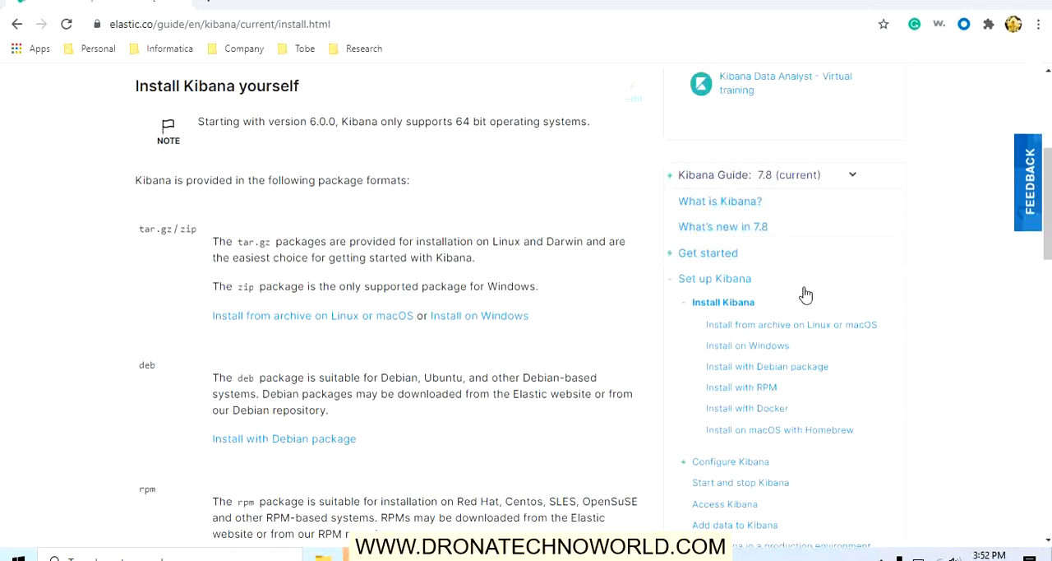
pyautogui.moveTo(797, 345)
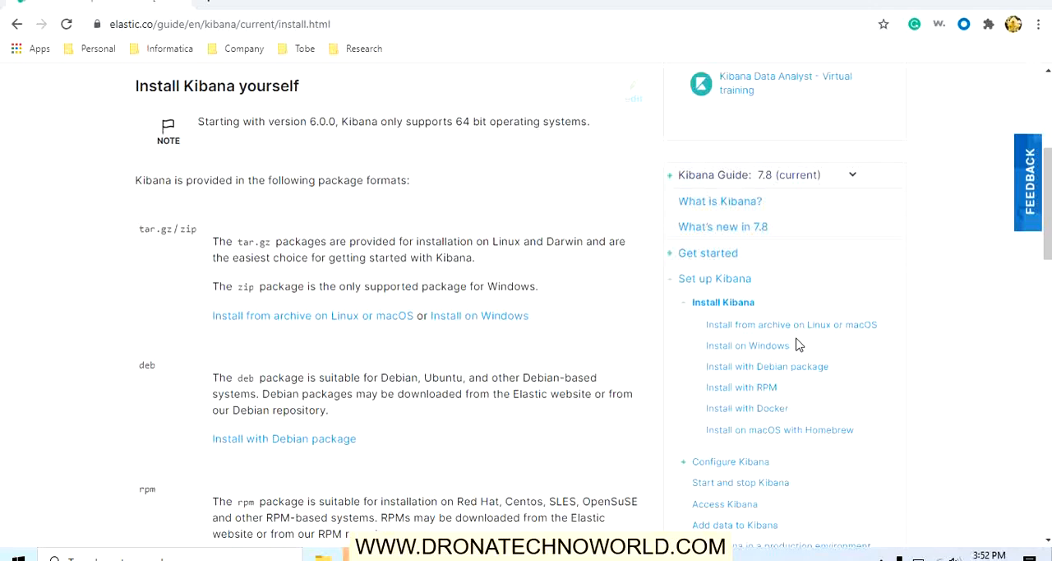
pyautogui.moveTo(746, 345)
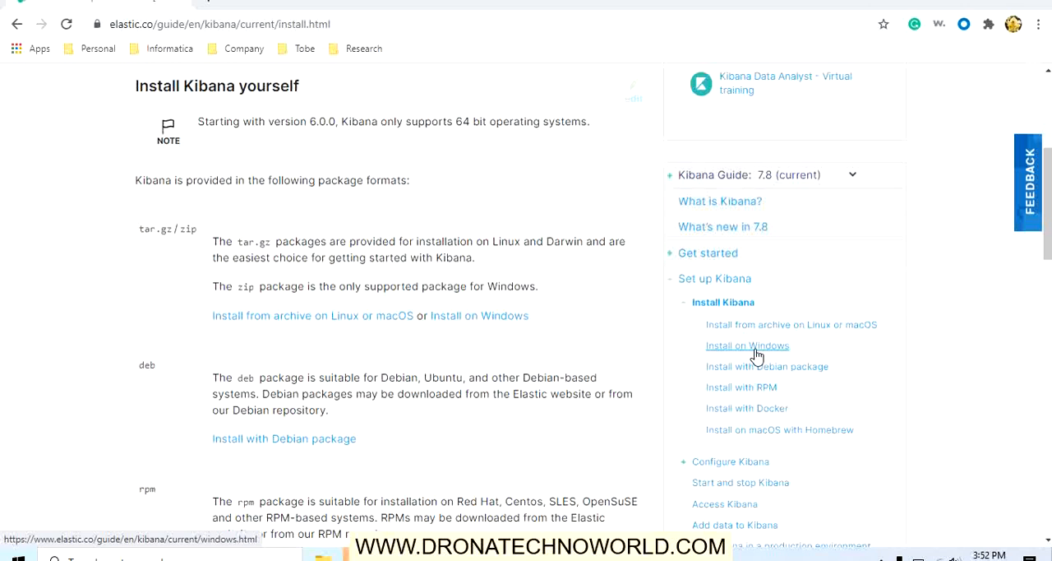
pyautogui.click(746, 345)
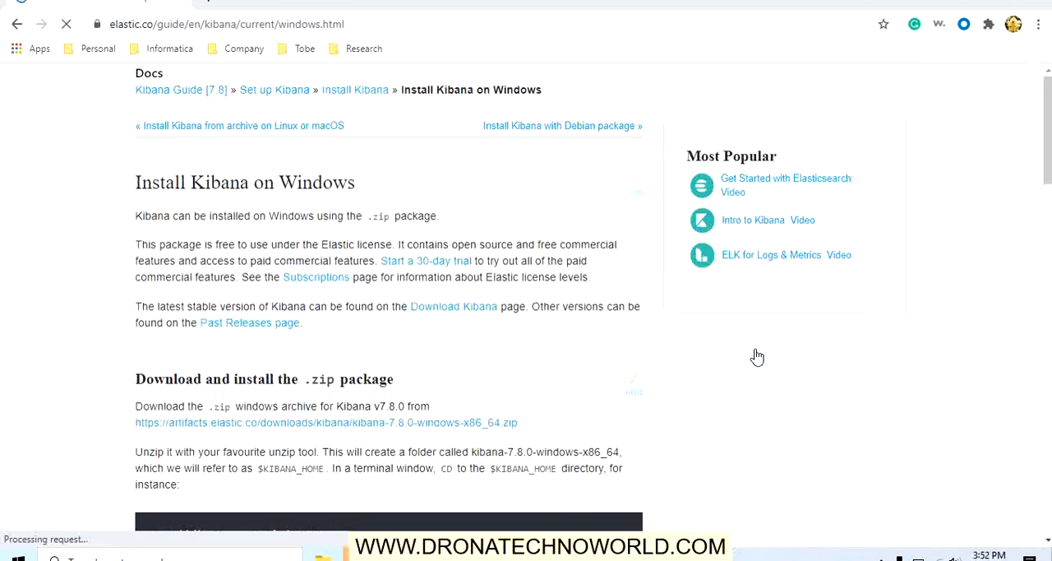
pyautogui.scroll(3)
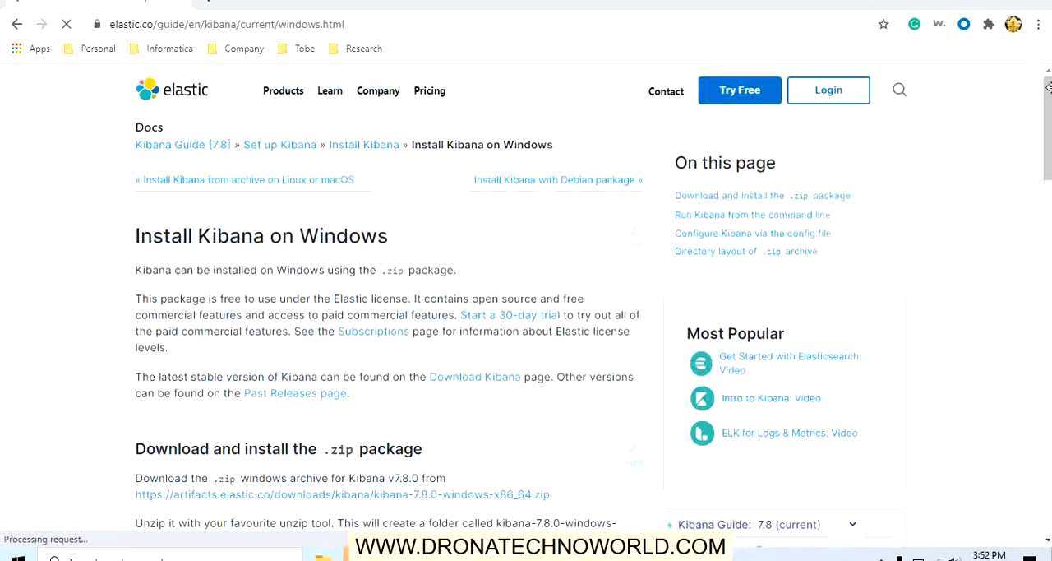
pyautogui.scroll(-3)
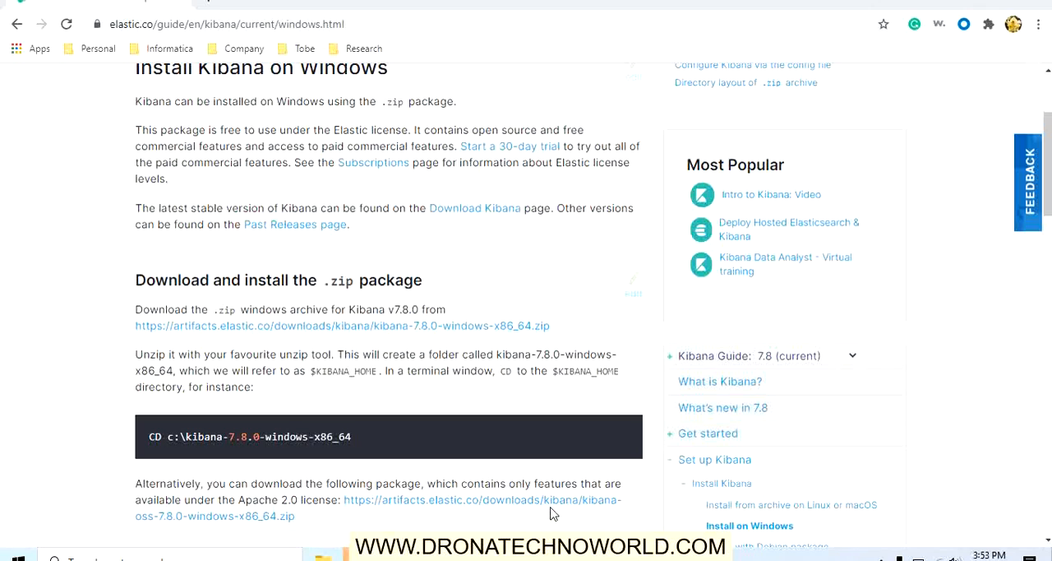
pyautogui.moveTo(493, 342)
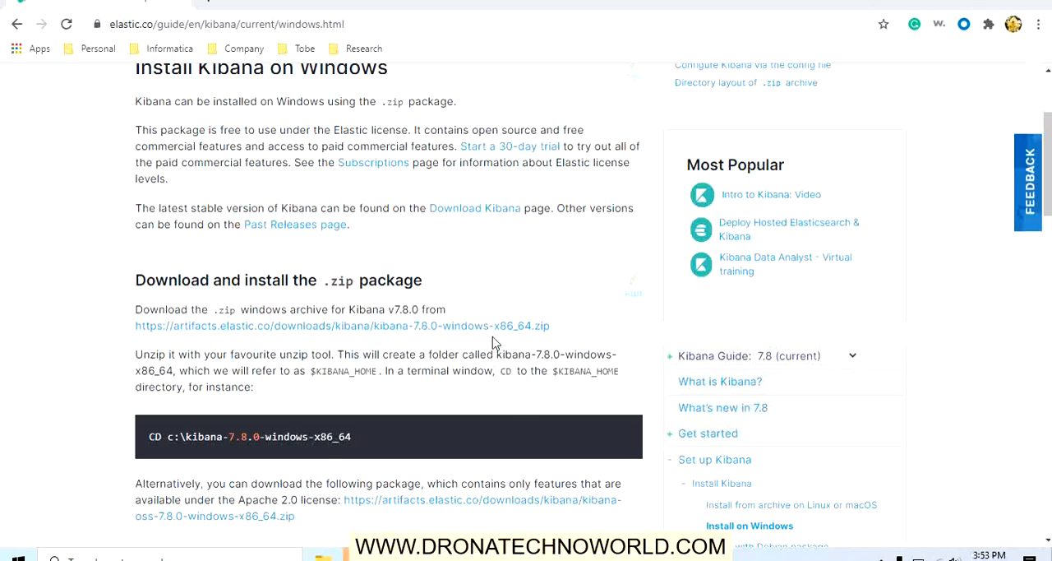
pyautogui.moveTo(493, 326)
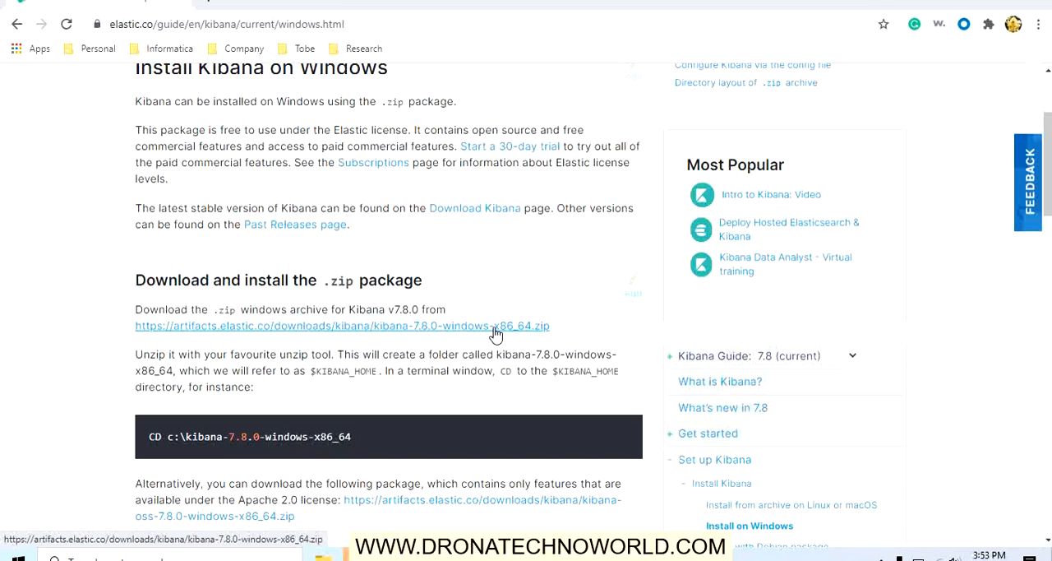
pyautogui.moveTo(476, 335)
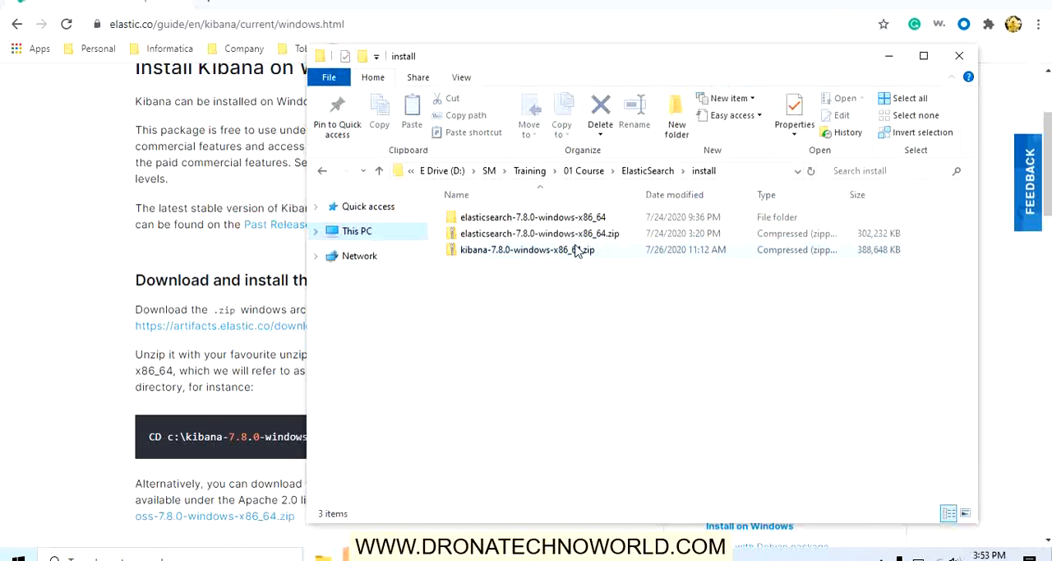
# Extract kibana-7.8.0-windows-x86_64.zip into its own folder via 7-Zip.
pyautogui.click(526, 250)
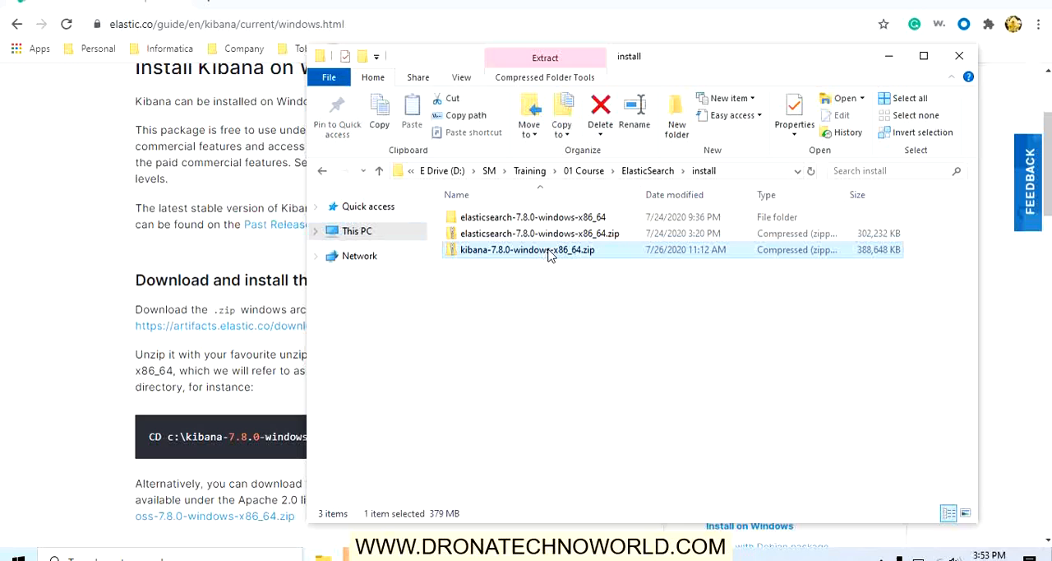
pyautogui.rightClick(526, 250)
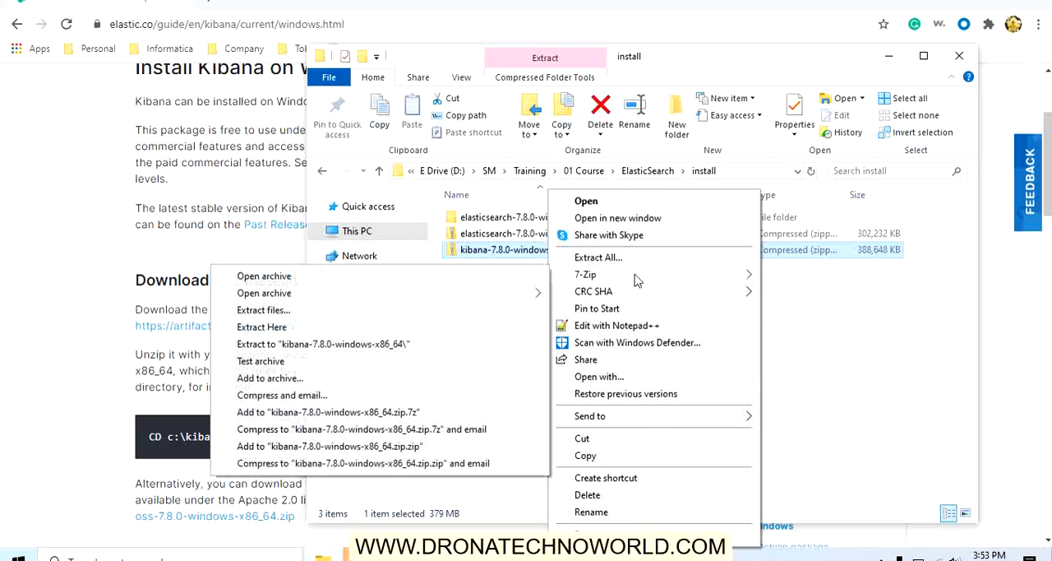
pyautogui.click(262, 325)
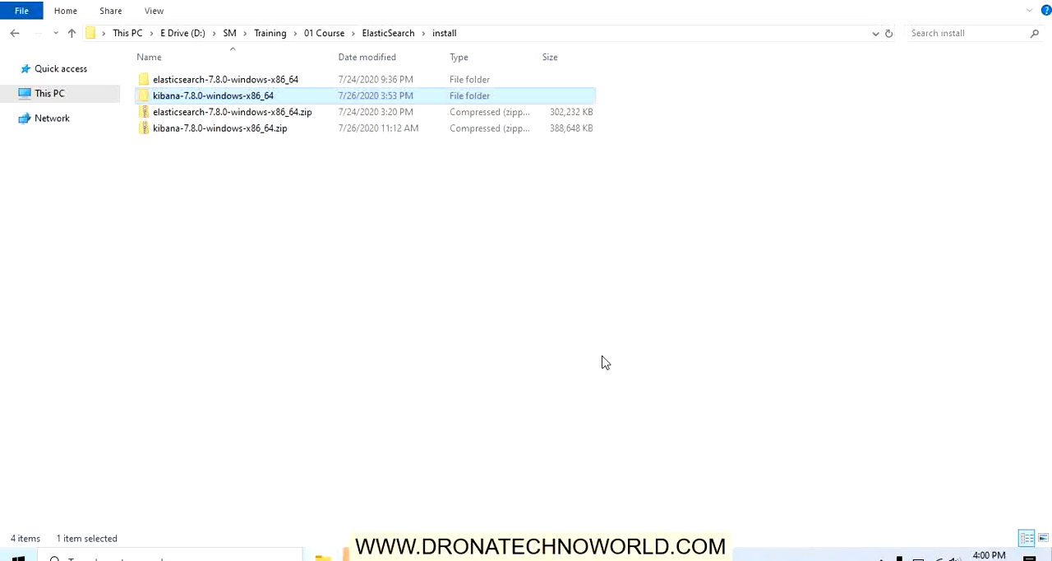
pyautogui.moveTo(180, 102)
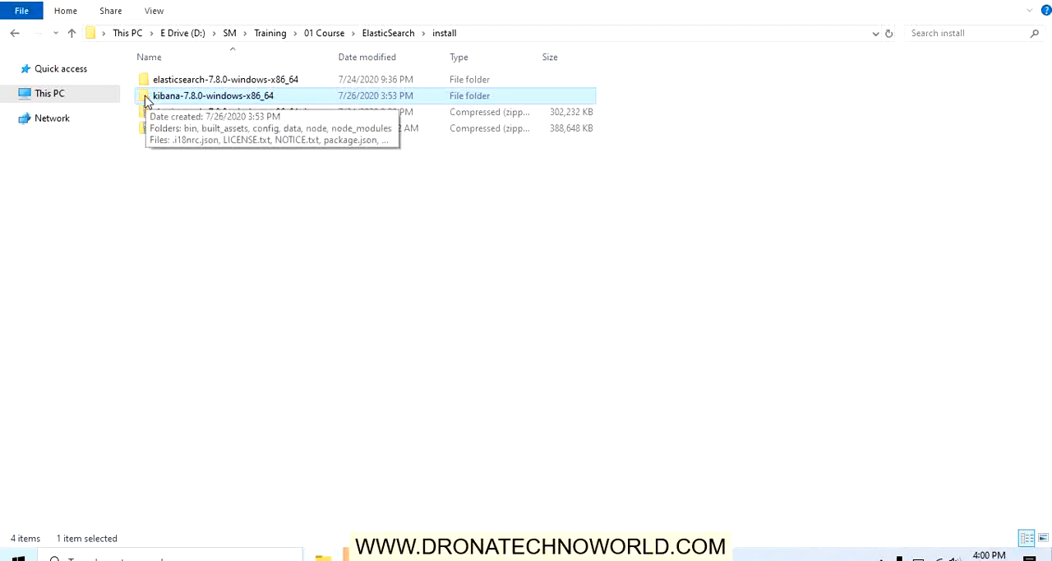
# Open the extracted kibana-7.8.0-windows-x86_64 folder showing bin, config, data and plugins.
pyautogui.doubleClick(214, 95)
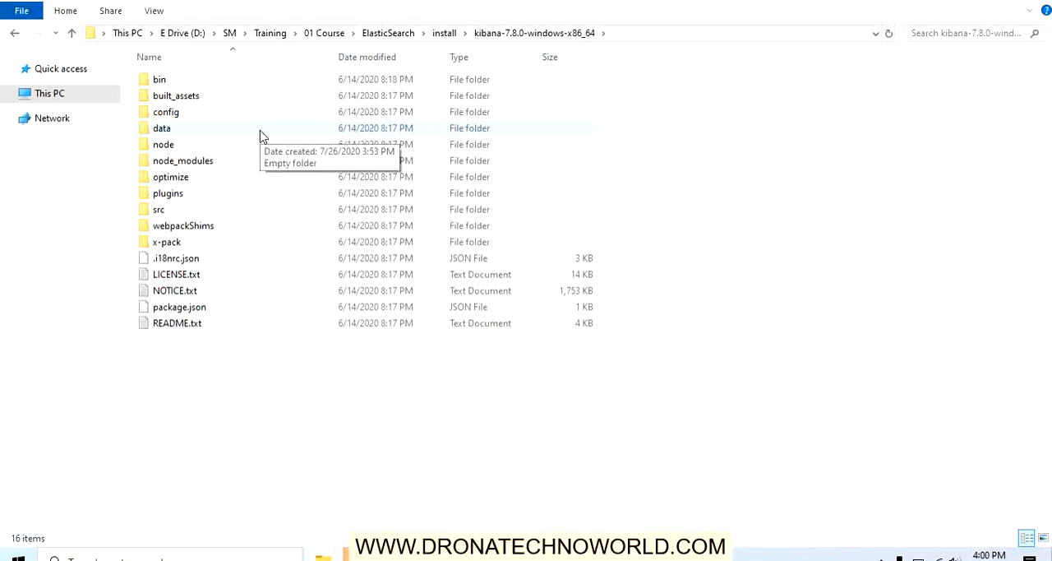
pyautogui.moveTo(205, 102)
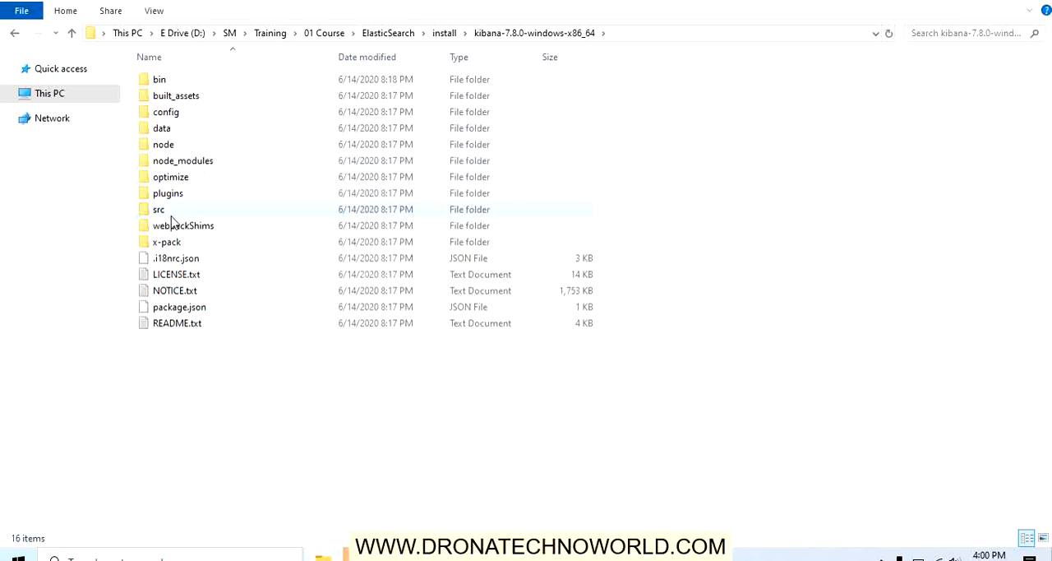
pyautogui.moveTo(183, 225)
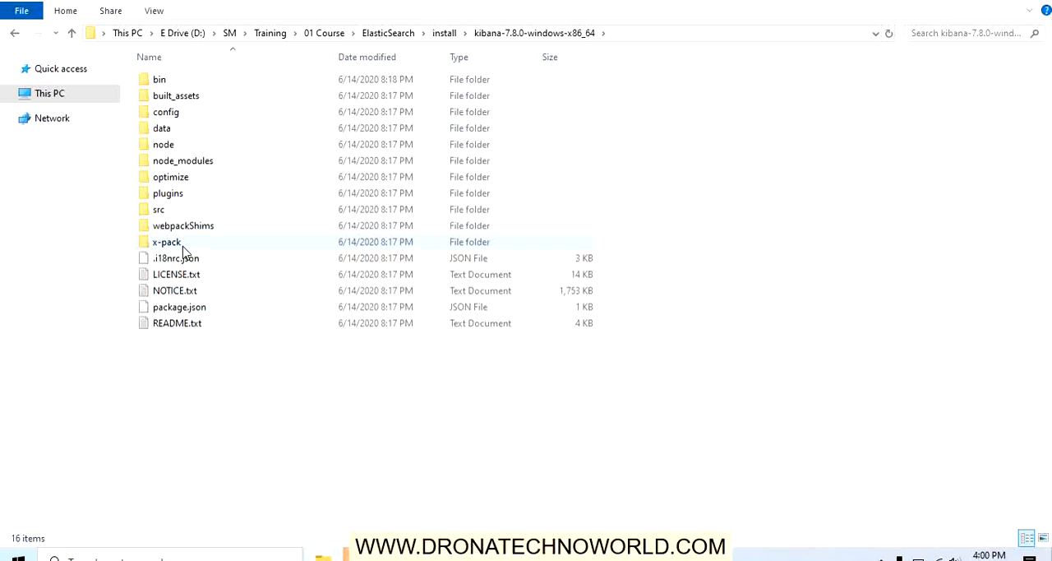
pyautogui.moveTo(158, 79)
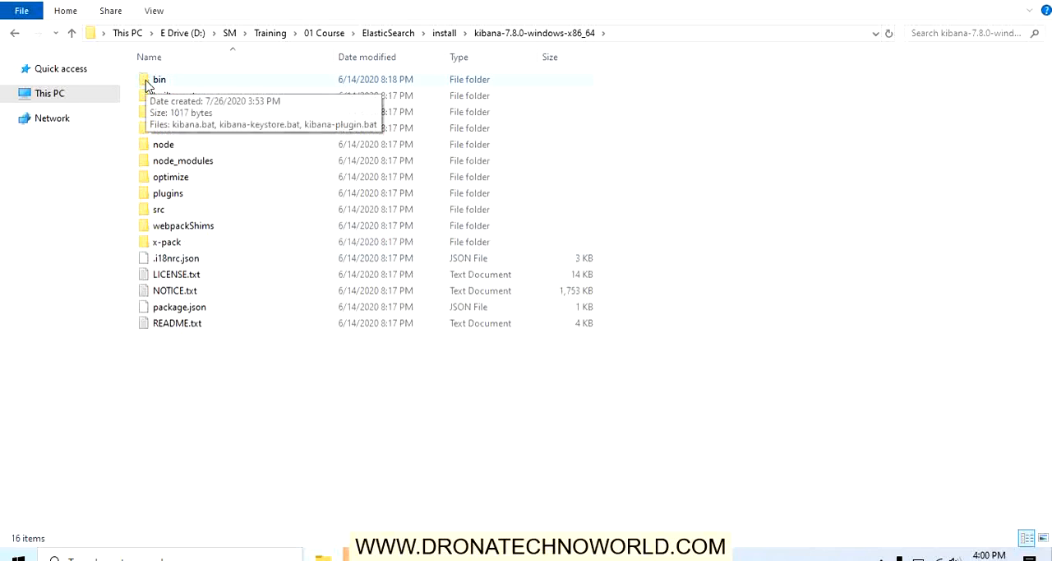
pyautogui.moveTo(197, 78)
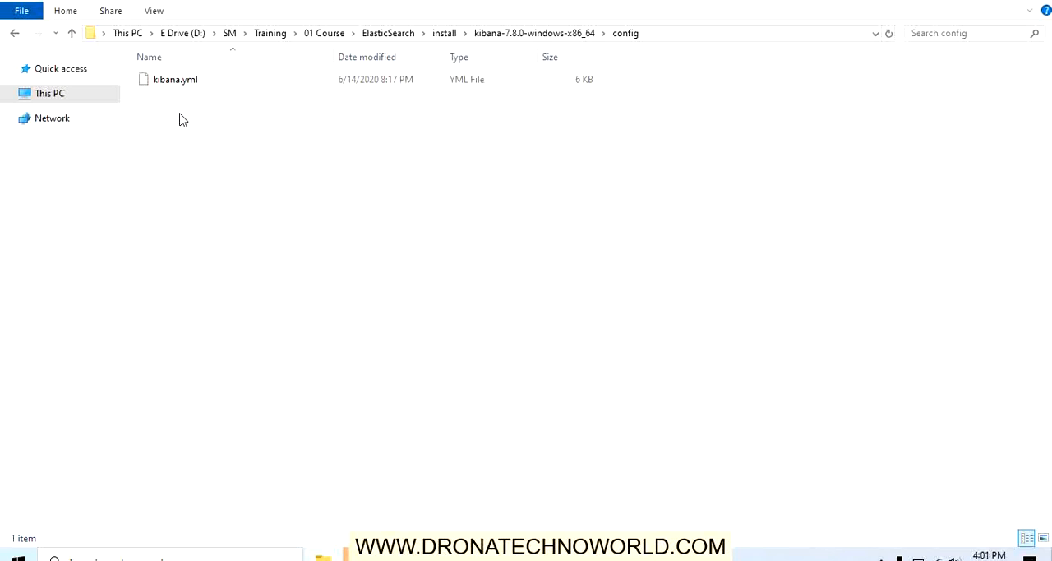
pyautogui.moveTo(184, 99)
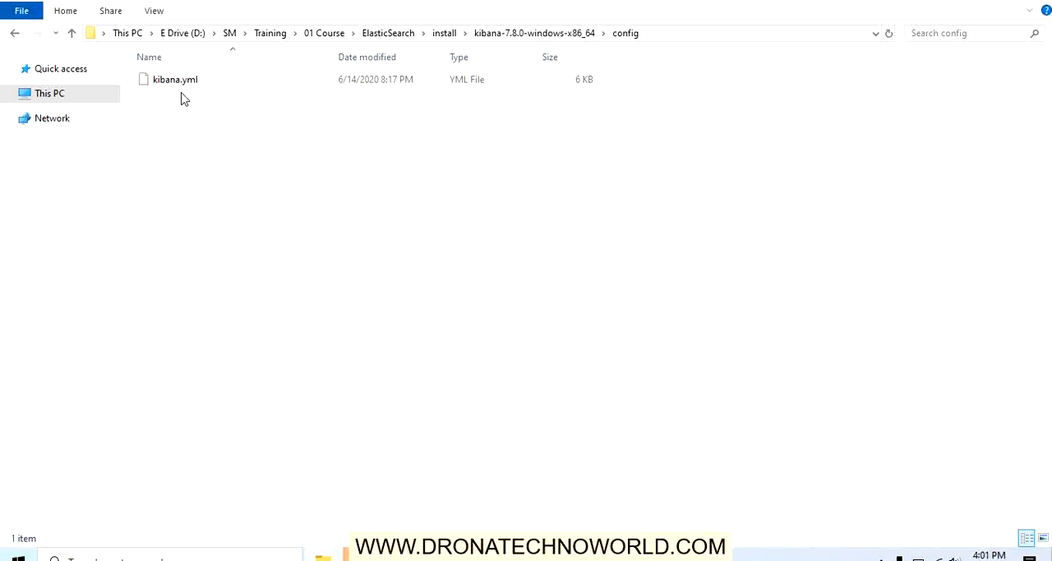
pyautogui.moveTo(206, 108)
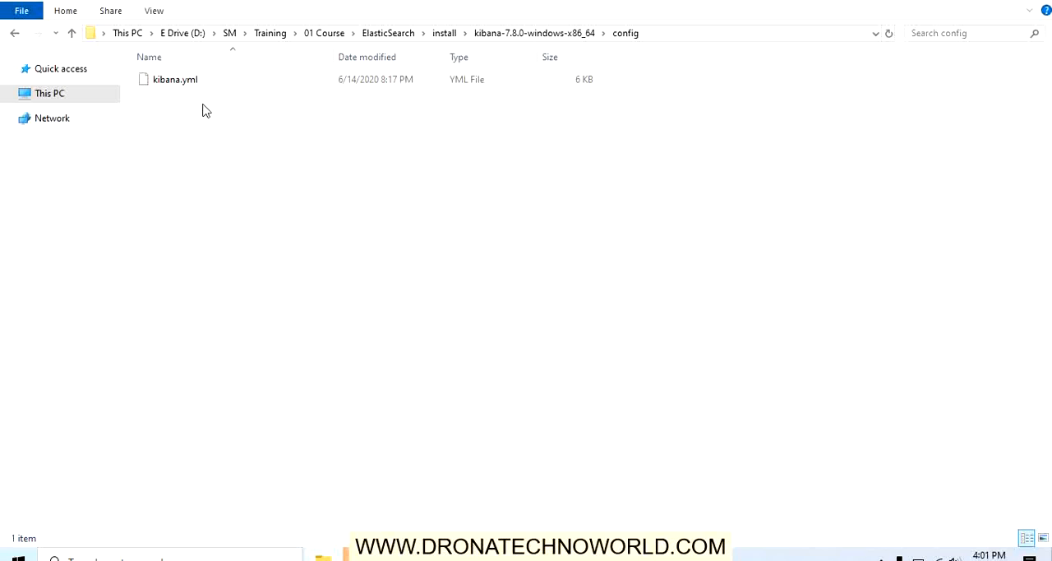
# Open kibana.yml from the config folder in Notepad++ for editing.
pyautogui.click(174, 79)
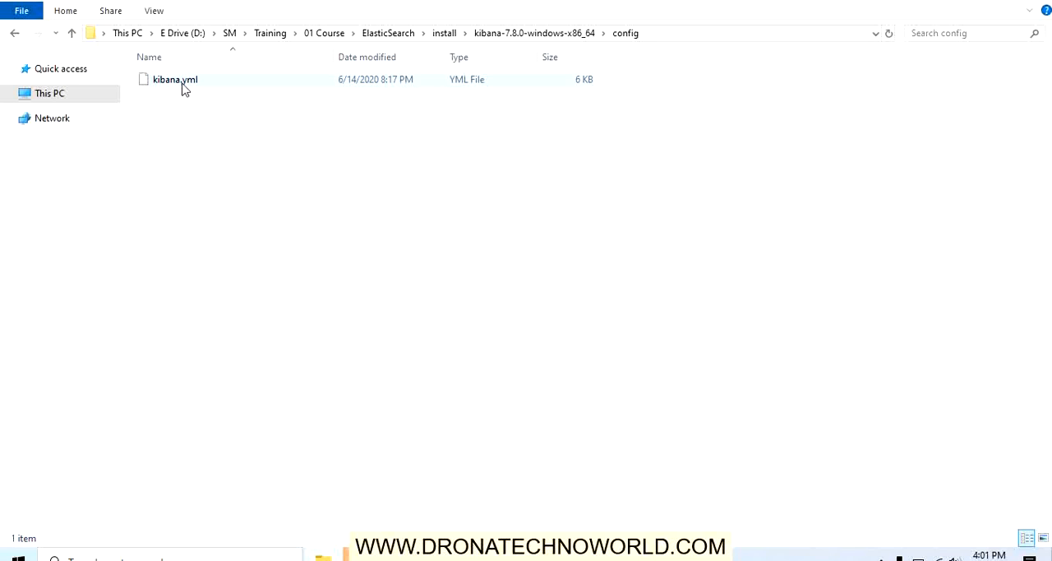
pyautogui.click(174, 79)
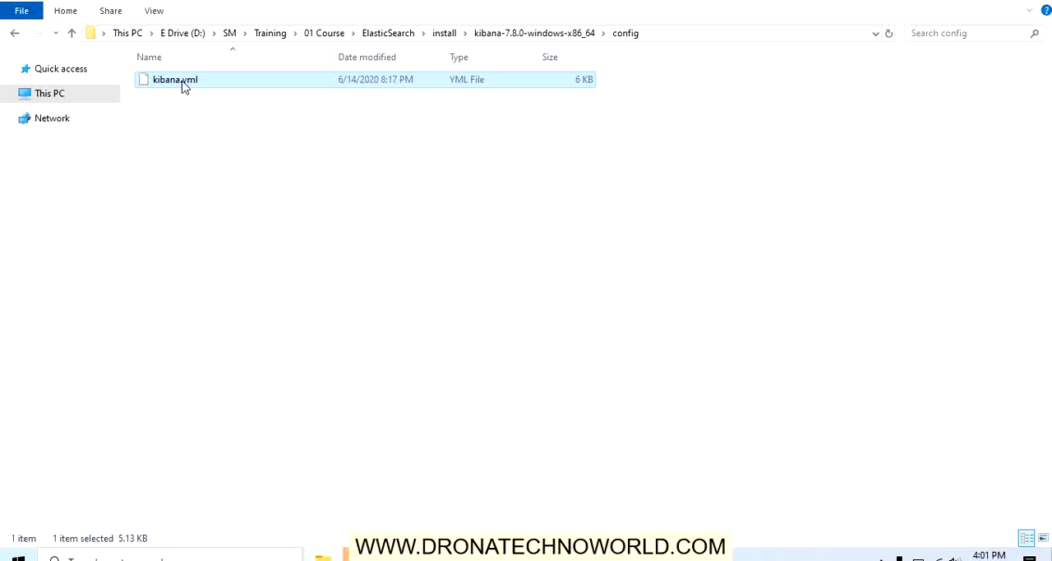
pyautogui.rightClick(174, 79)
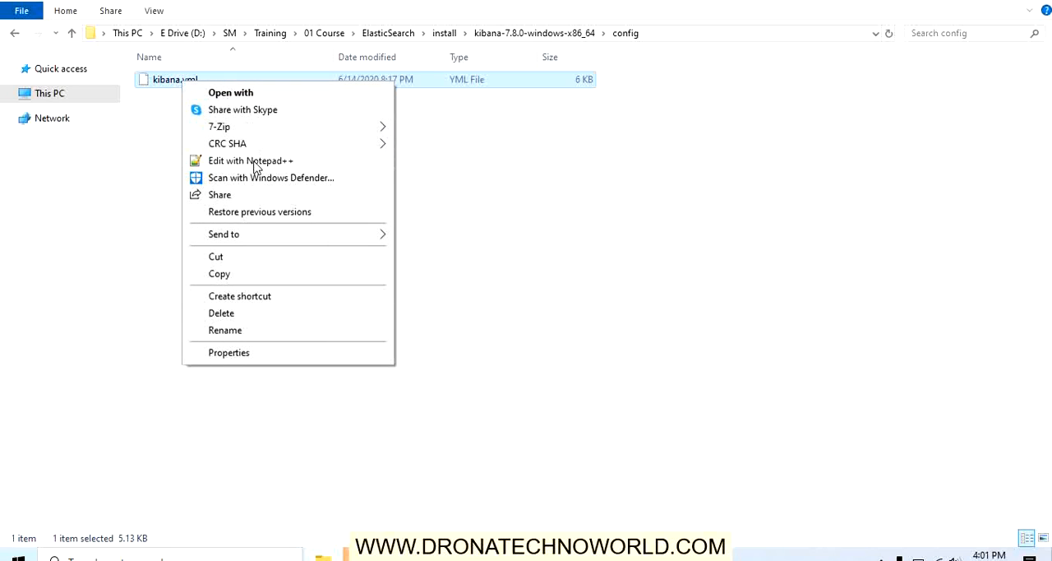
pyautogui.click(250, 161)
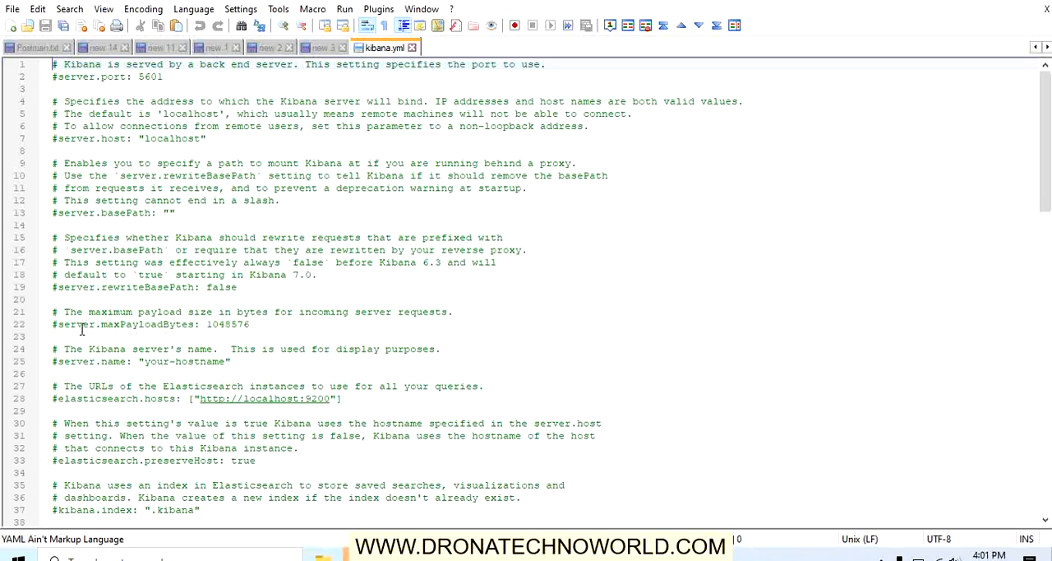
pyautogui.moveTo(200, 317)
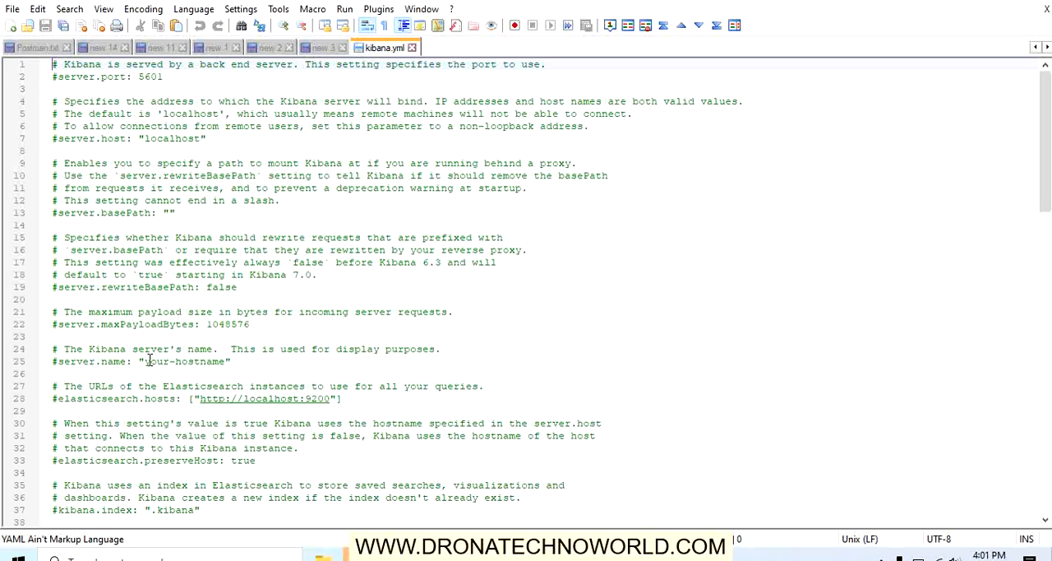
pyautogui.moveTo(210, 408)
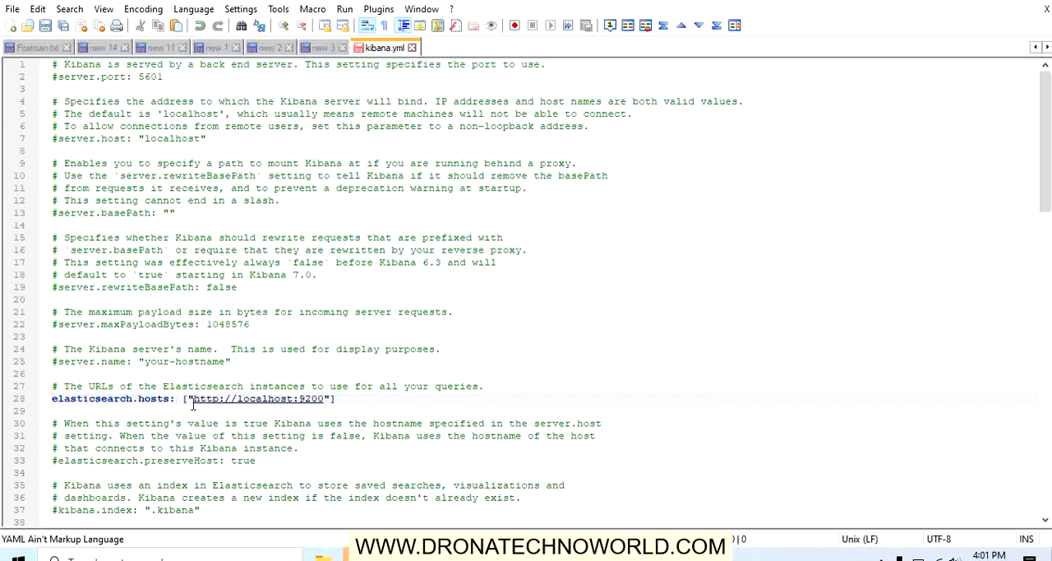
pyautogui.moveTo(361, 353)
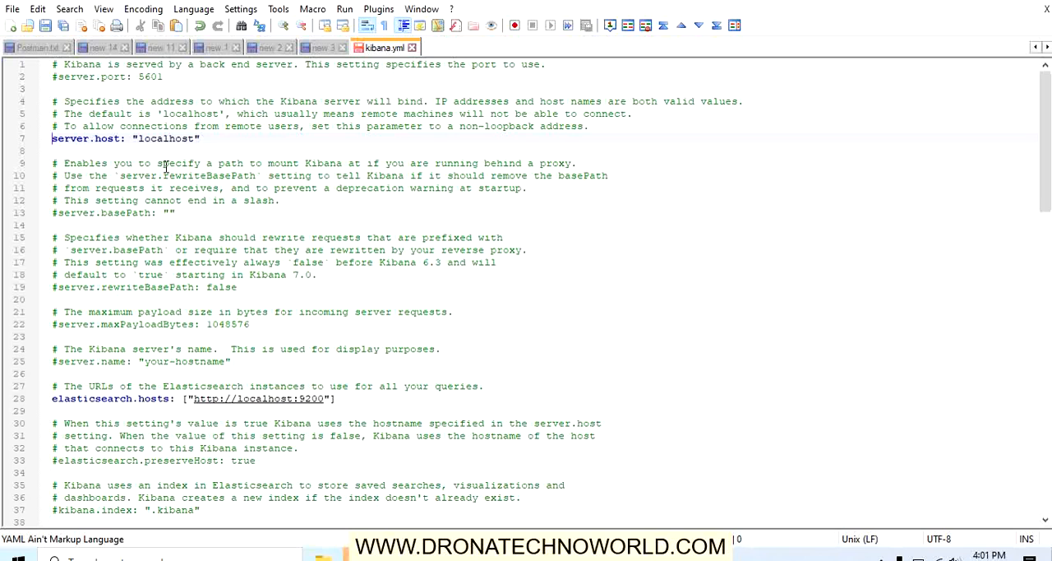
pyautogui.moveTo(209, 132)
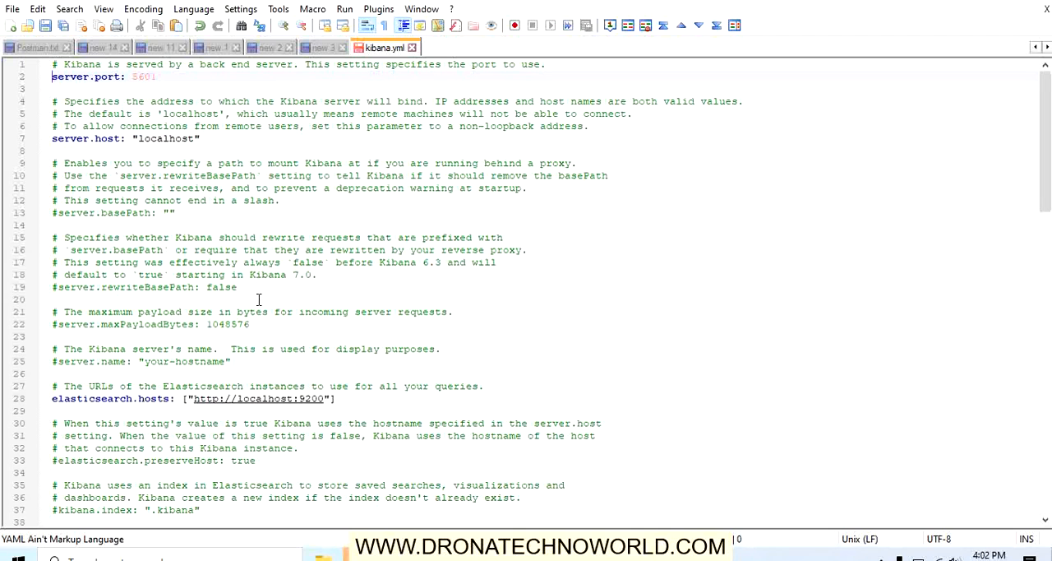
pyautogui.moveTo(450, 234)
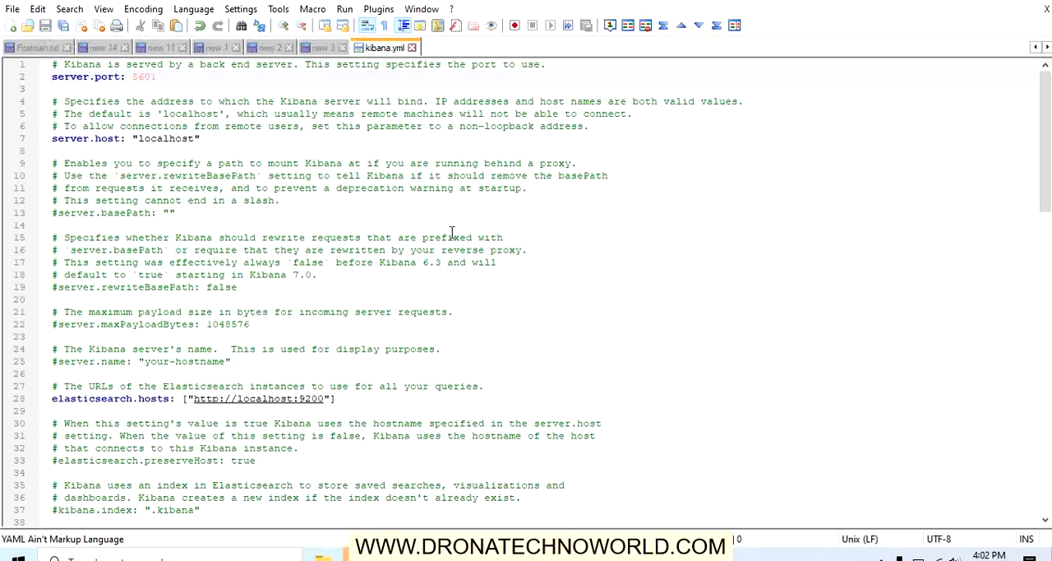
# Scroll through the remaining commented kibana.yml settings down to the i18n locale line.
pyautogui.scroll(-3)
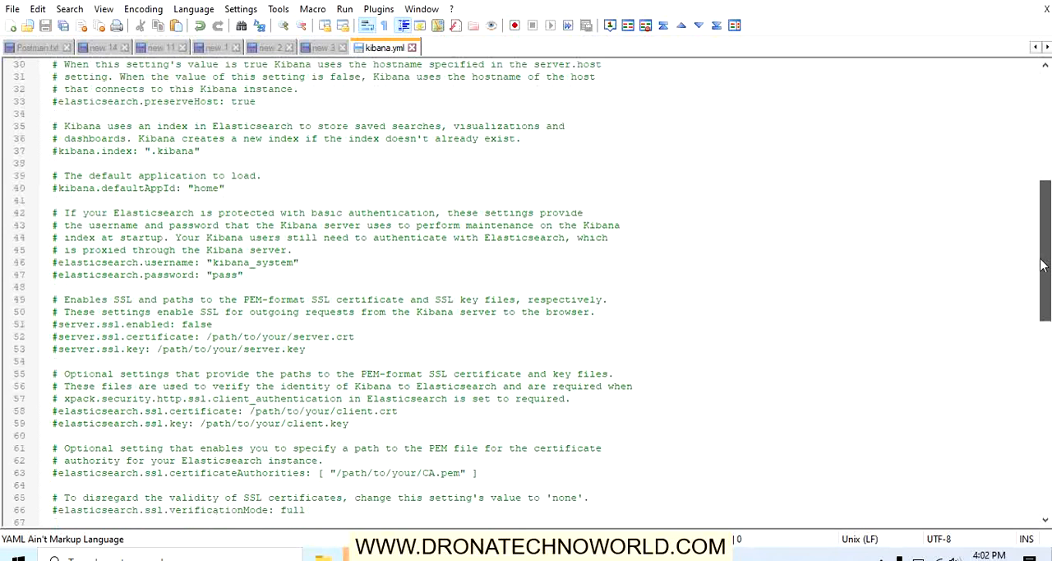
pyautogui.scroll(-3)
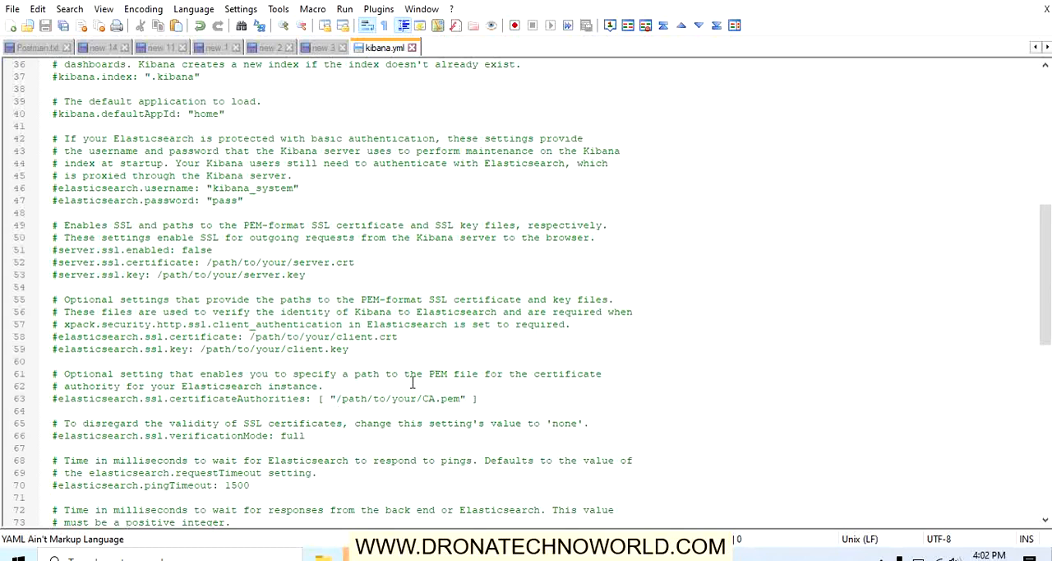
pyautogui.moveTo(368, 408)
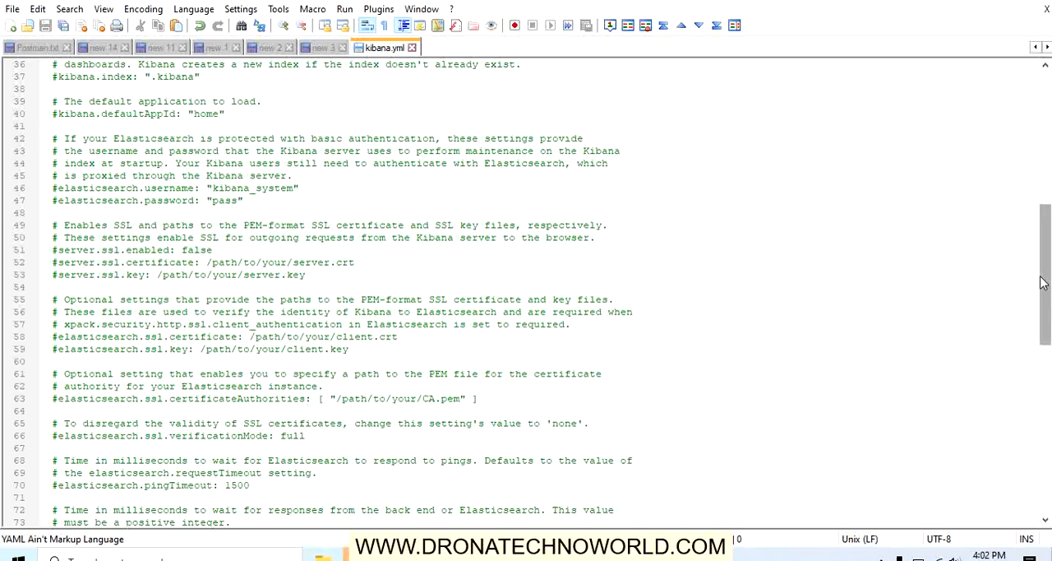
pyautogui.scroll(-3)
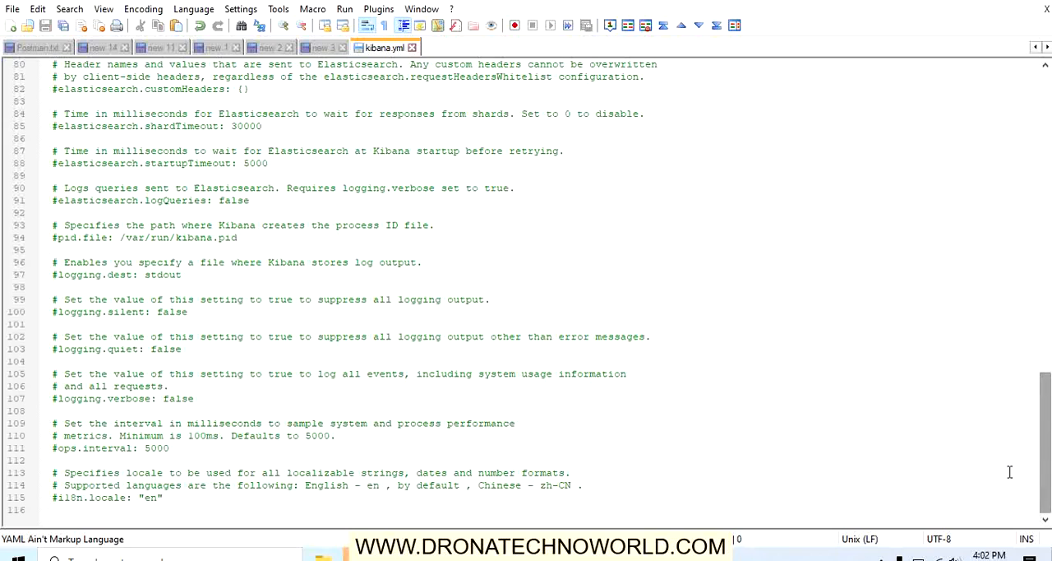
pyautogui.moveTo(988, 447)
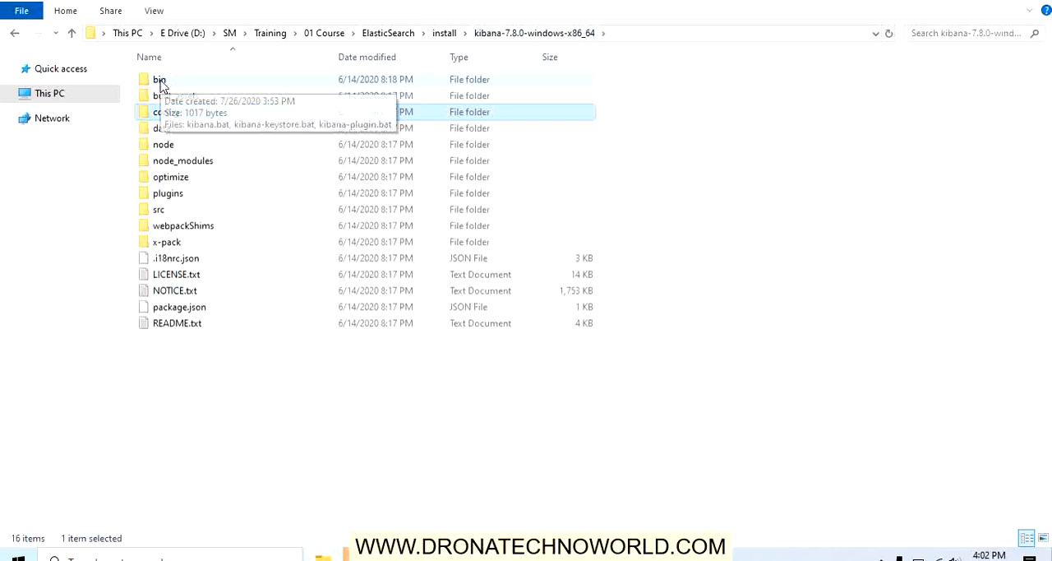
pyautogui.doubleClick(158, 79)
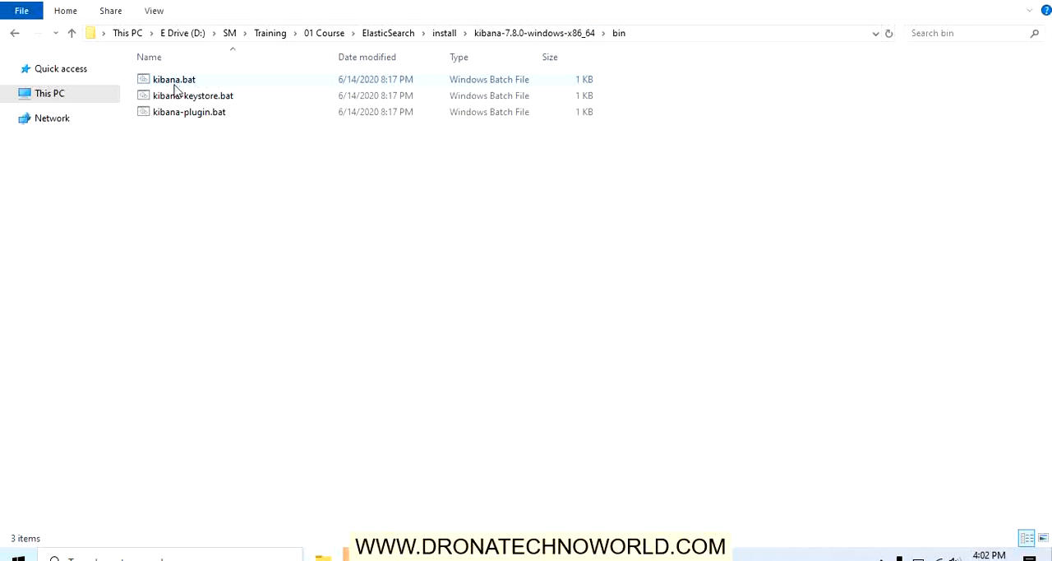
pyautogui.click(246, 167)
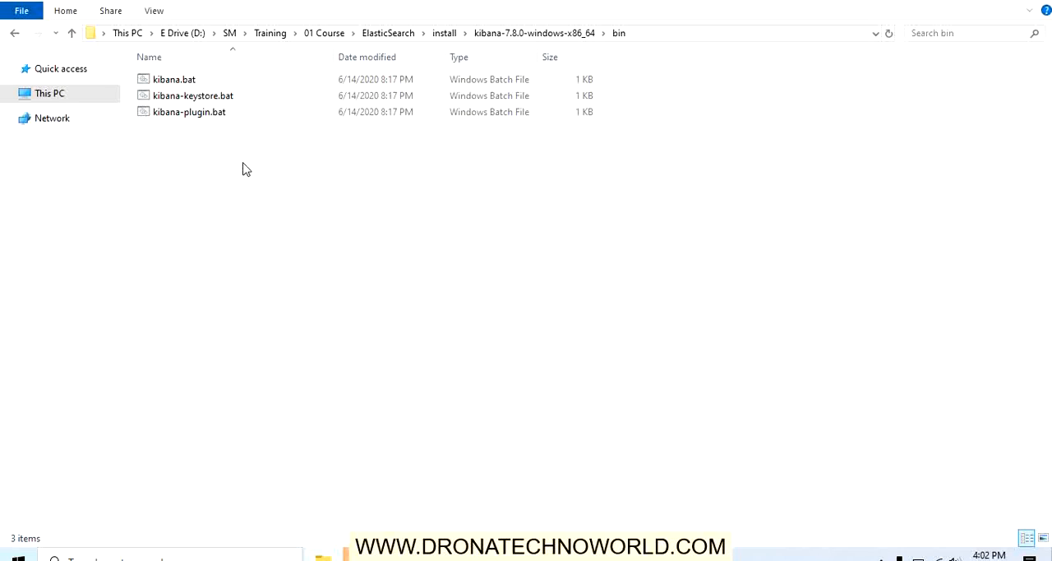
pyautogui.click(174, 79)
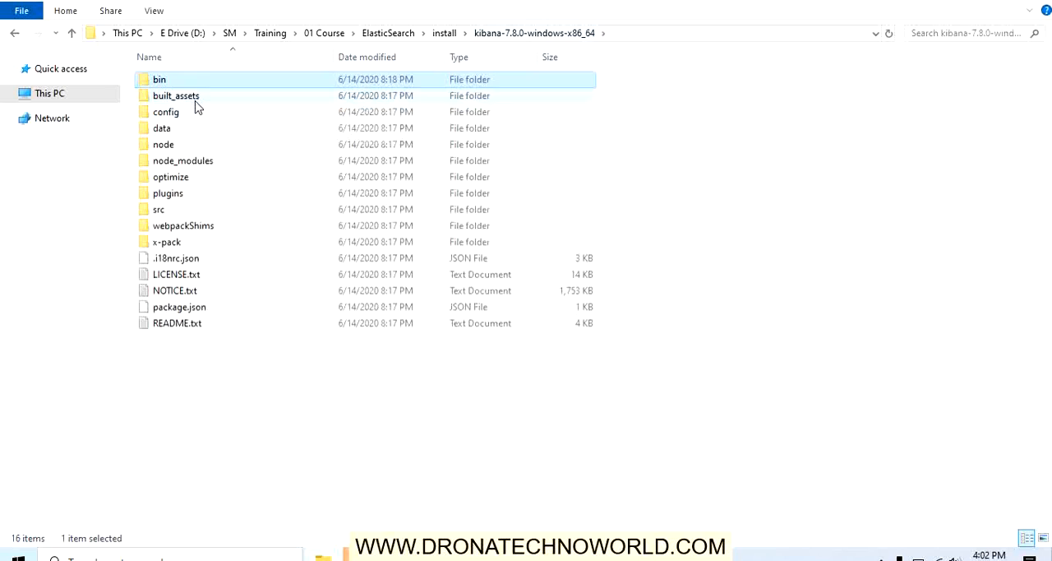
pyautogui.doubleClick(176, 95)
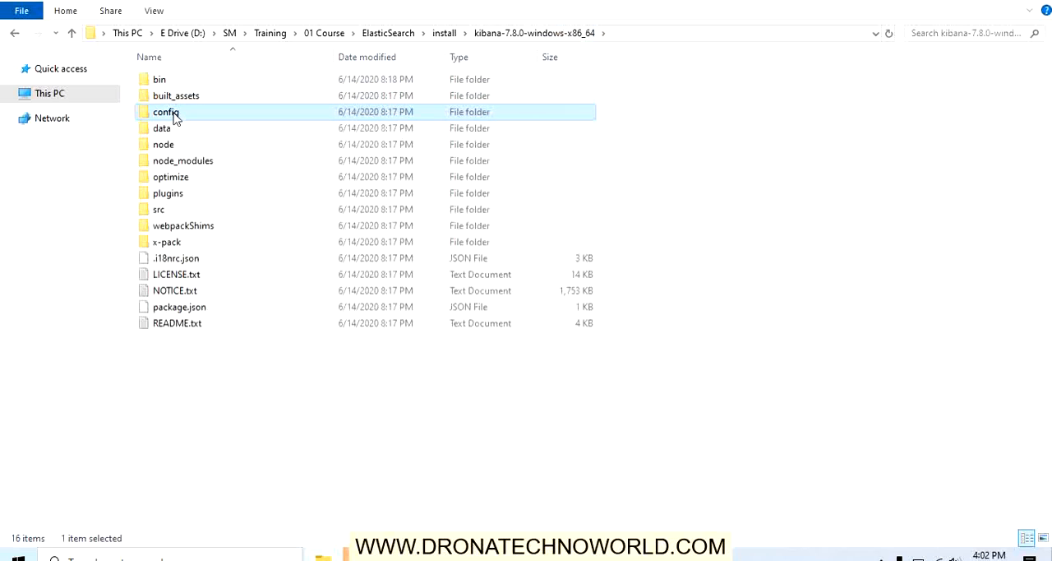
pyautogui.doubleClick(161, 128)
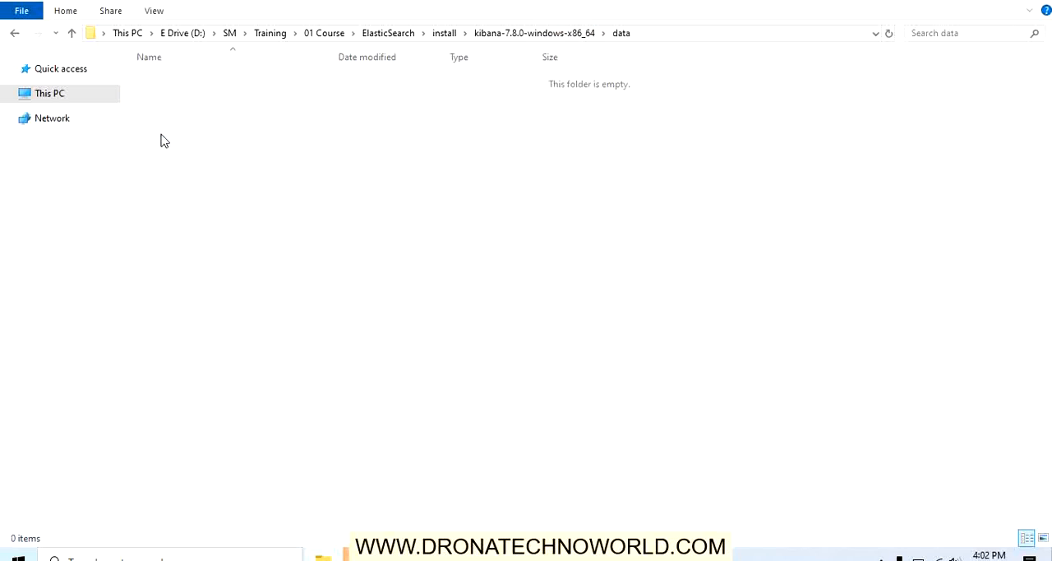
pyautogui.moveTo(230, 118)
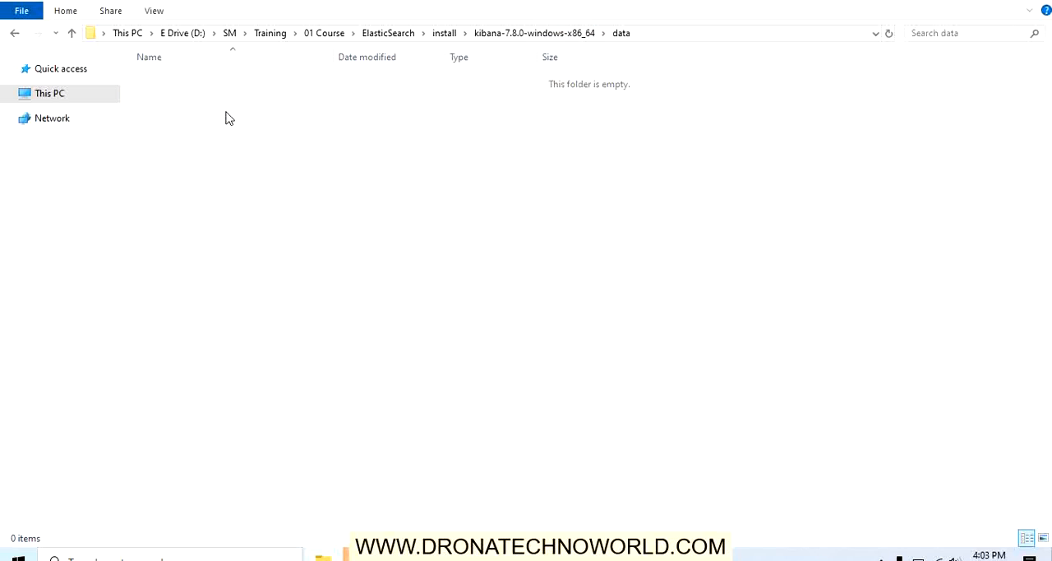
pyautogui.moveTo(487, 74)
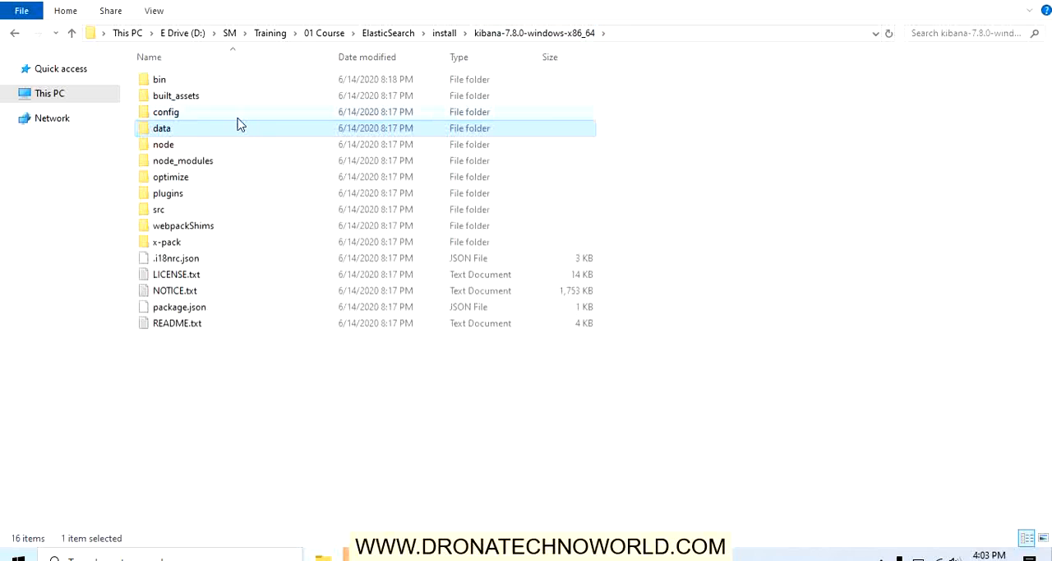
pyautogui.doubleClick(165, 144)
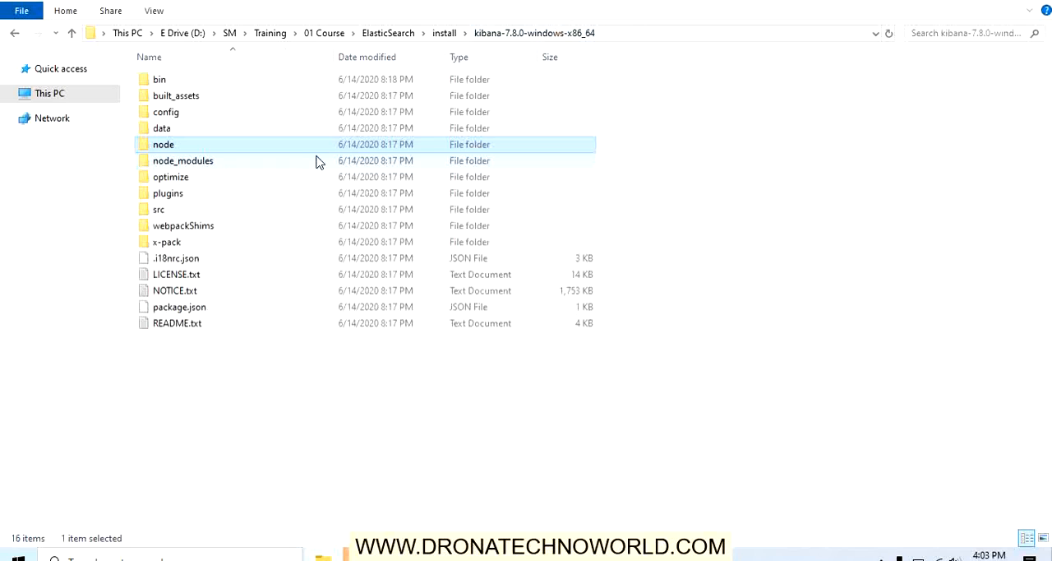
pyautogui.doubleClick(182, 161)
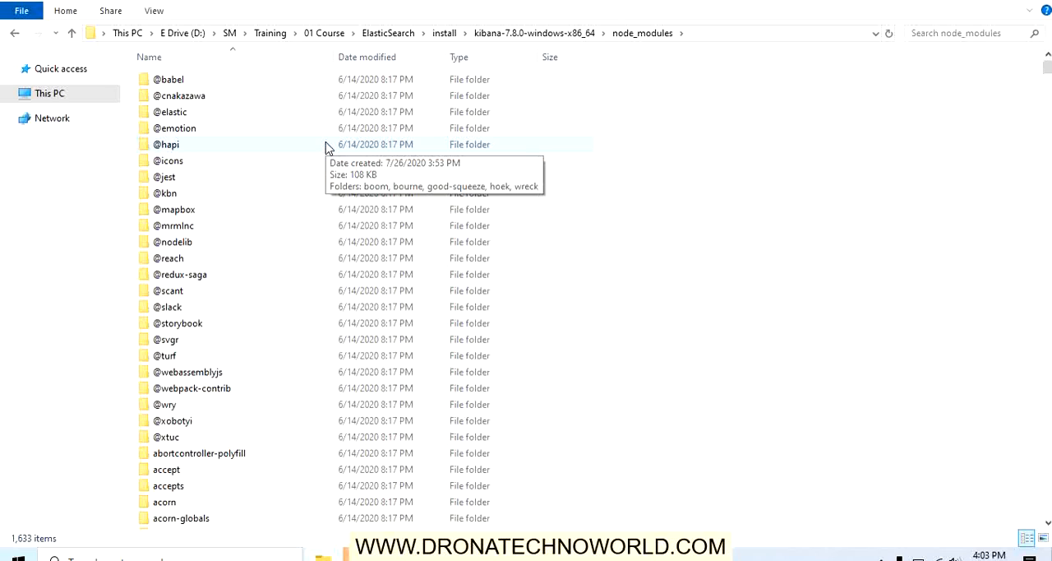
pyautogui.moveTo(189, 289)
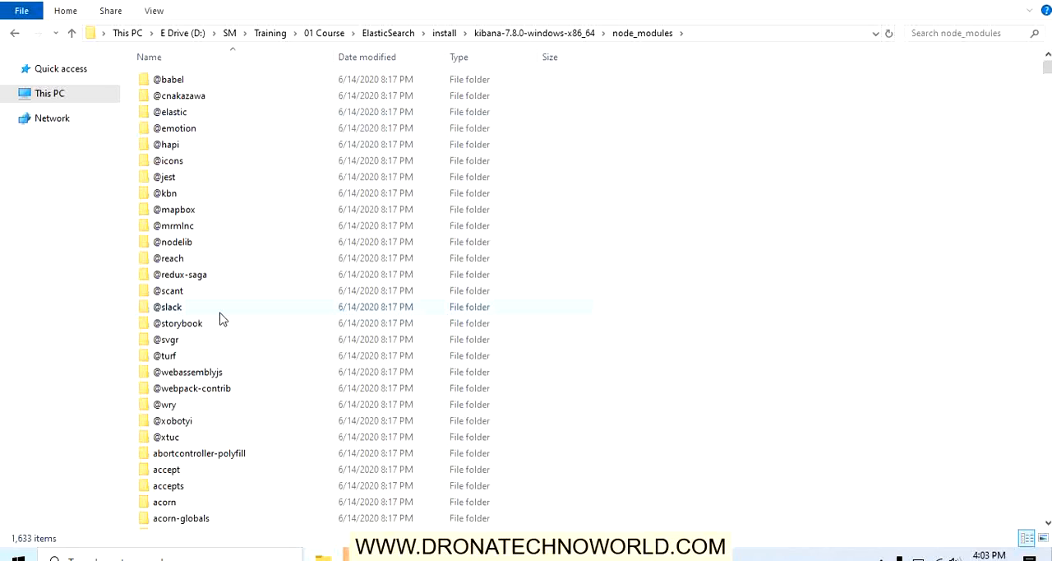
pyautogui.moveTo(534, 129)
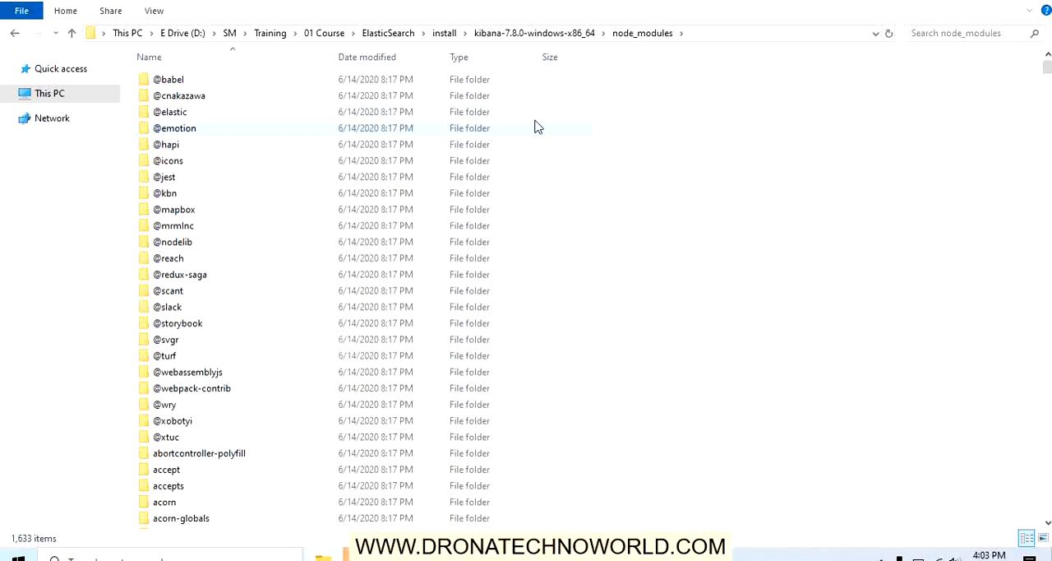
pyautogui.moveTo(582, 38)
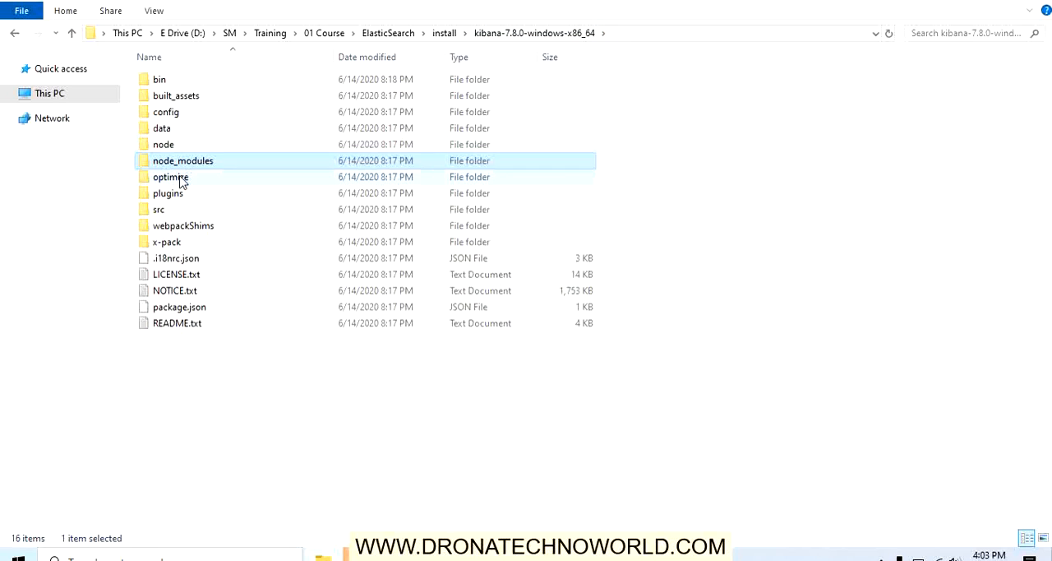
pyautogui.doubleClick(171, 177)
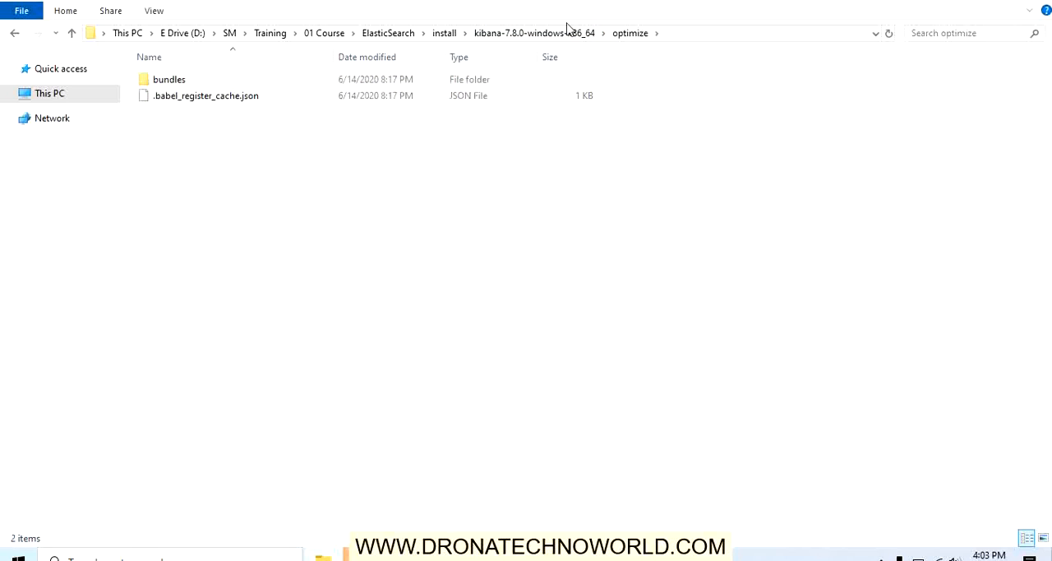
pyautogui.click(533, 33)
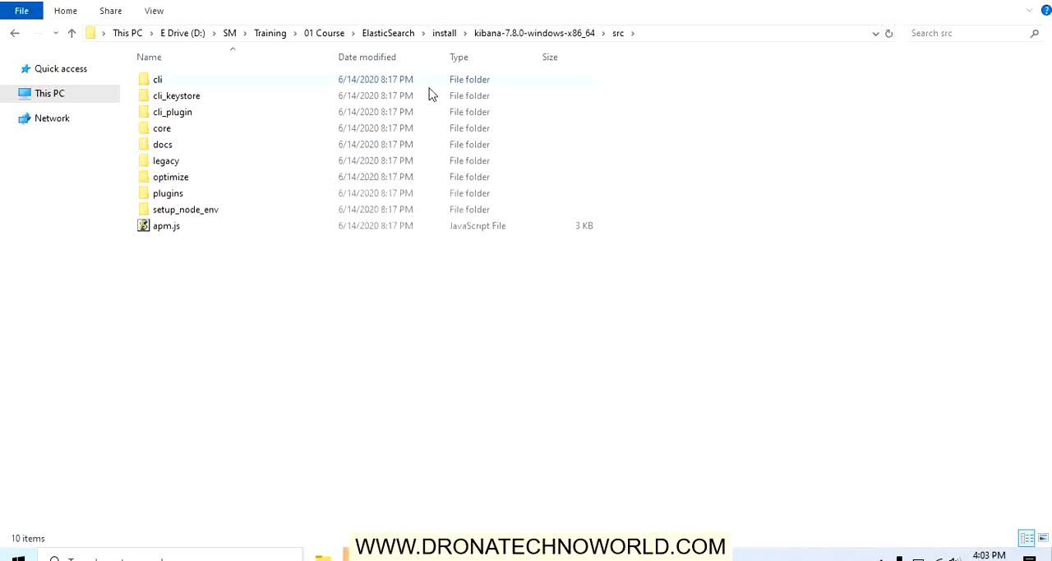
pyautogui.moveTo(181, 240)
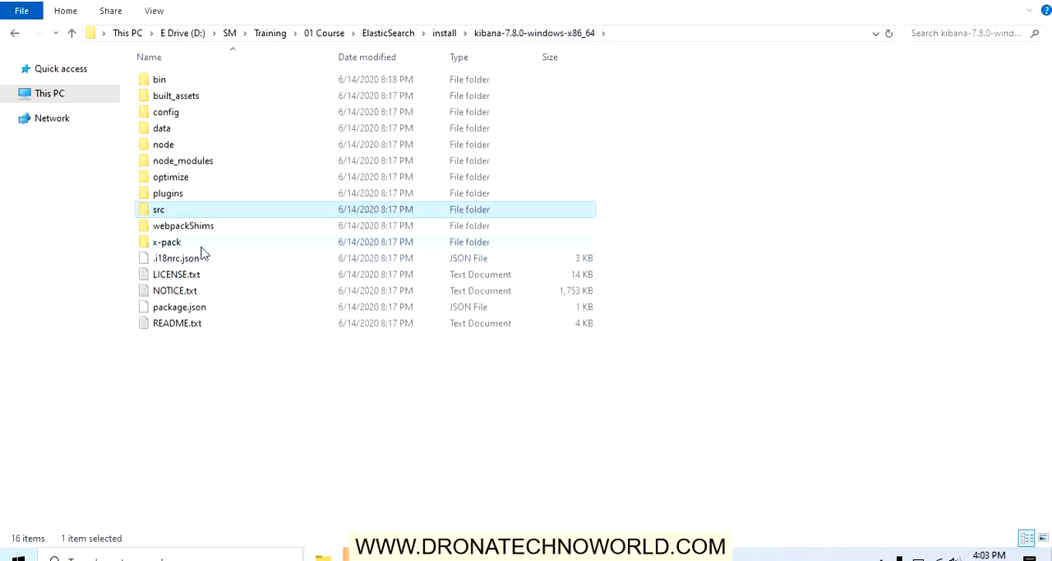
pyautogui.click(184, 225)
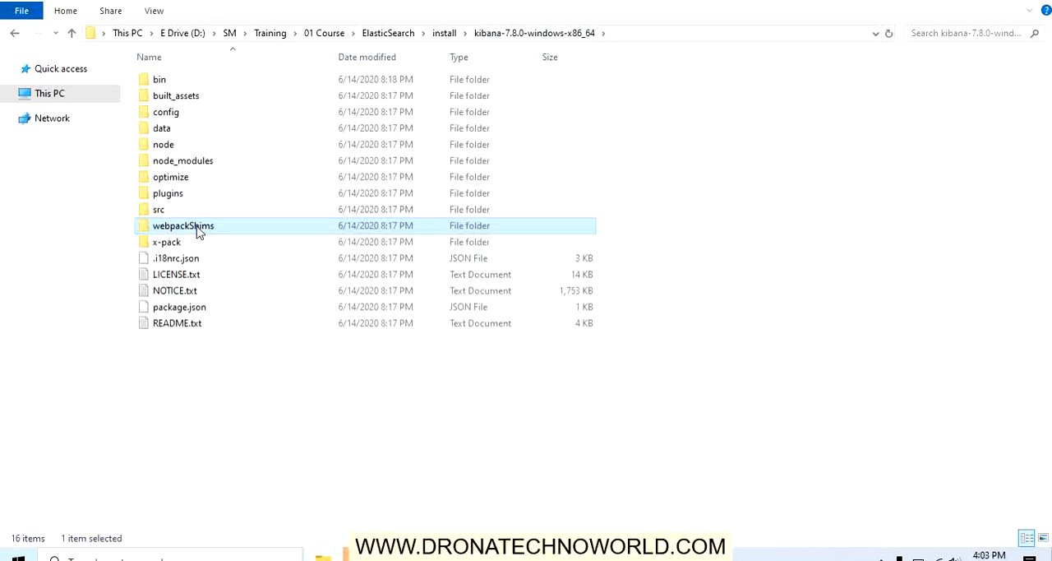
pyautogui.doubleClick(184, 226)
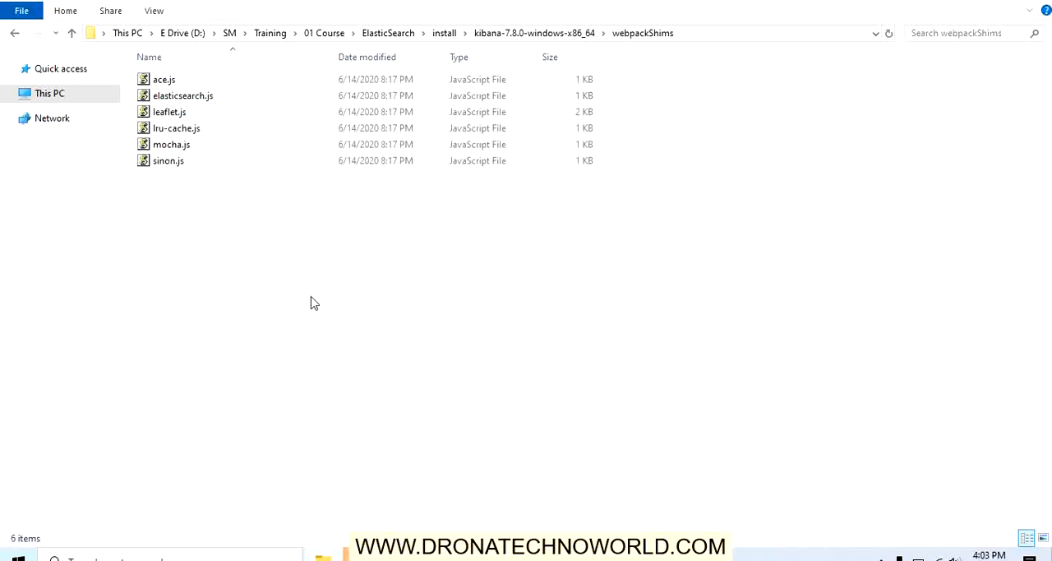
pyautogui.moveTo(437, 204)
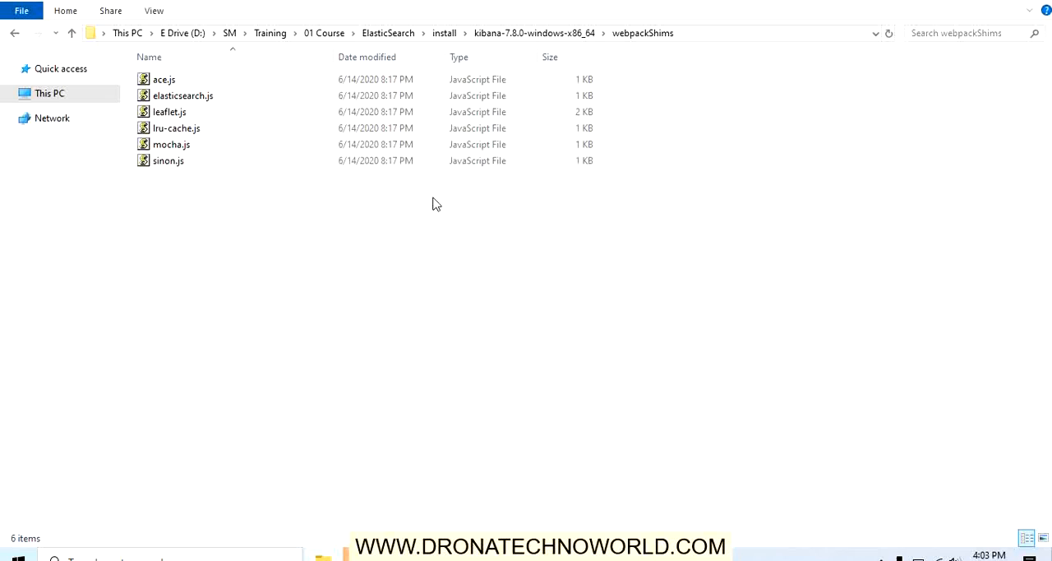
pyautogui.moveTo(558, 36)
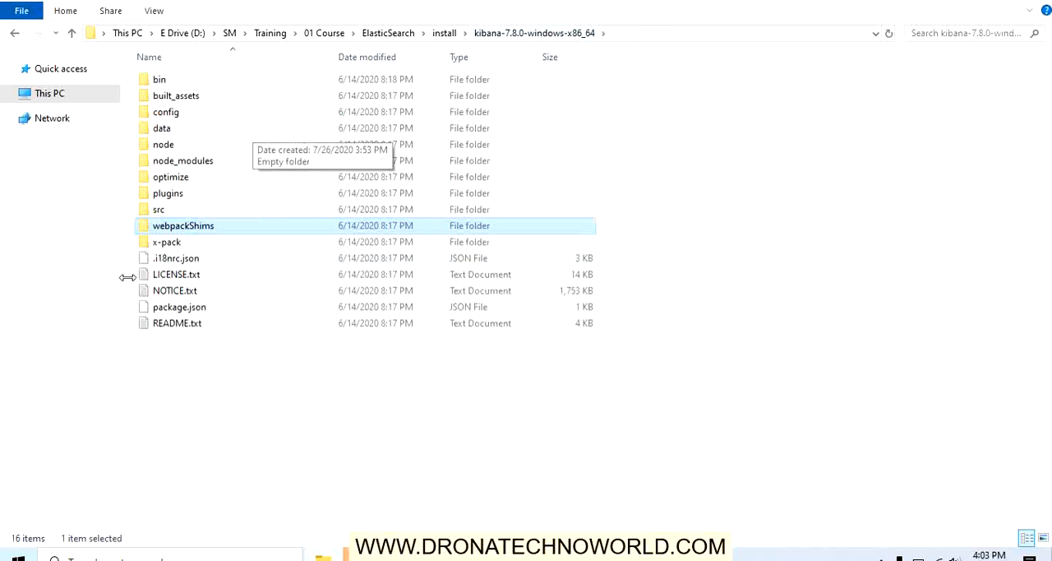
pyautogui.doubleClick(168, 242)
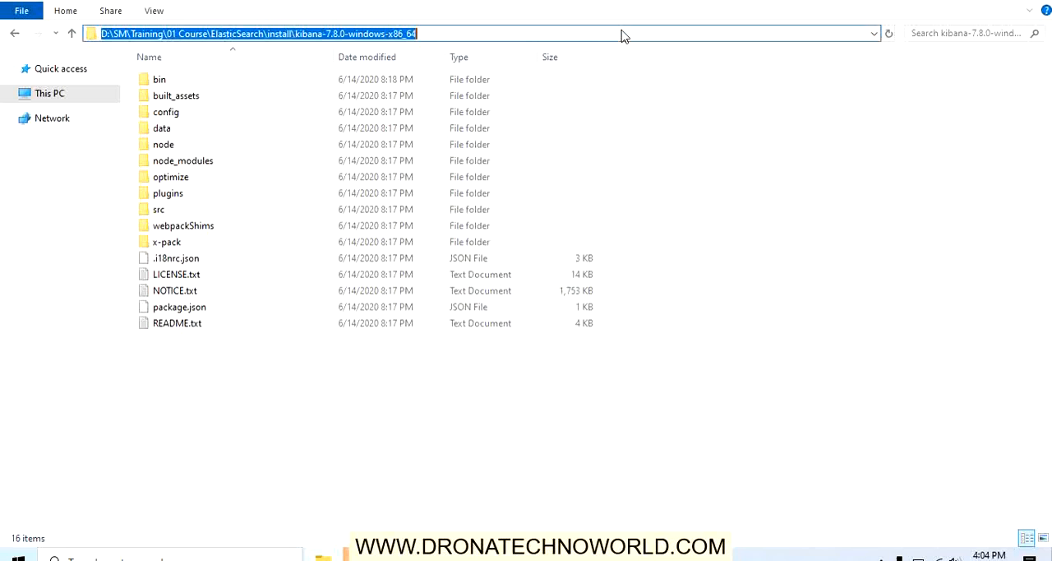
pyautogui.moveTo(600, 393)
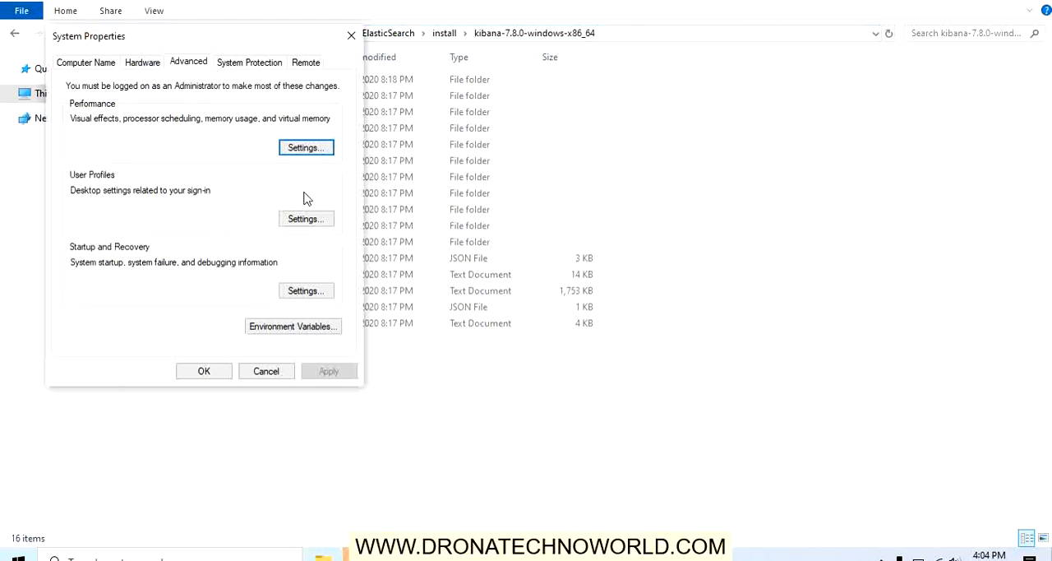
# Add a KIBANA_HOME system variable pointing to the Kibana install folder and save it.
pyautogui.click(293, 326)
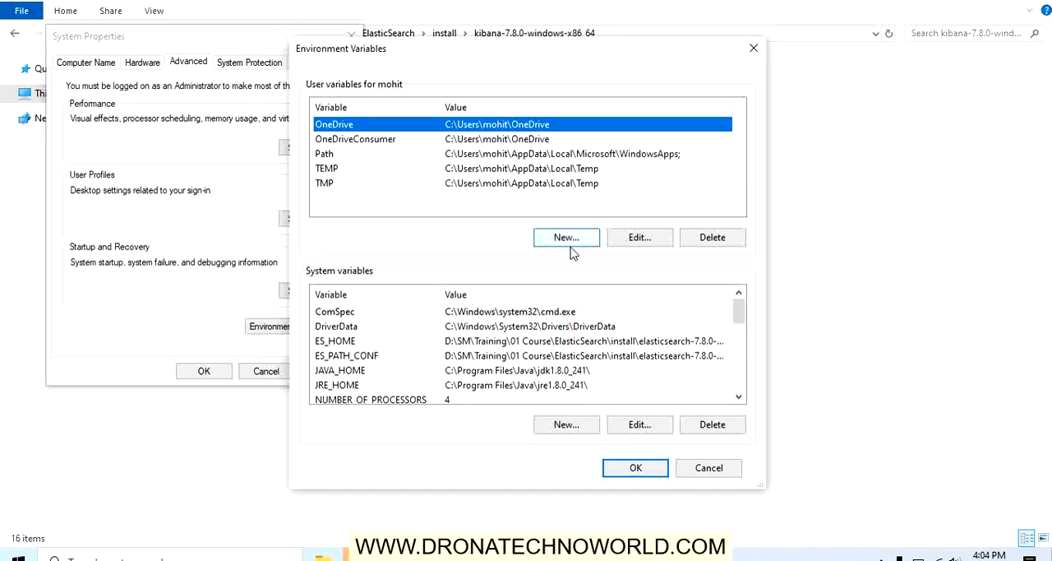
pyautogui.click(566, 424)
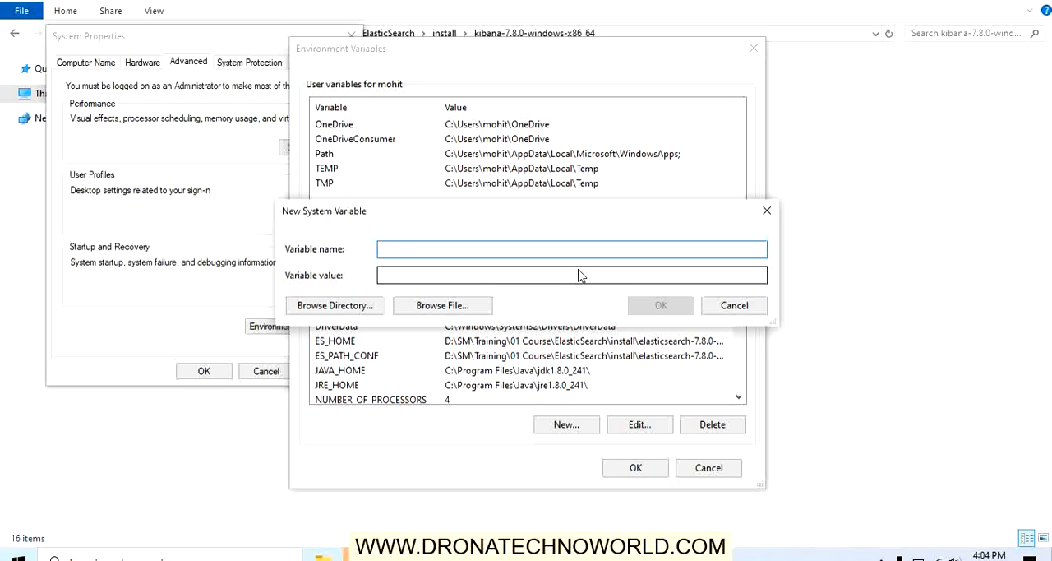
pyautogui.write('KIB')
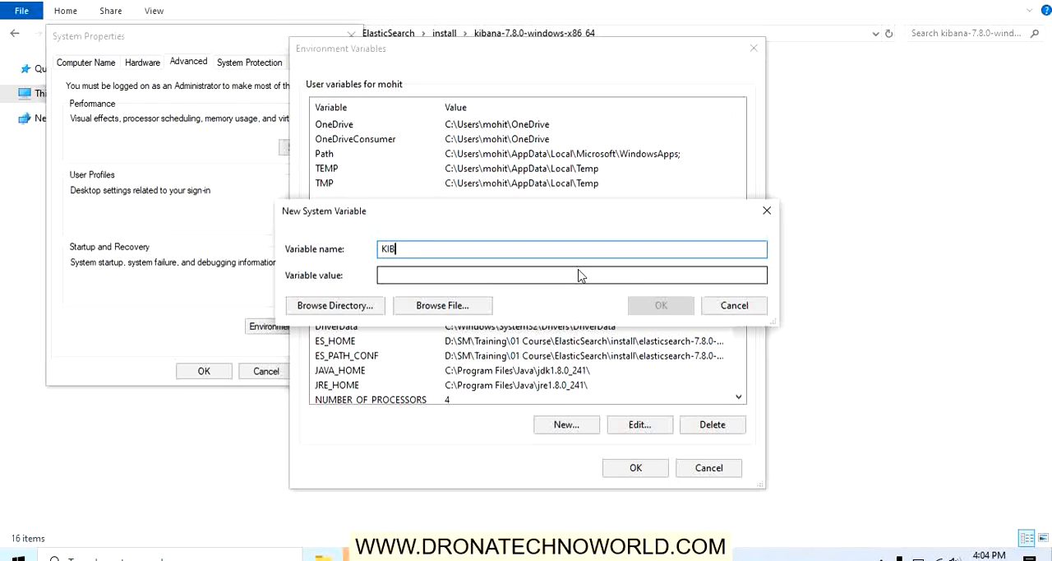
pyautogui.write('ANA_HOME')
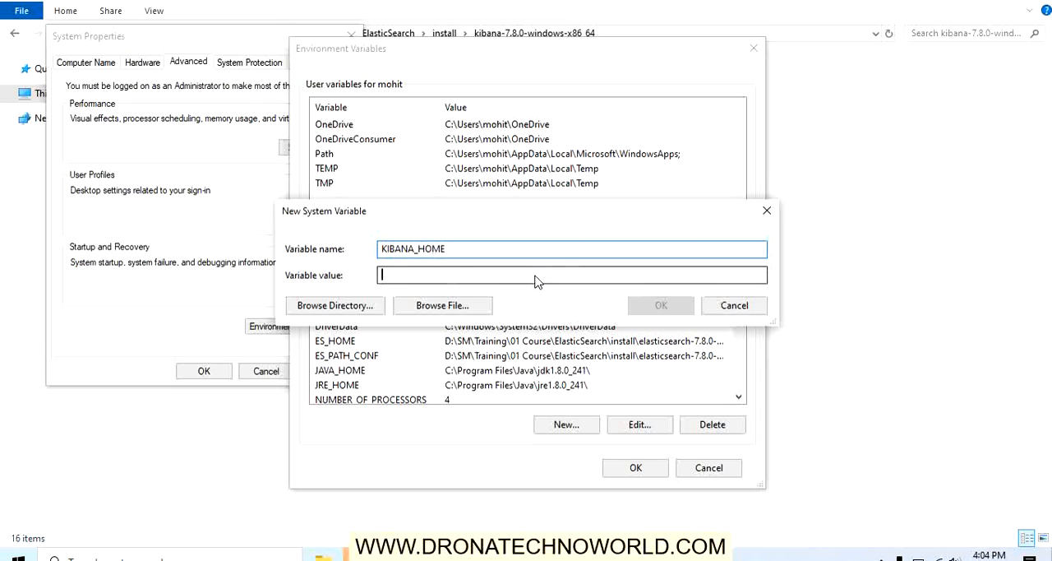
pyautogui.click(661, 306)
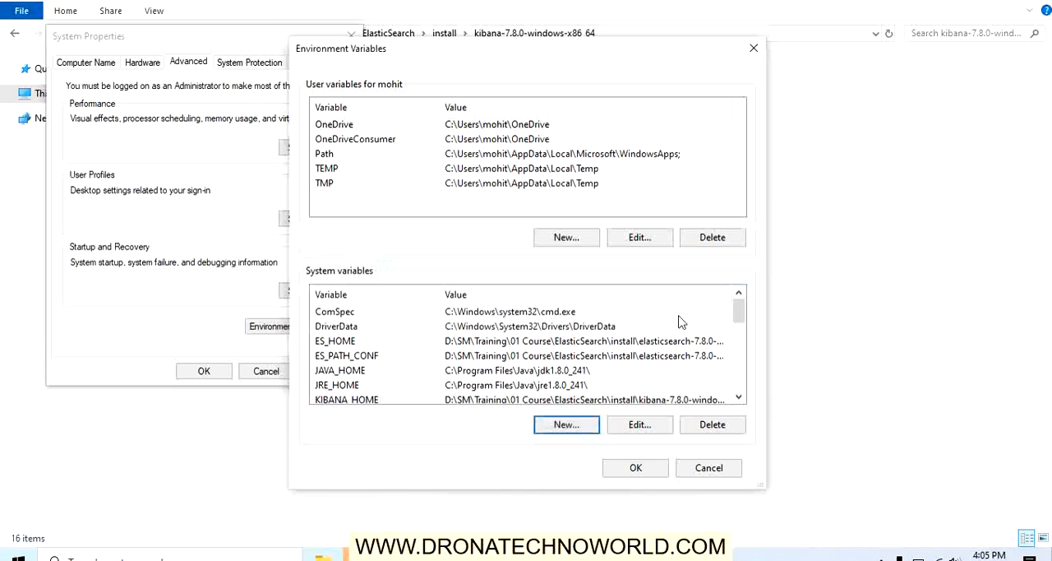
pyautogui.click(708, 467)
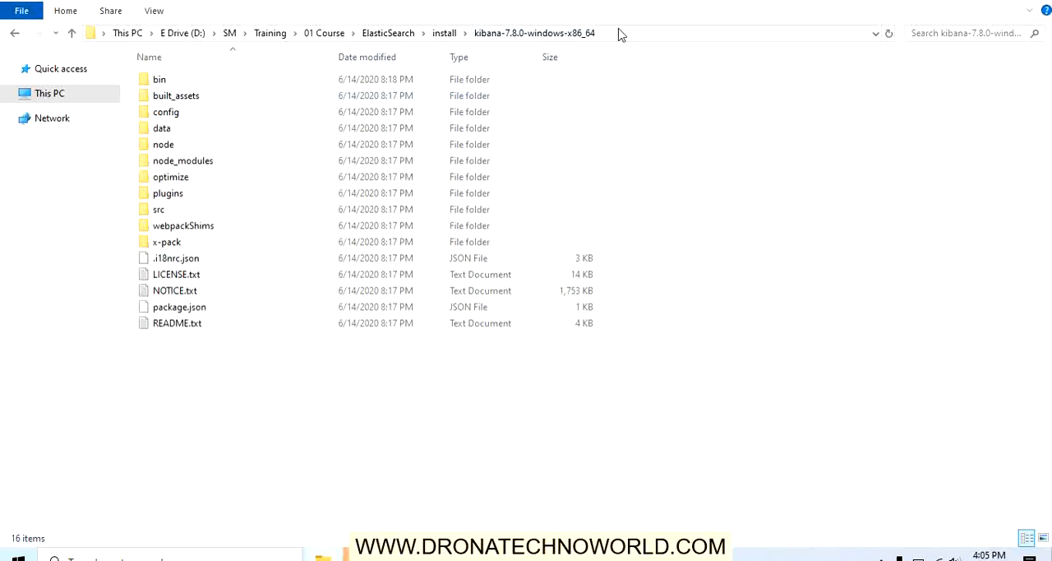
# Open the Kibana bin folder and switch to the idle Command Prompt window.
pyautogui.doubleClick(160, 79)
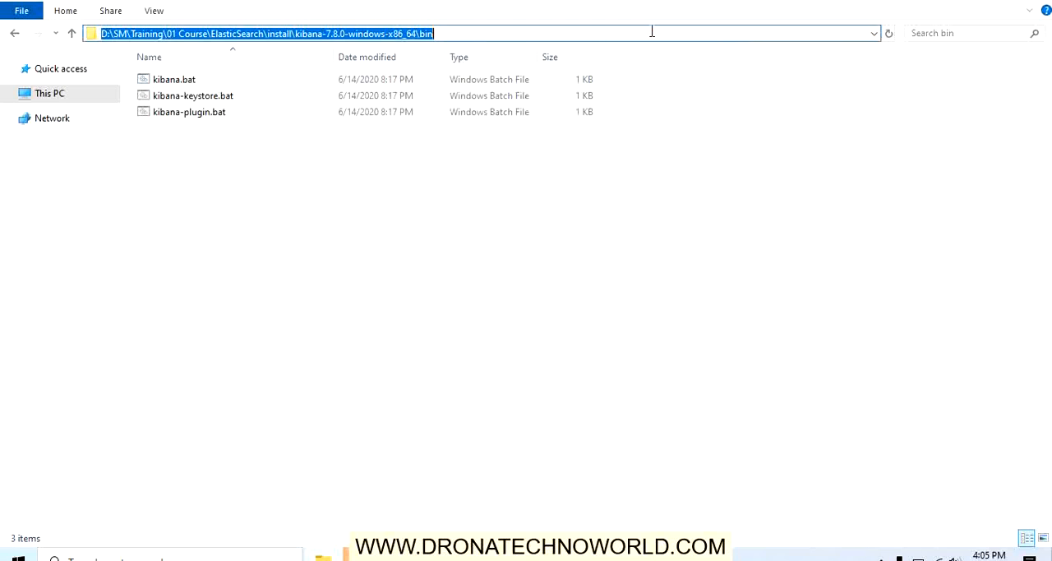
pyautogui.moveTo(332, 550)
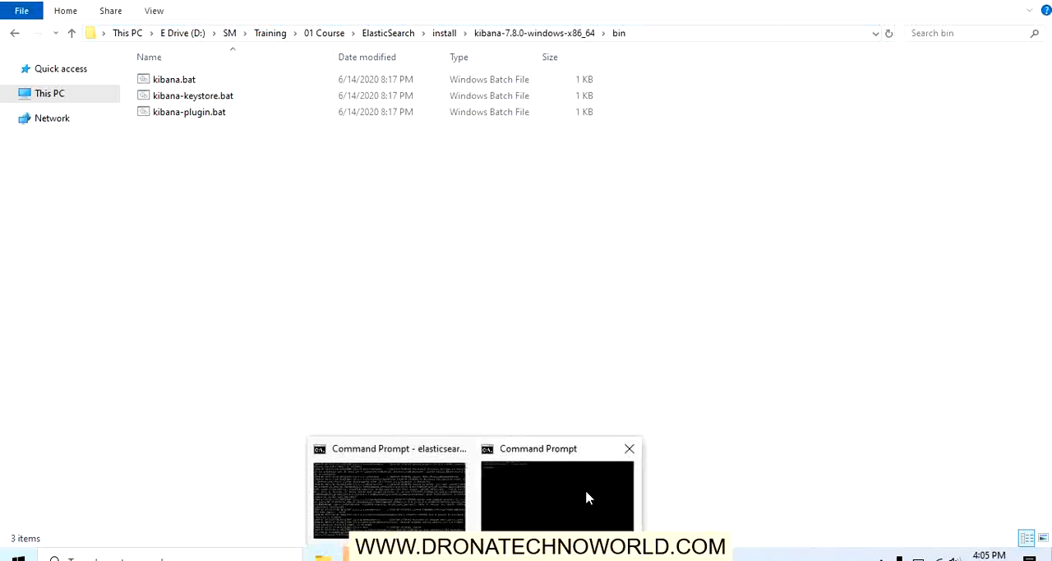
pyautogui.click(557, 493)
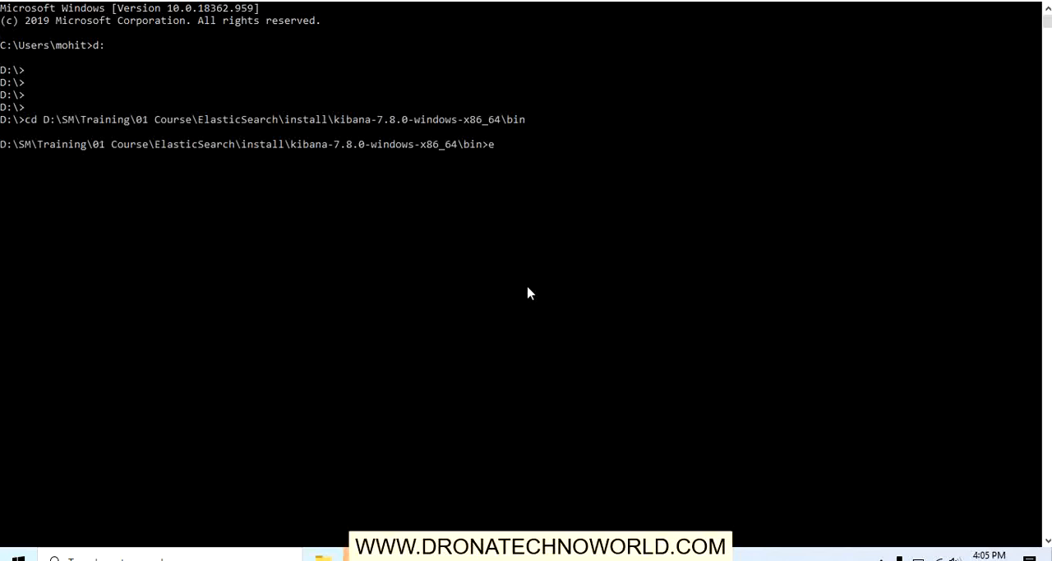
# Run kibana.bat to start the Kibana server at localhost:5601.
pyautogui.write('kibana.bat')
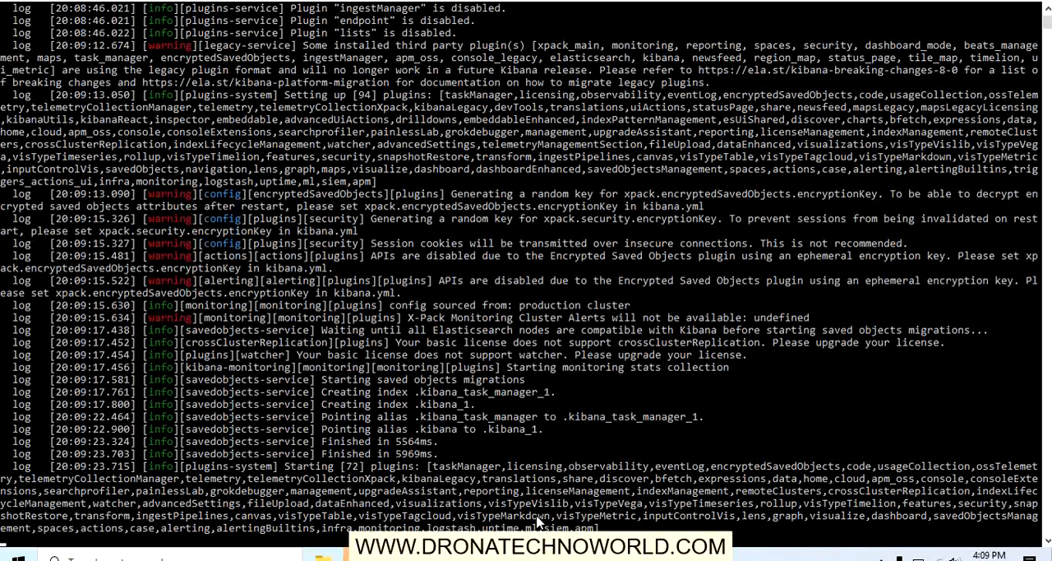
pyautogui.moveTo(428, 413)
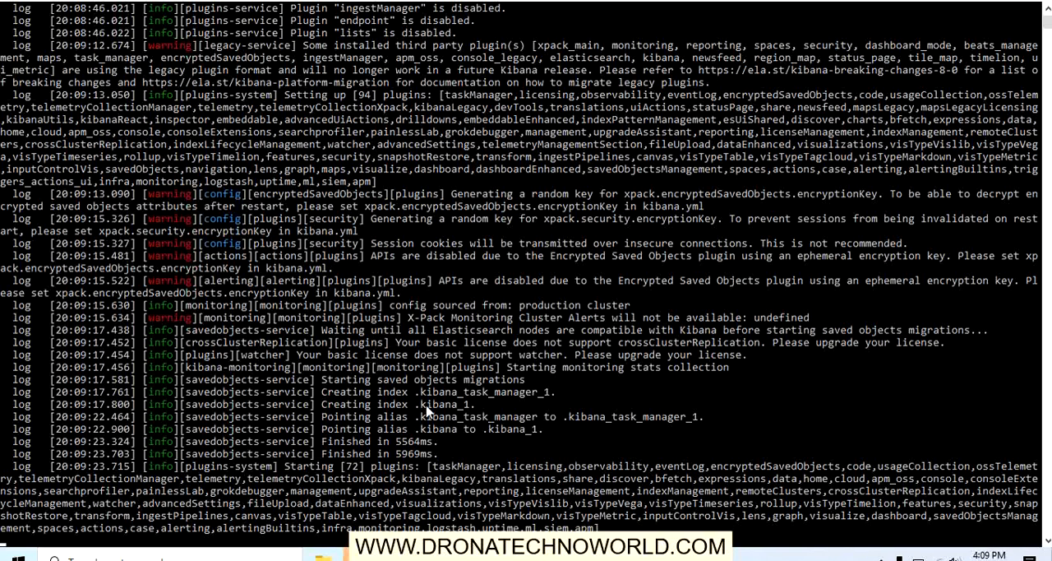
pyautogui.moveTo(475, 408)
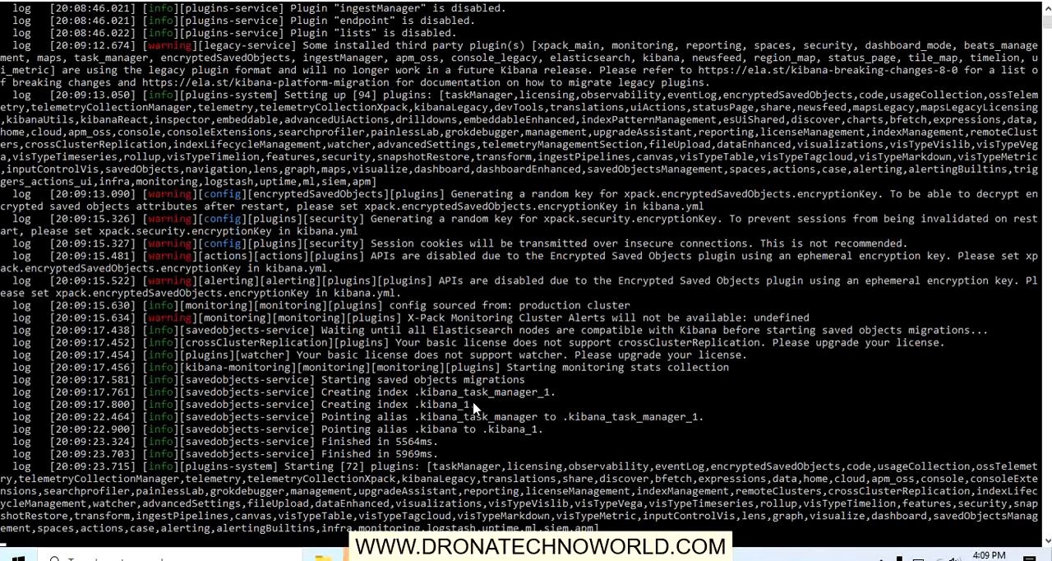
pyautogui.moveTo(529, 408)
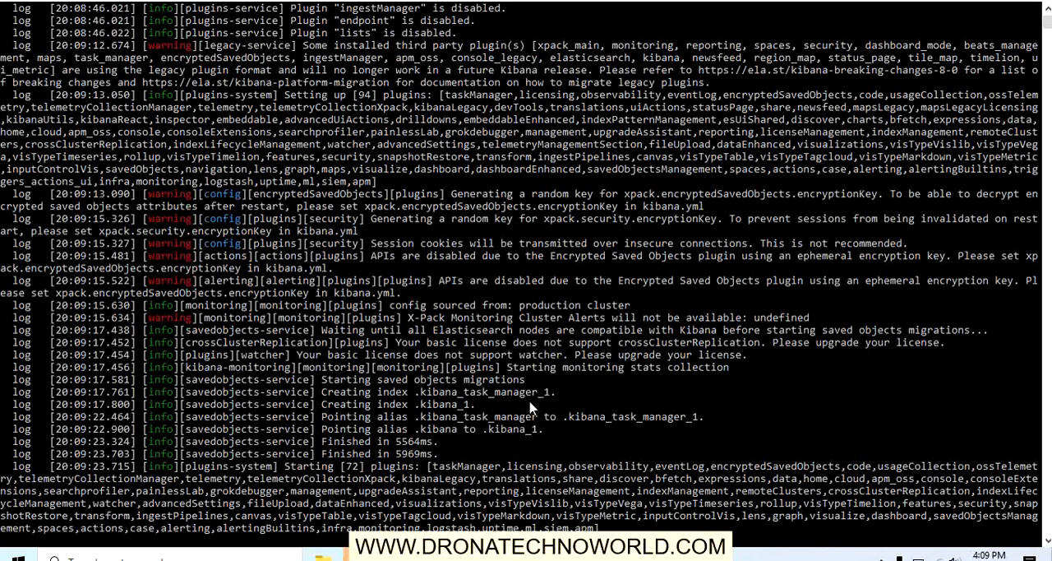
pyautogui.moveTo(579, 447)
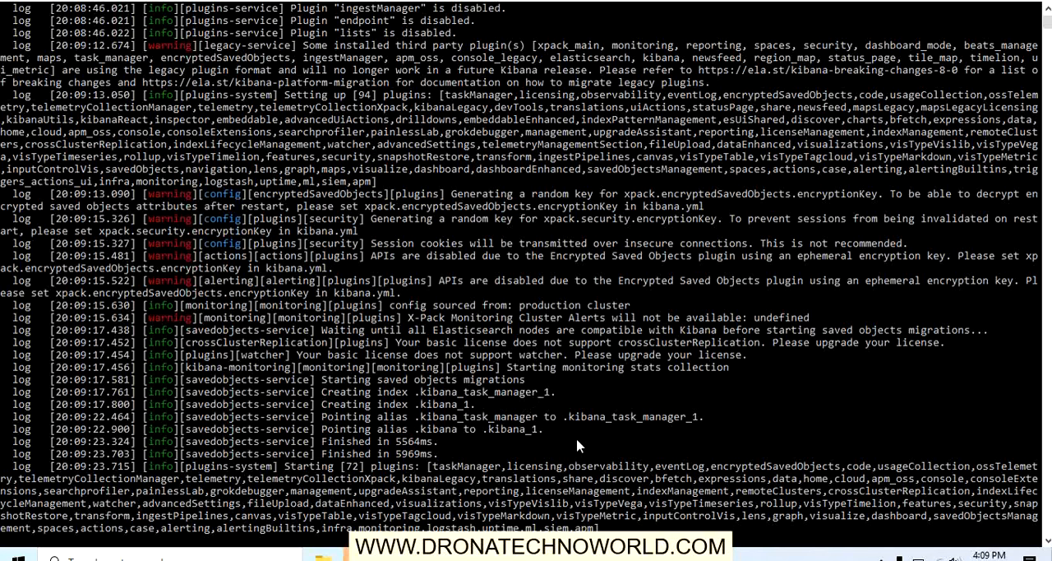
pyautogui.moveTo(549, 458)
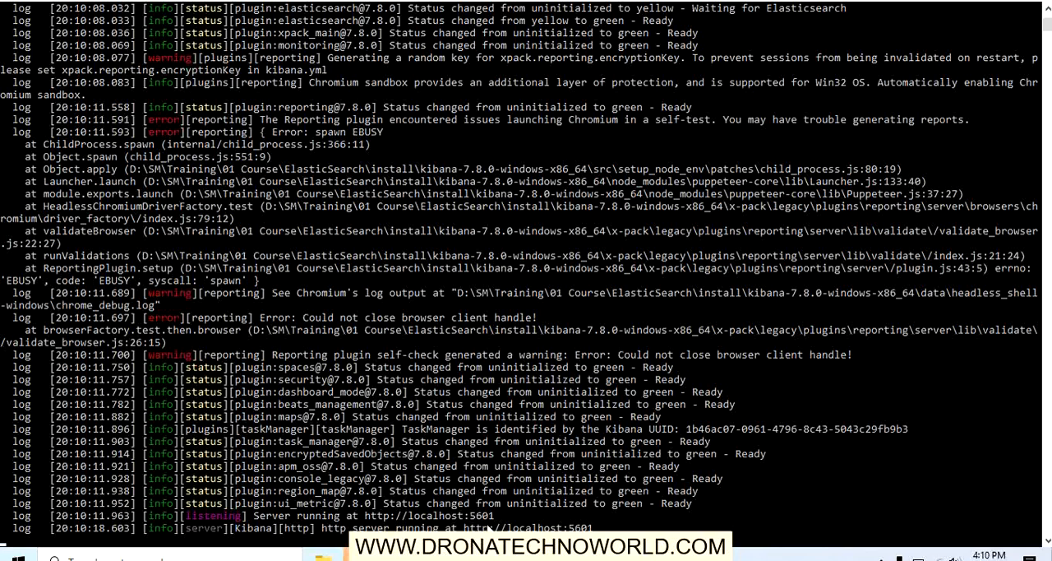
pyautogui.moveTo(626, 518)
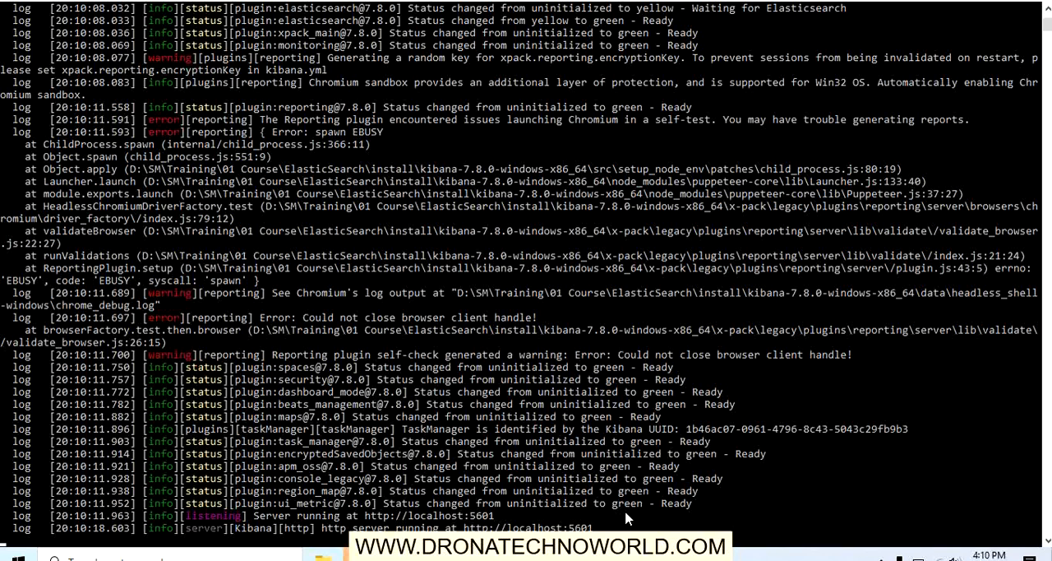
pyautogui.moveTo(689, 516)
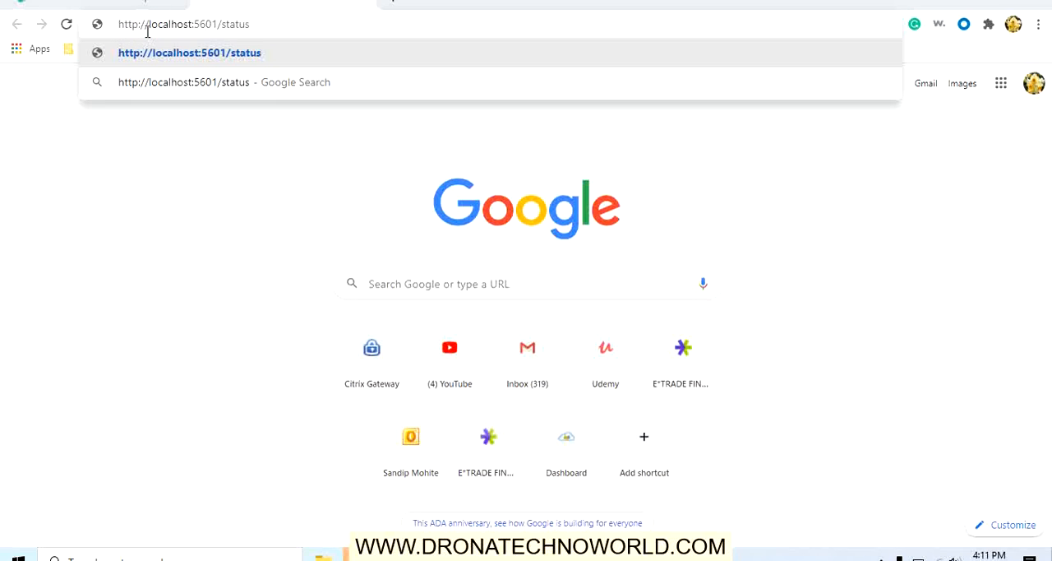
pyautogui.moveTo(217, 23)
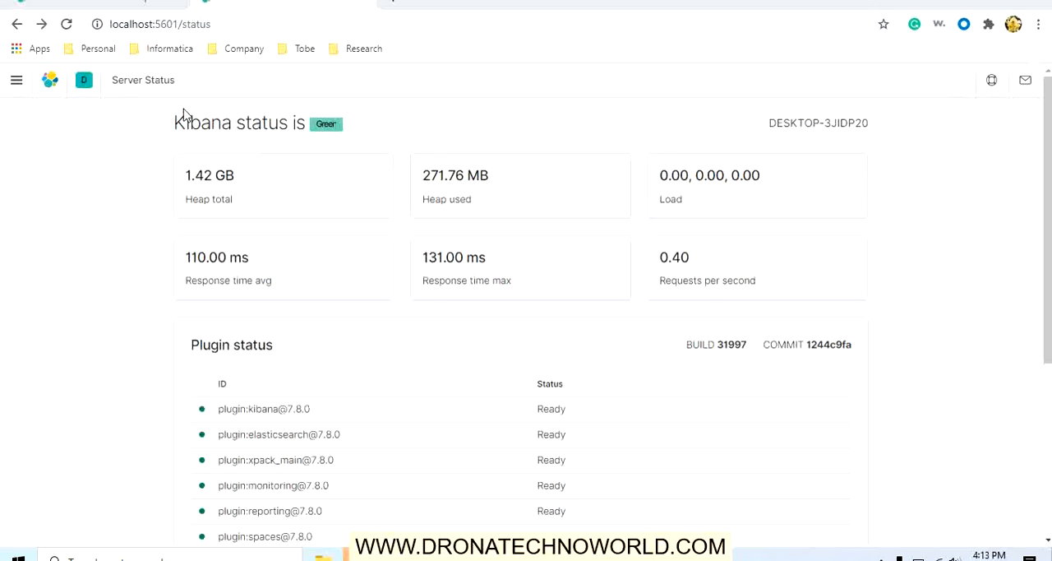
pyautogui.moveTo(254, 63)
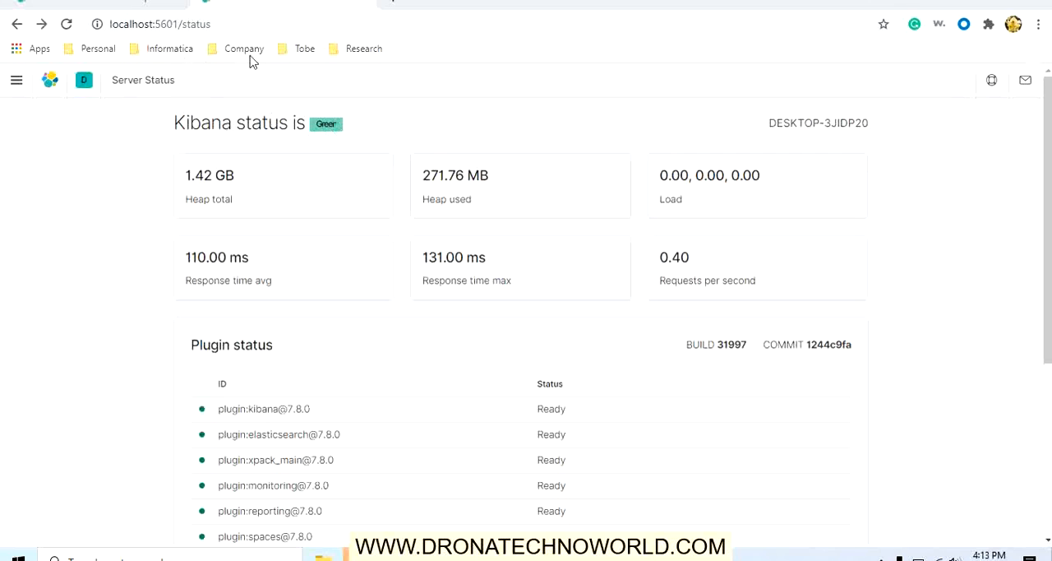
pyautogui.moveTo(262, 194)
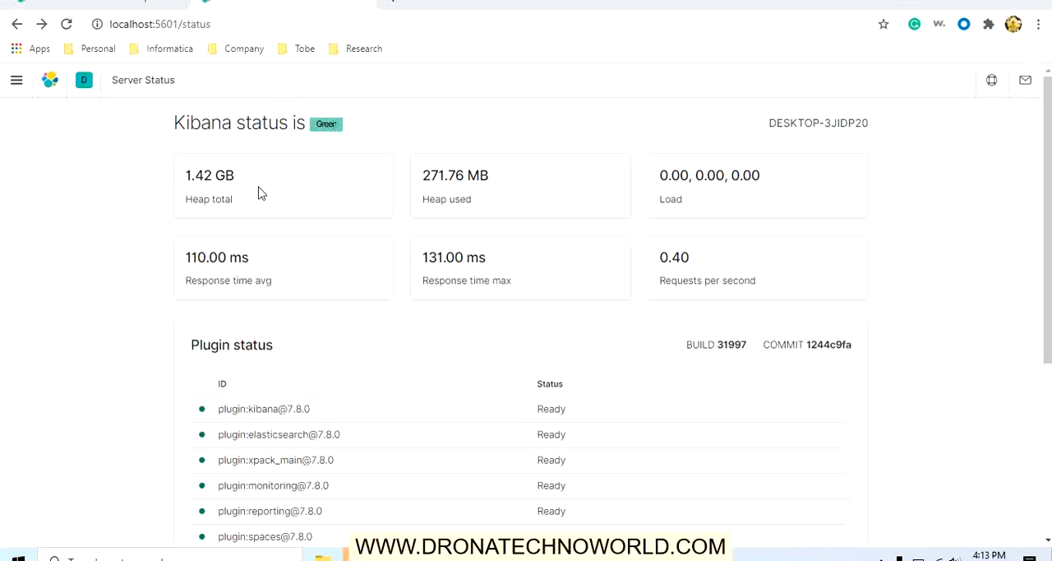
pyautogui.moveTo(253, 207)
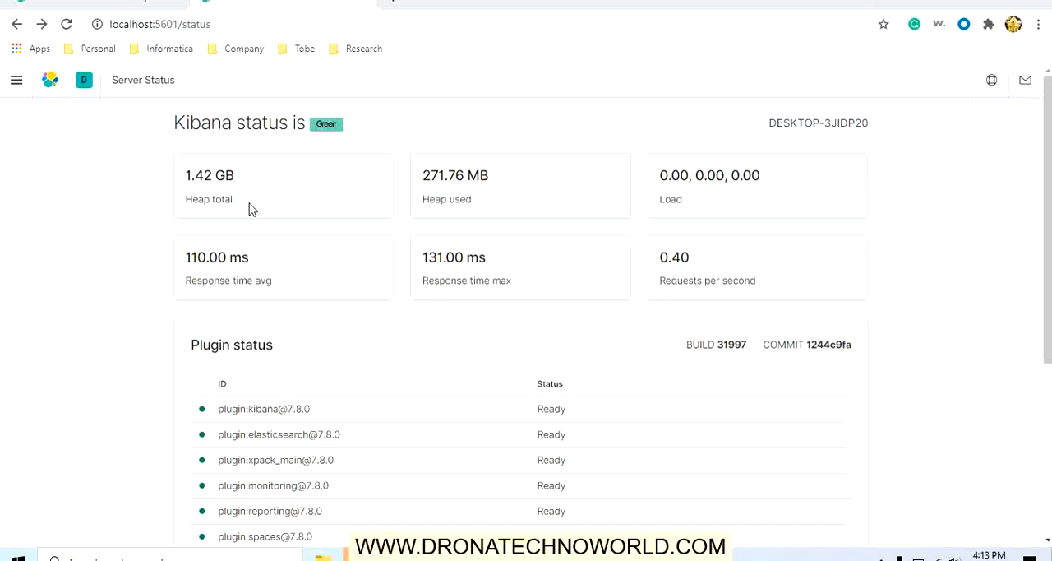
pyautogui.moveTo(485, 204)
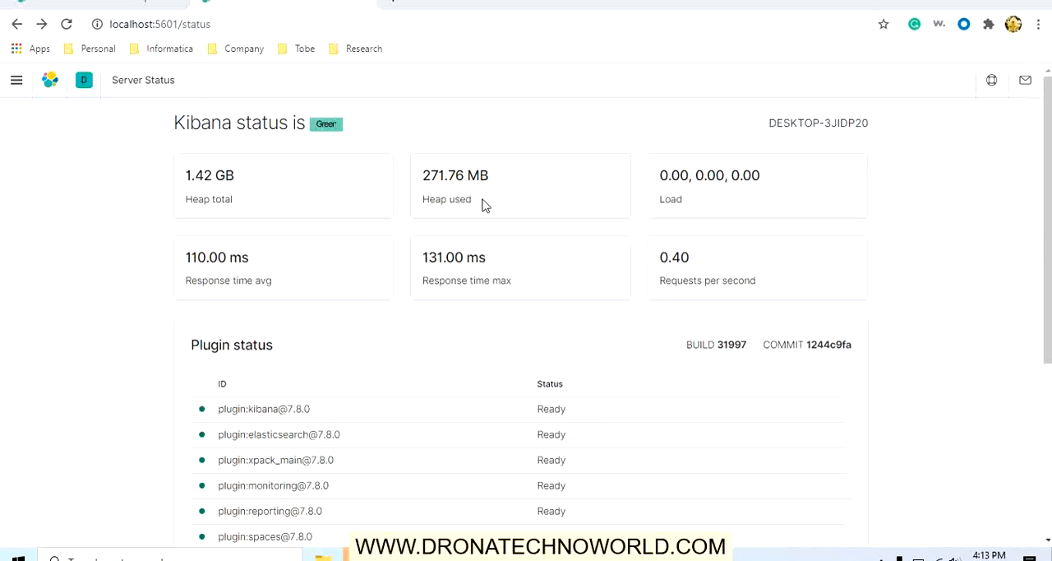
pyautogui.moveTo(756, 217)
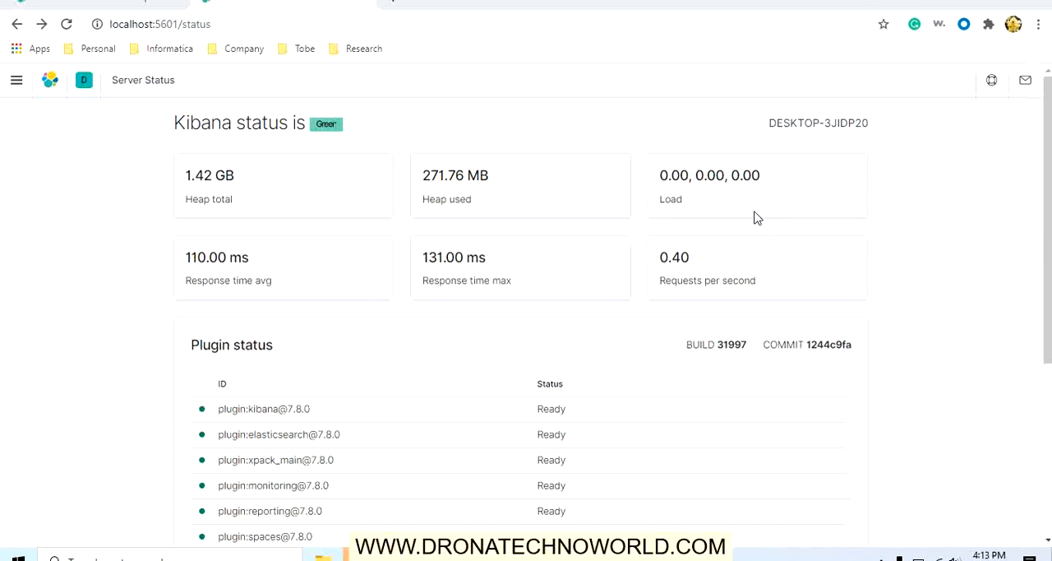
pyautogui.moveTo(363, 296)
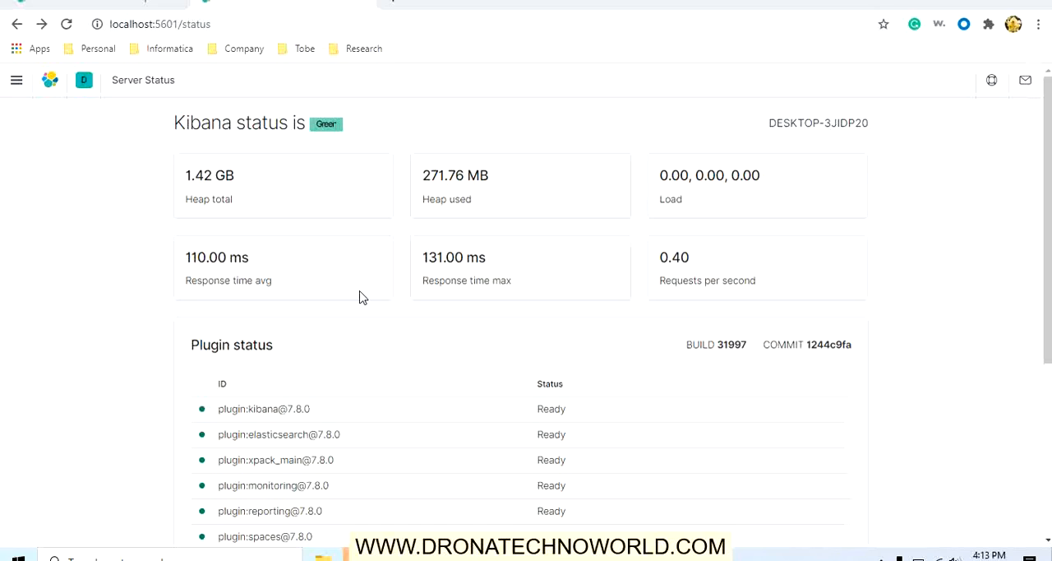
pyautogui.moveTo(551, 293)
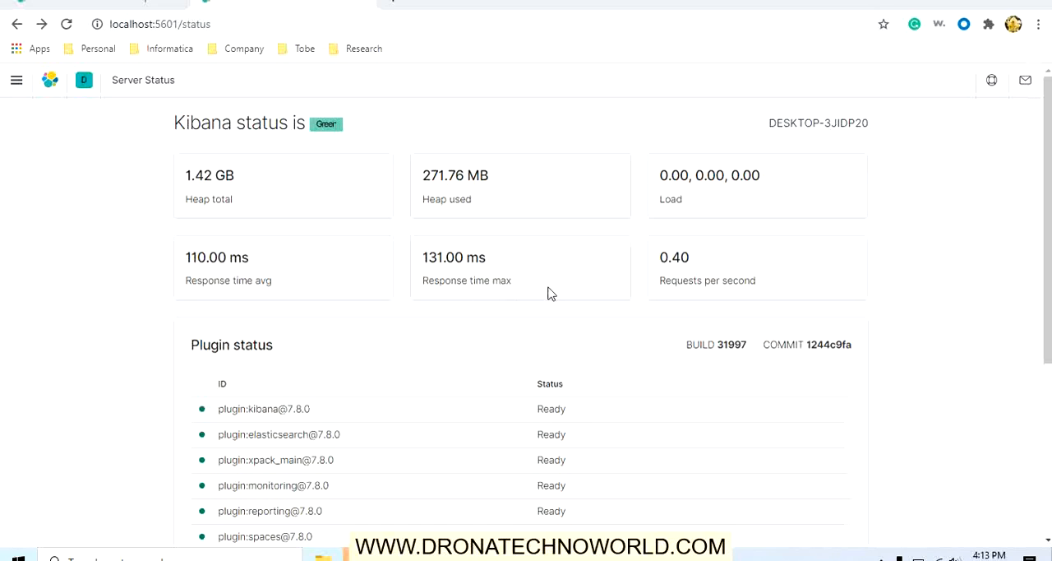
pyautogui.moveTo(1045, 253)
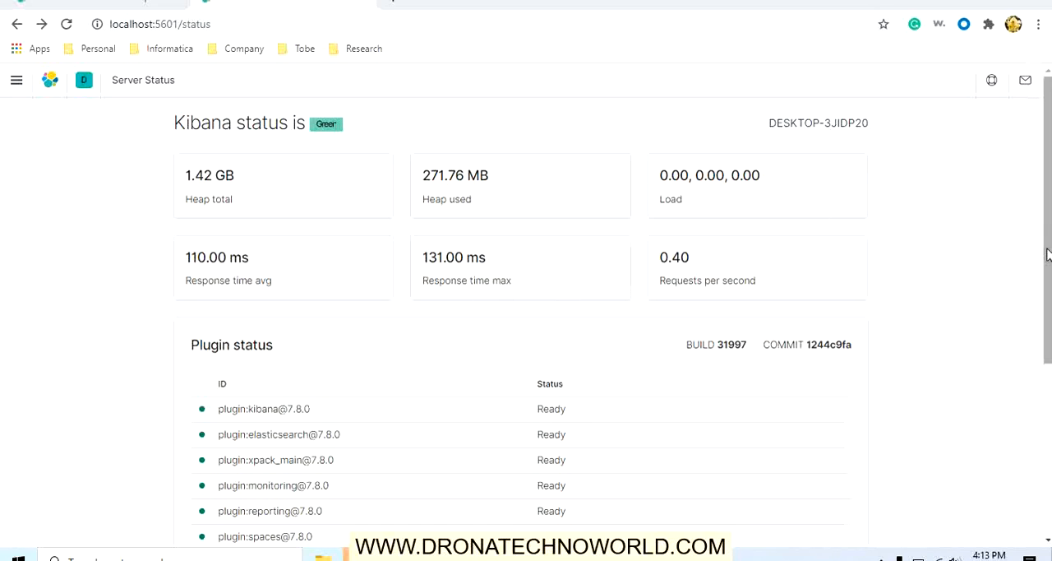
# Scroll through the Plugin status list on the localhost:5601/status page and back to the top.
pyautogui.scroll(-3)
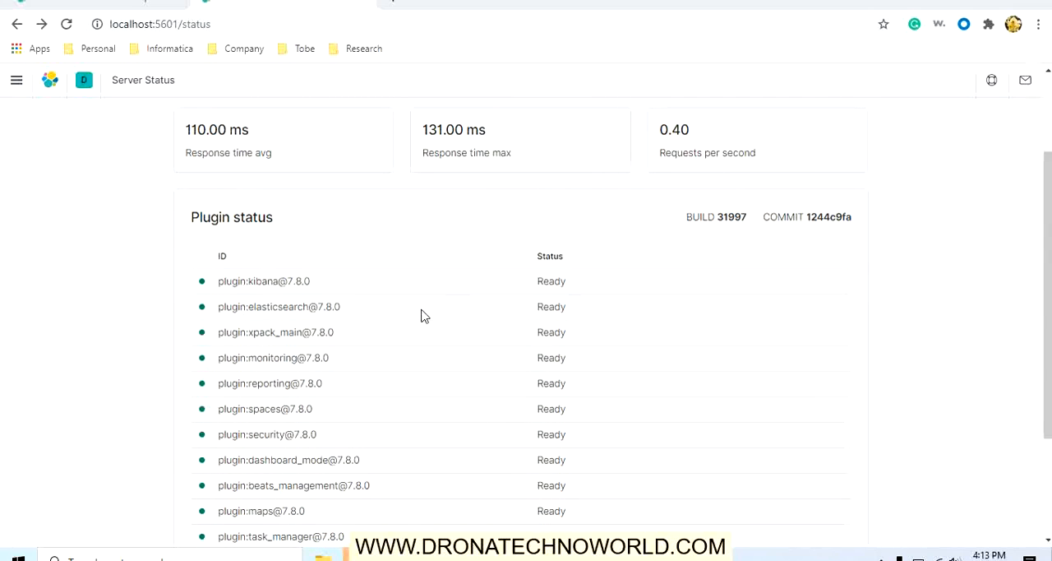
pyautogui.moveTo(578, 302)
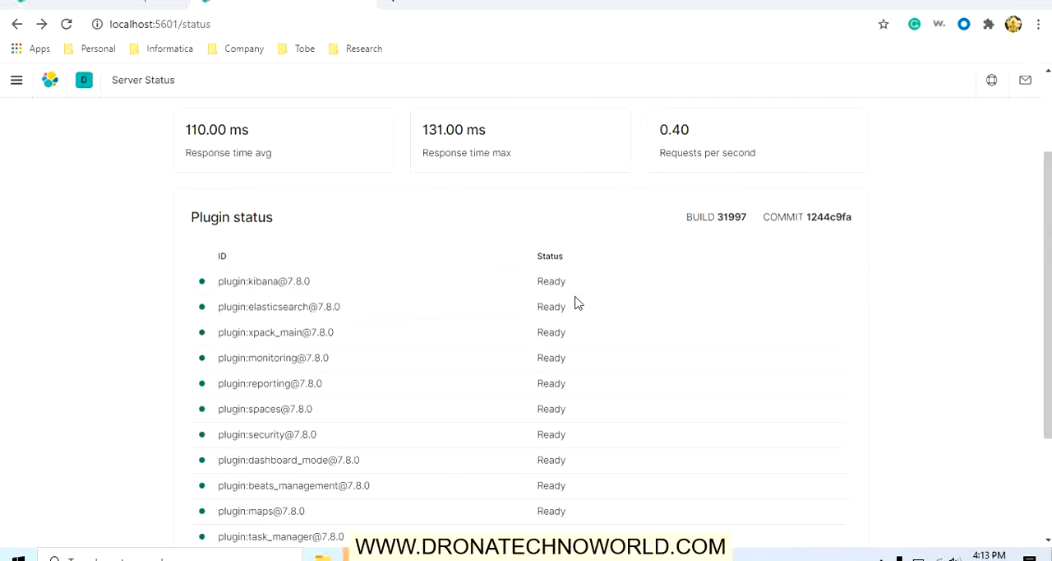
pyautogui.scroll(3)
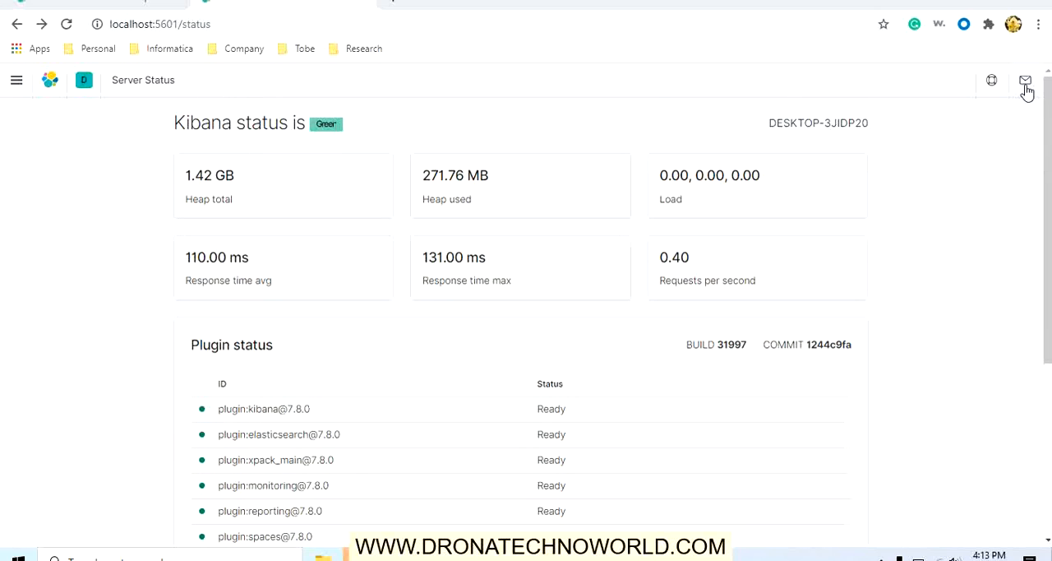
pyautogui.moveTo(991, 85)
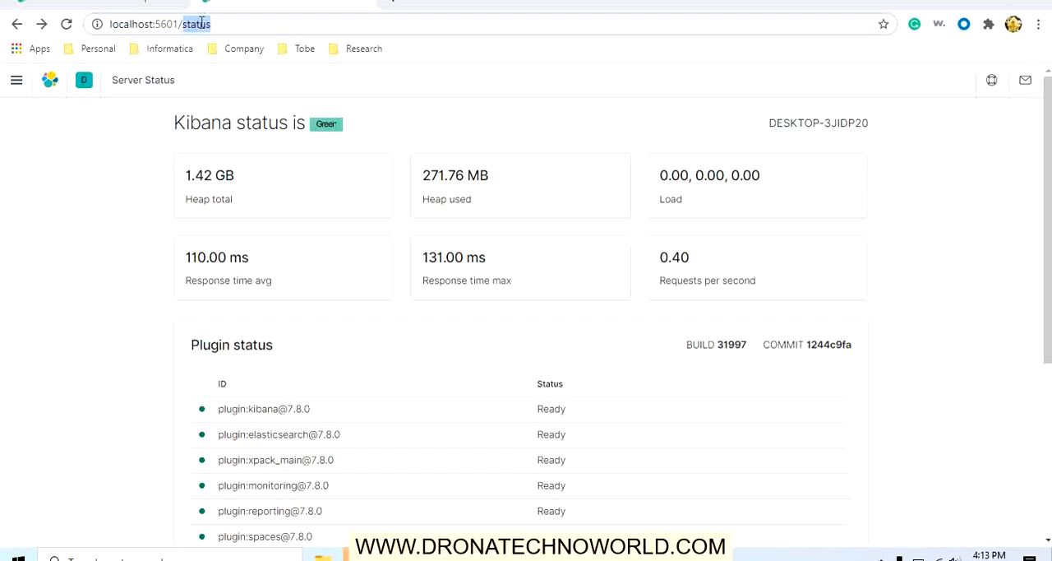
# Load the Kibana home page at localhost:5601 from the address bar suggestion.
pyautogui.click(161, 23)
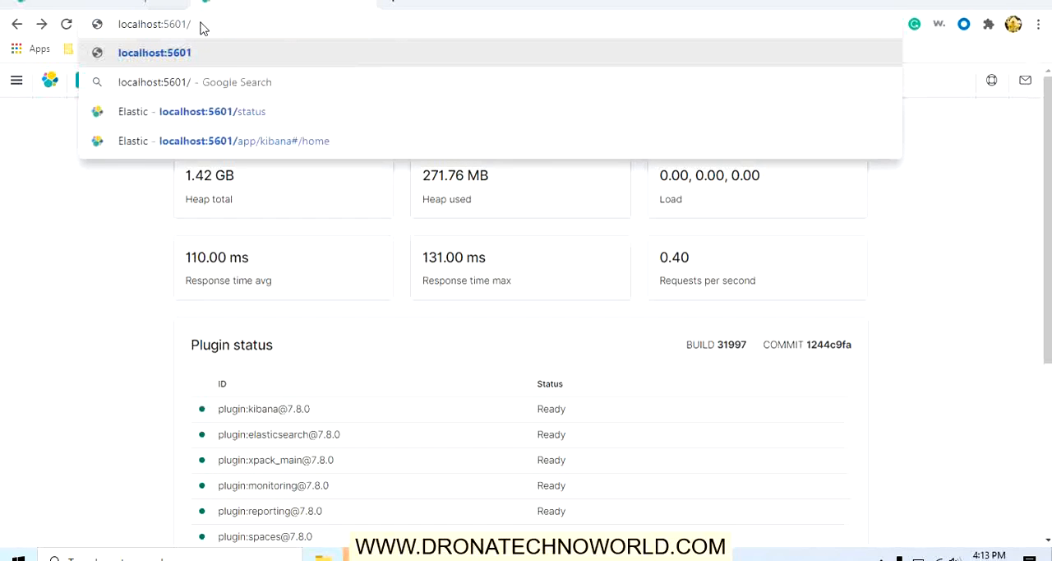
pyautogui.click(243, 142)
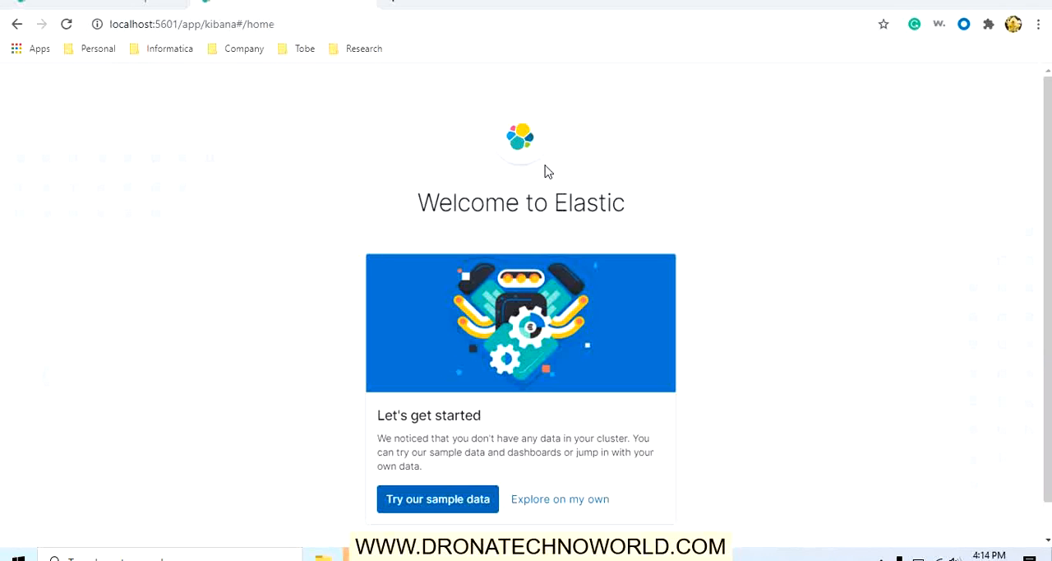
pyautogui.moveTo(511, 437)
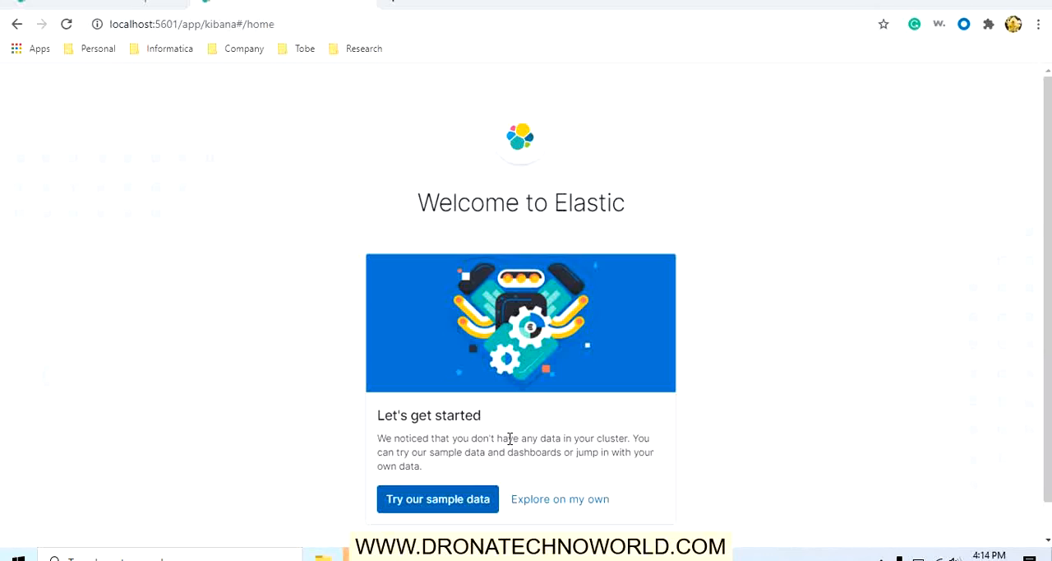
pyautogui.moveTo(615, 470)
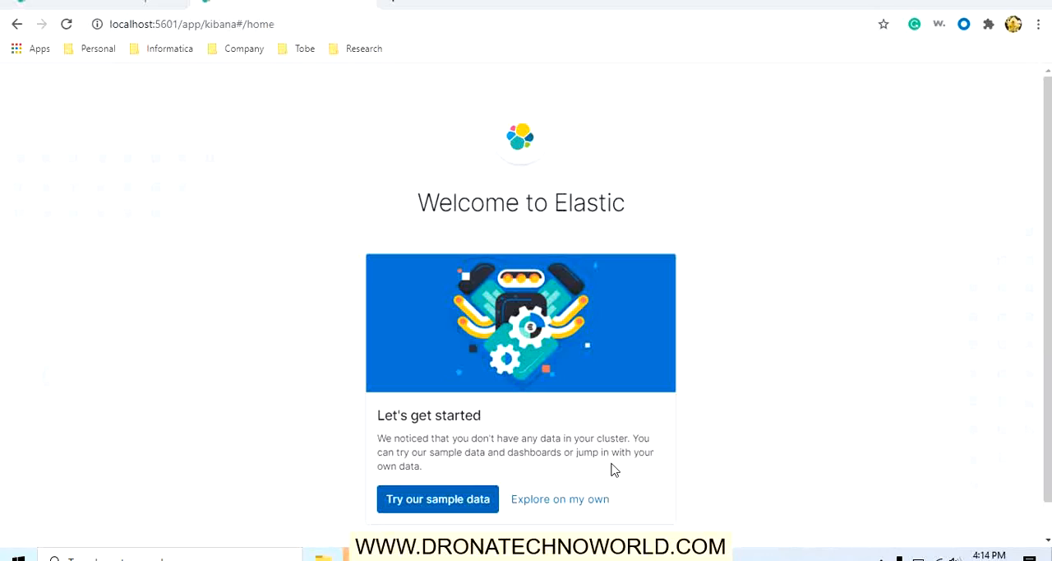
pyautogui.moveTo(438, 498)
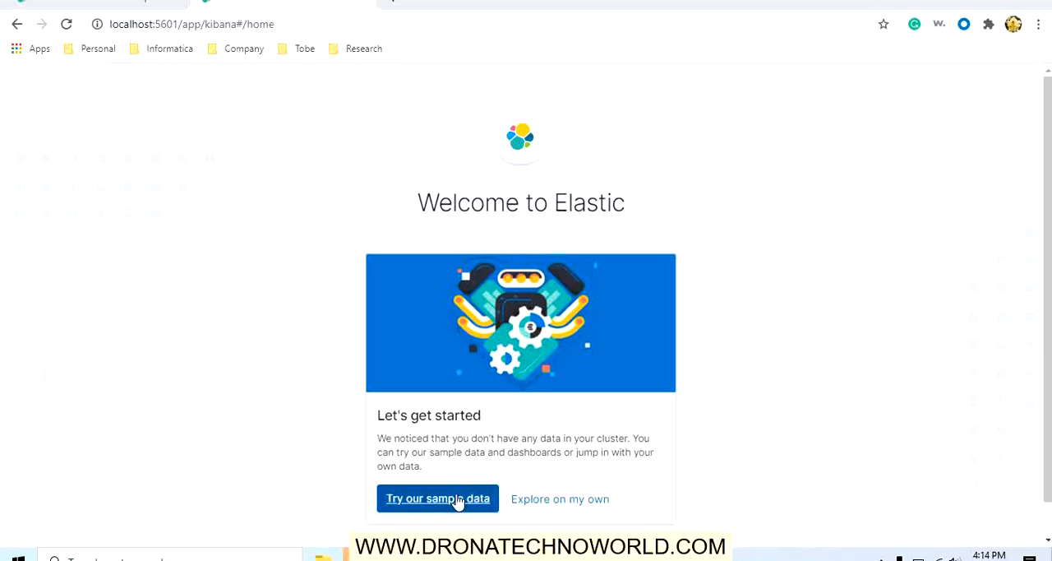
# Open Add data's Sample data tab via 'Try our sample data'.
pyautogui.click(437, 498)
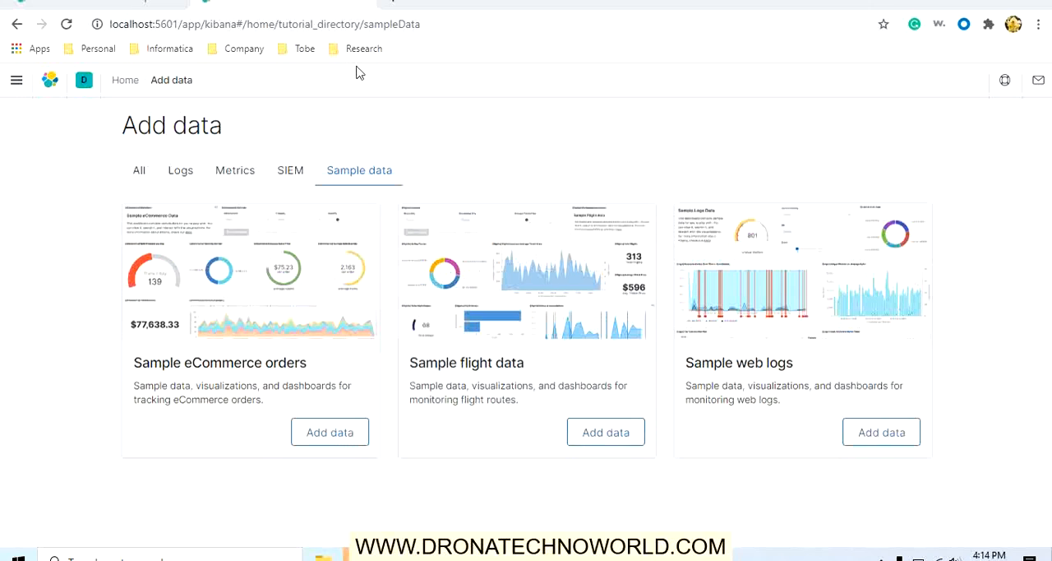
pyautogui.moveTo(181, 171)
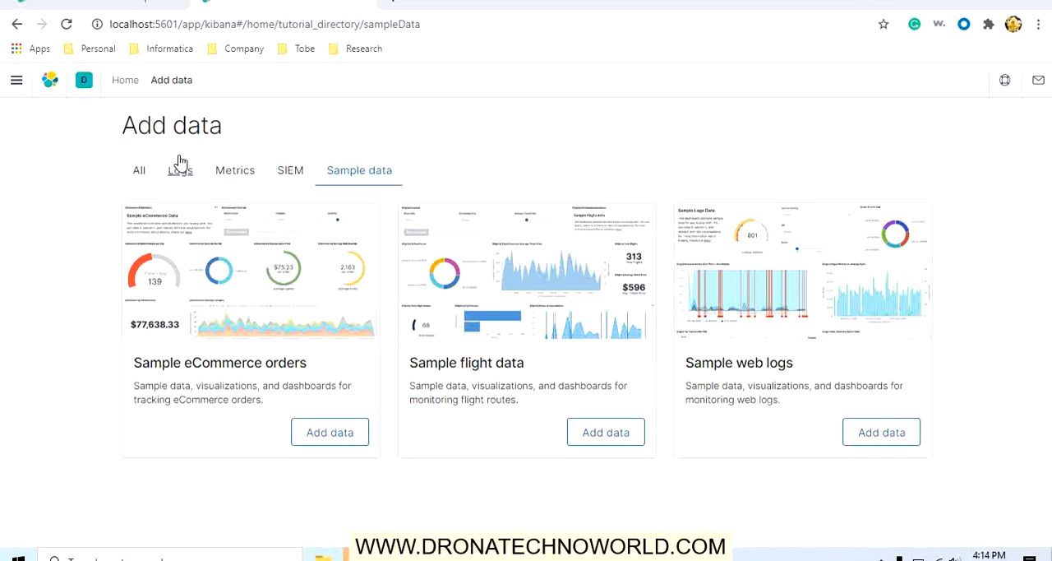
pyautogui.moveTo(283, 371)
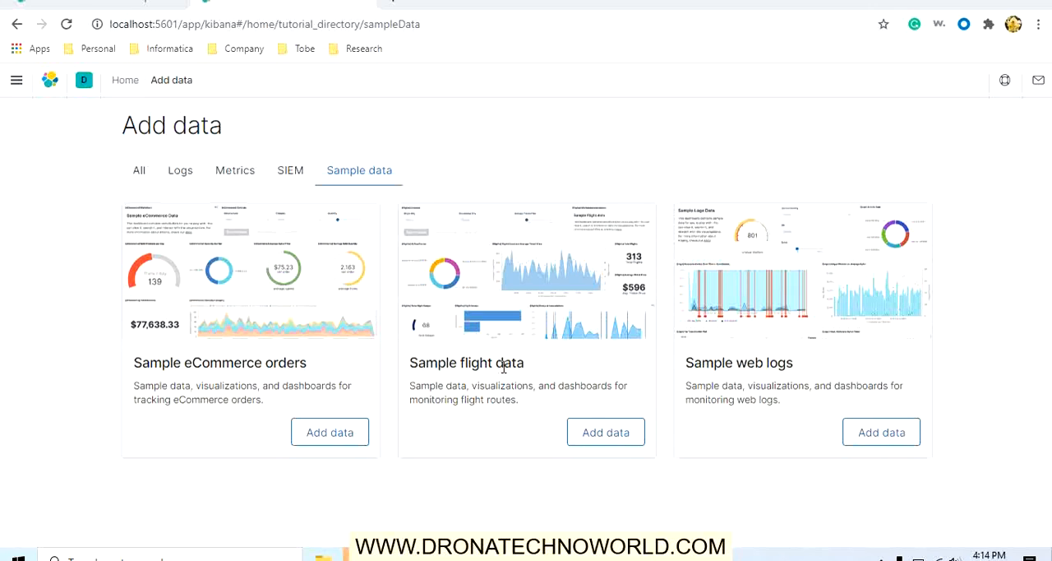
pyautogui.moveTo(788, 408)
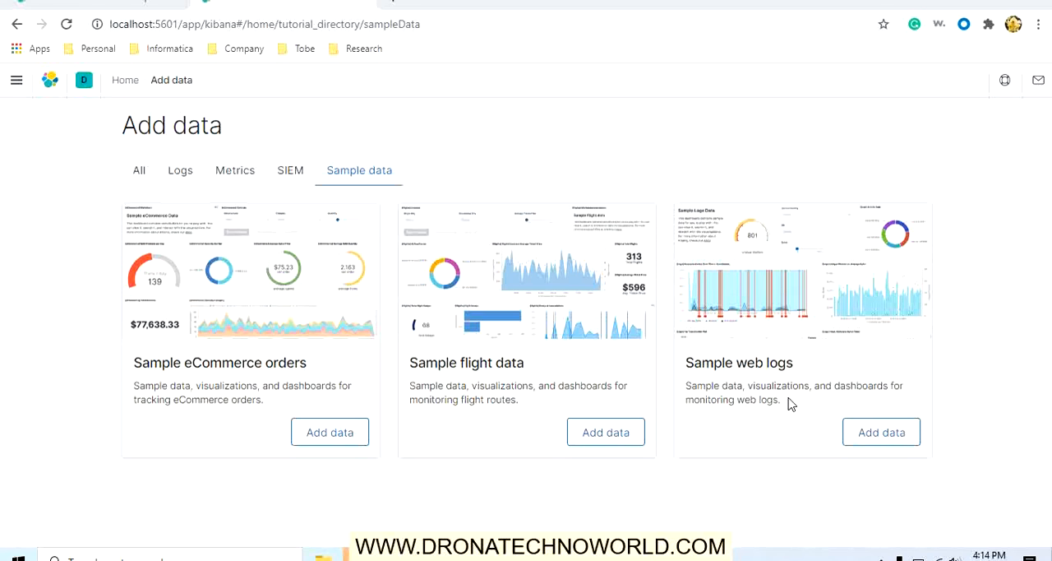
pyautogui.moveTo(343, 236)
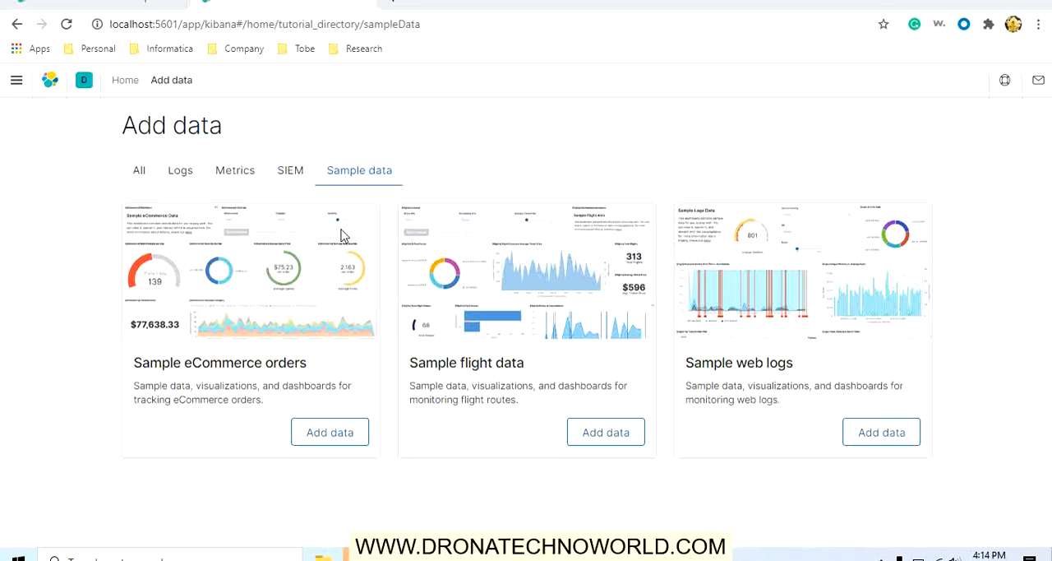
pyautogui.moveTo(138, 171)
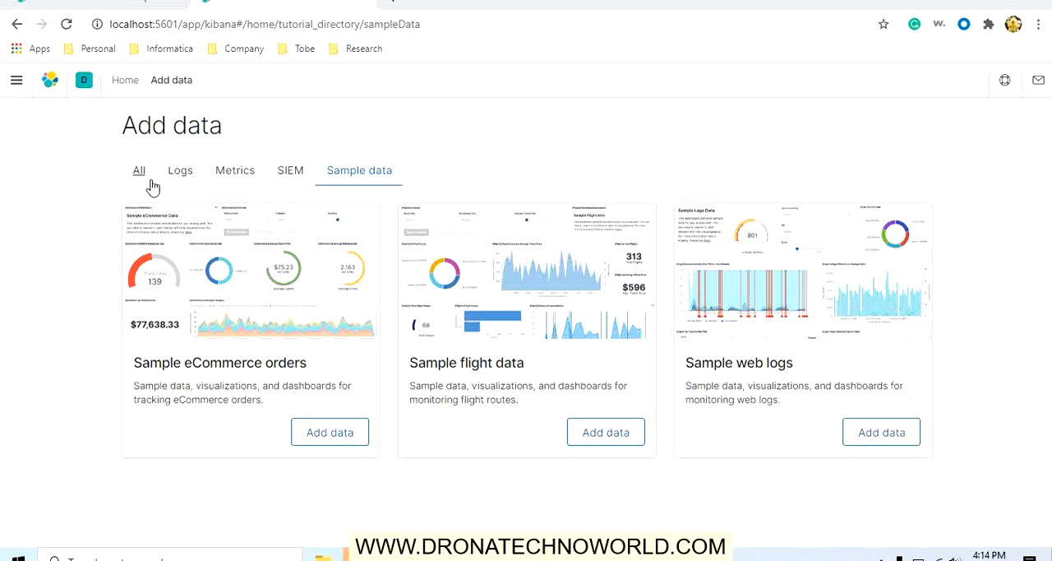
# Review the Logs, Metrics and SIEM data source lists on the Add data page.
pyautogui.click(174, 171)
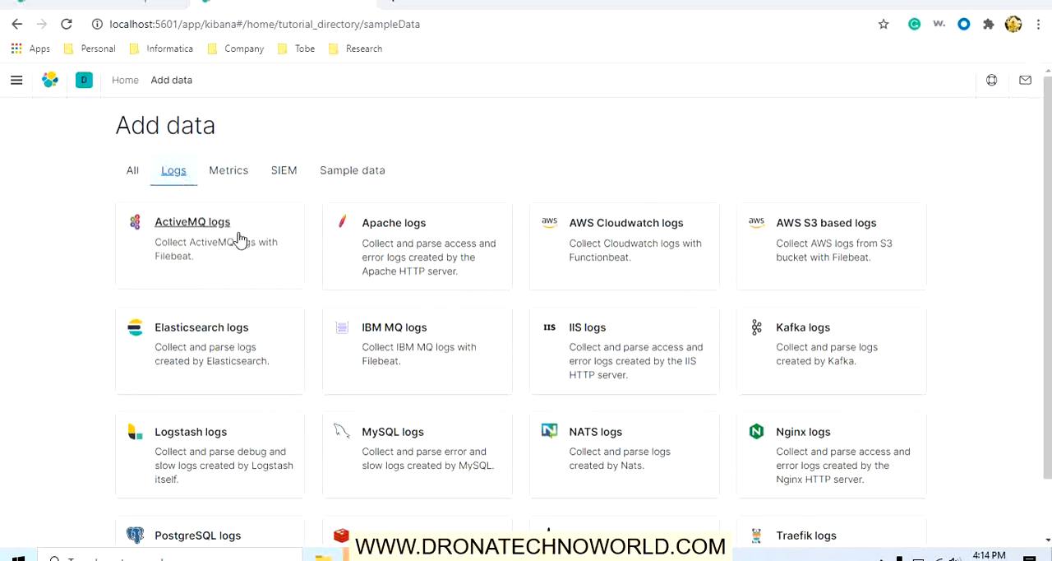
pyautogui.moveTo(201, 358)
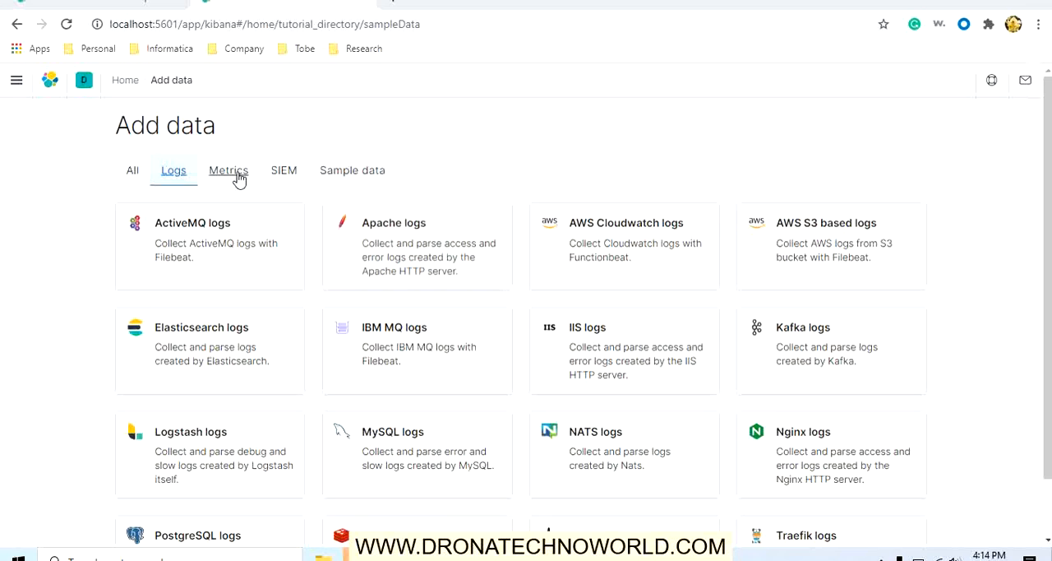
pyautogui.click(227, 171)
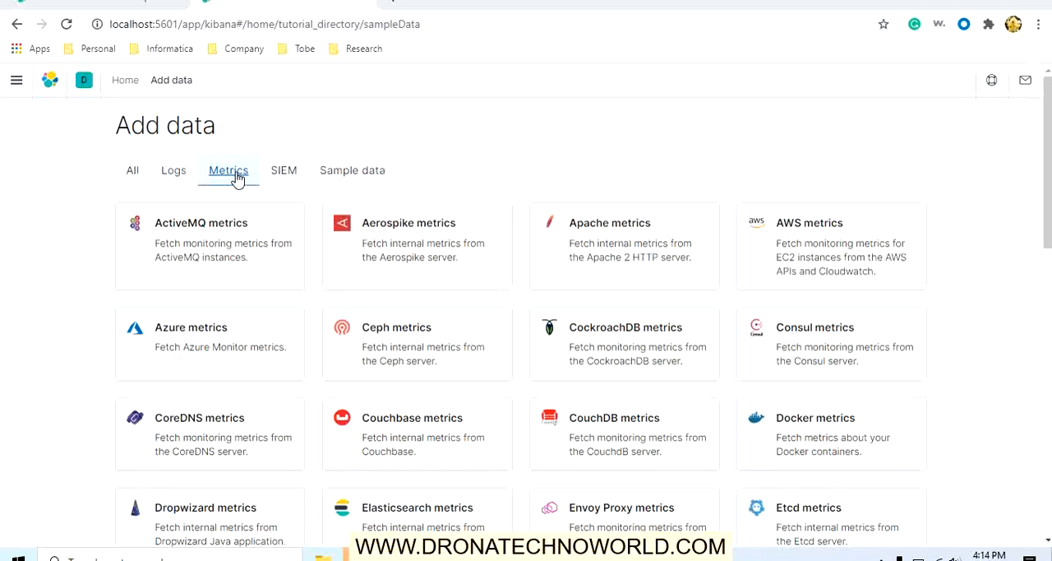
pyautogui.moveTo(423, 365)
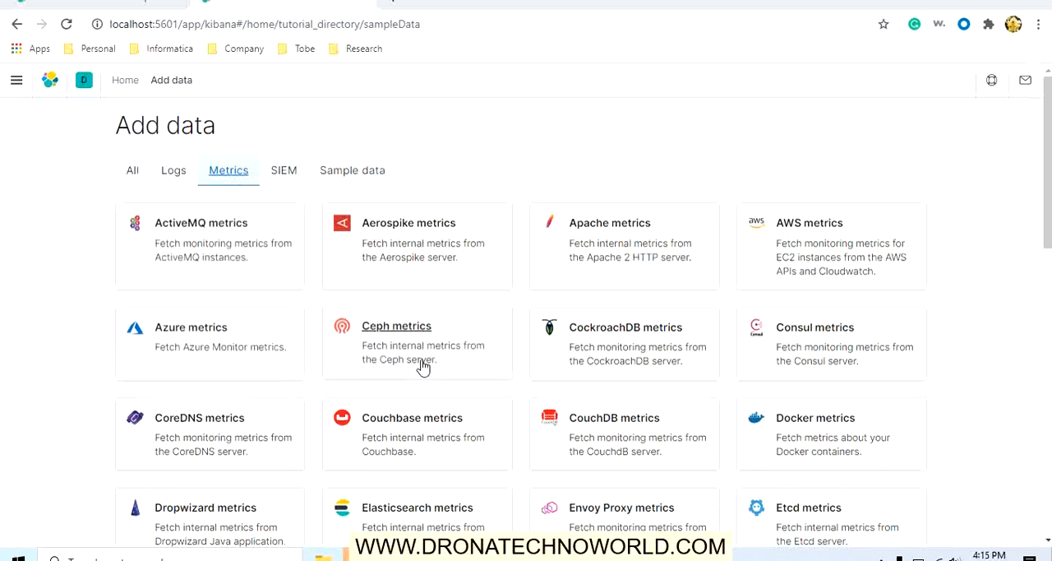
pyautogui.moveTo(471, 431)
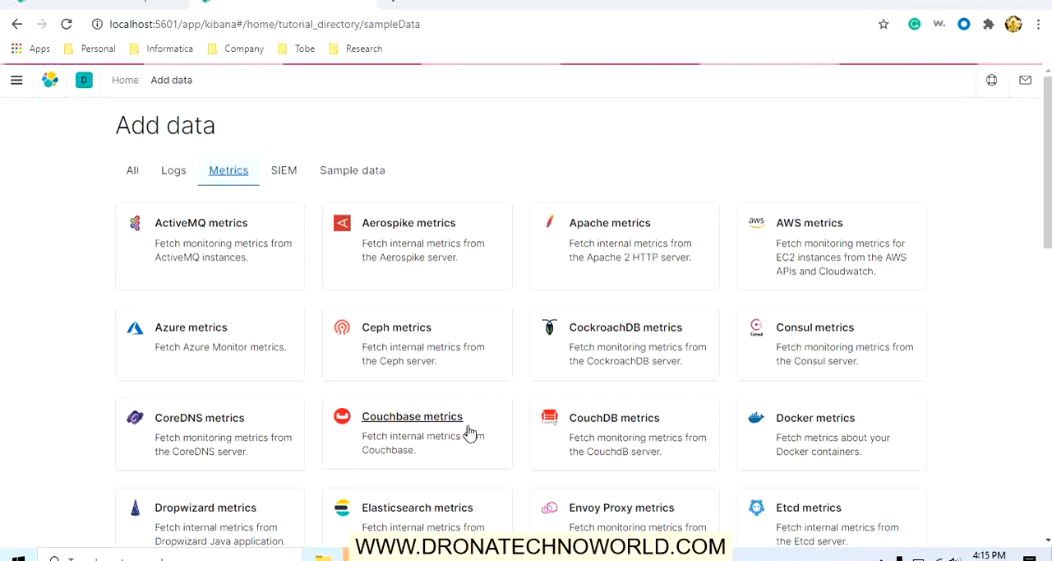
pyautogui.moveTo(813, 372)
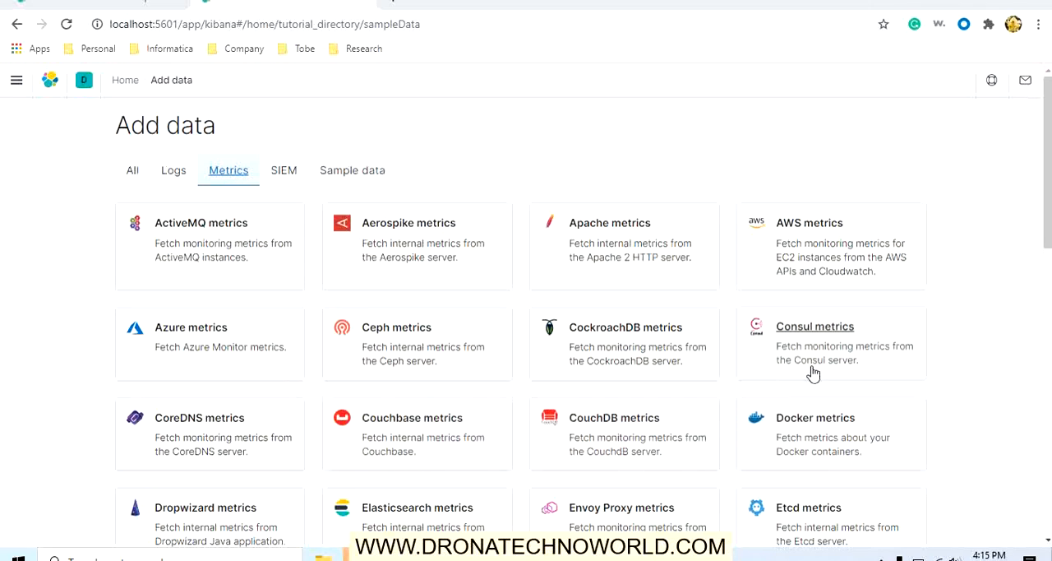
pyautogui.moveTo(299, 204)
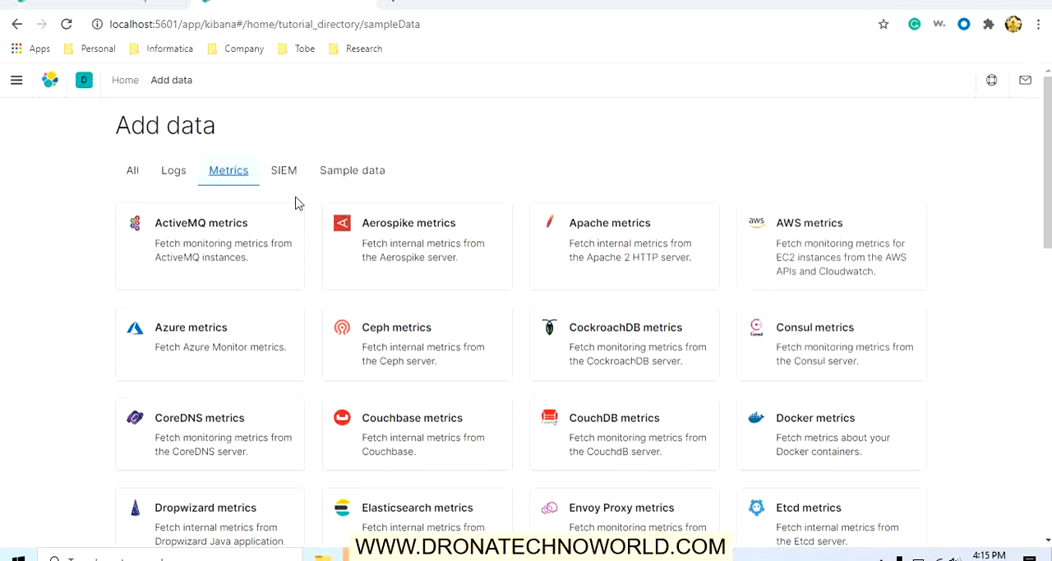
pyautogui.click(283, 171)
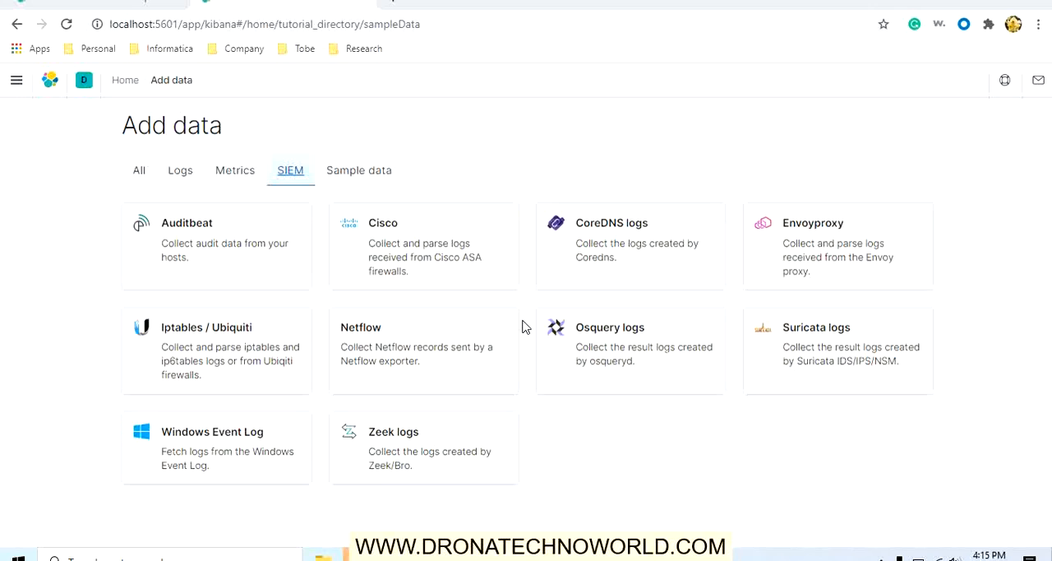
pyautogui.moveTo(391, 161)
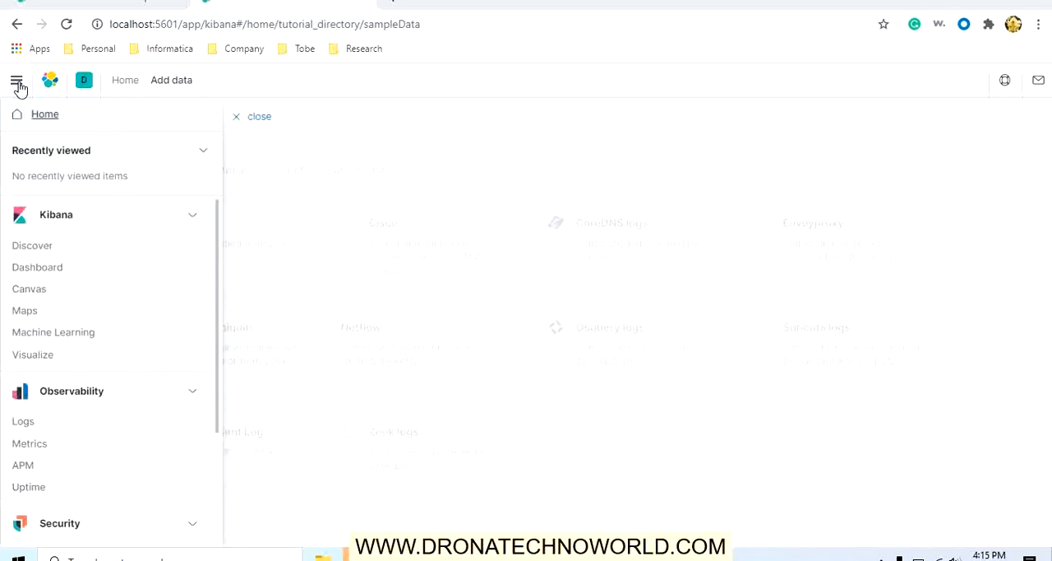
pyautogui.moveTo(194, 224)
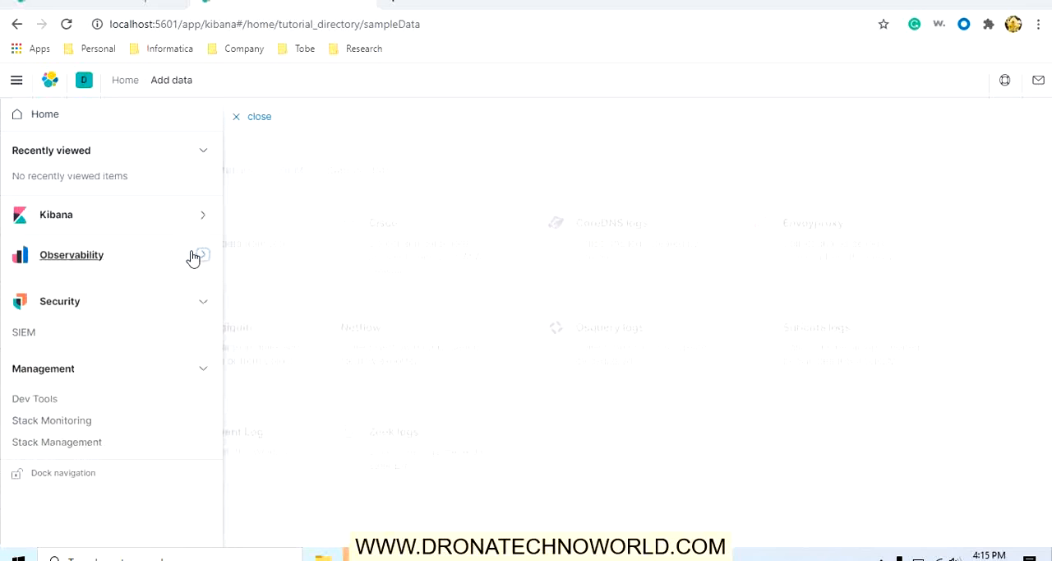
# Collapse Security, re-expand Management and launch the Dev Tools console from it.
pyautogui.click(204, 301)
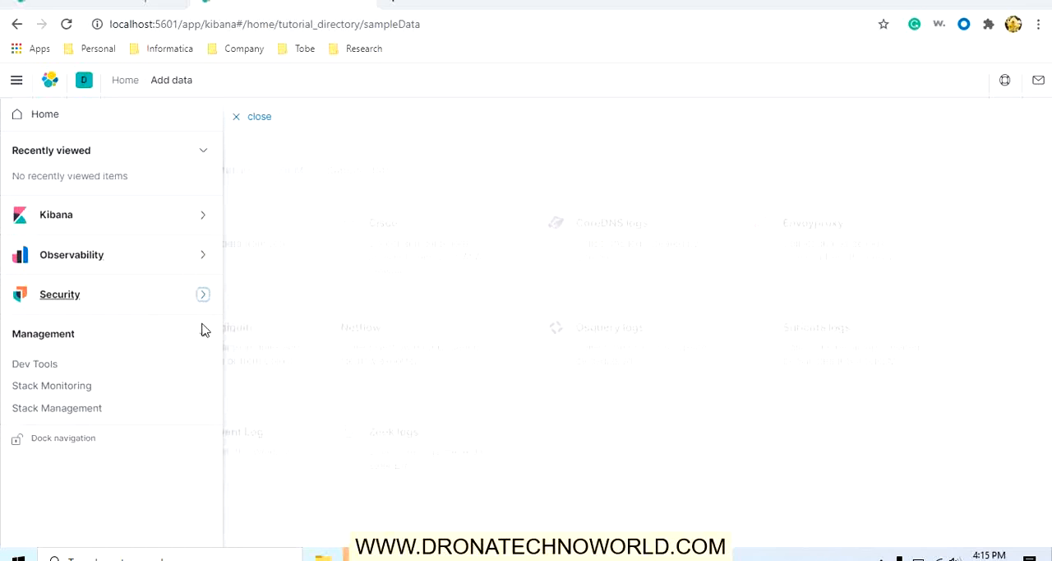
pyautogui.click(204, 337)
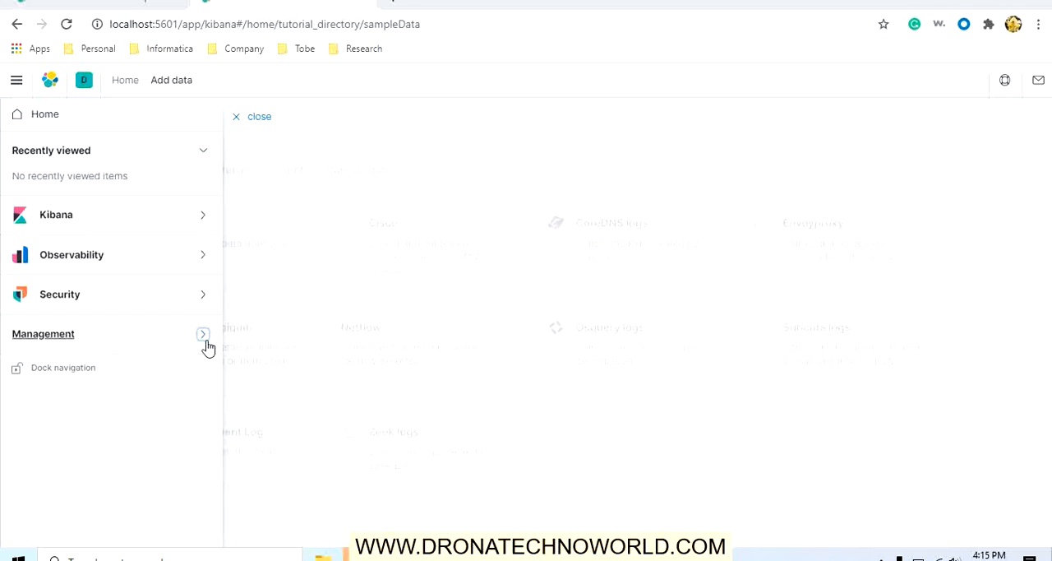
pyautogui.click(204, 333)
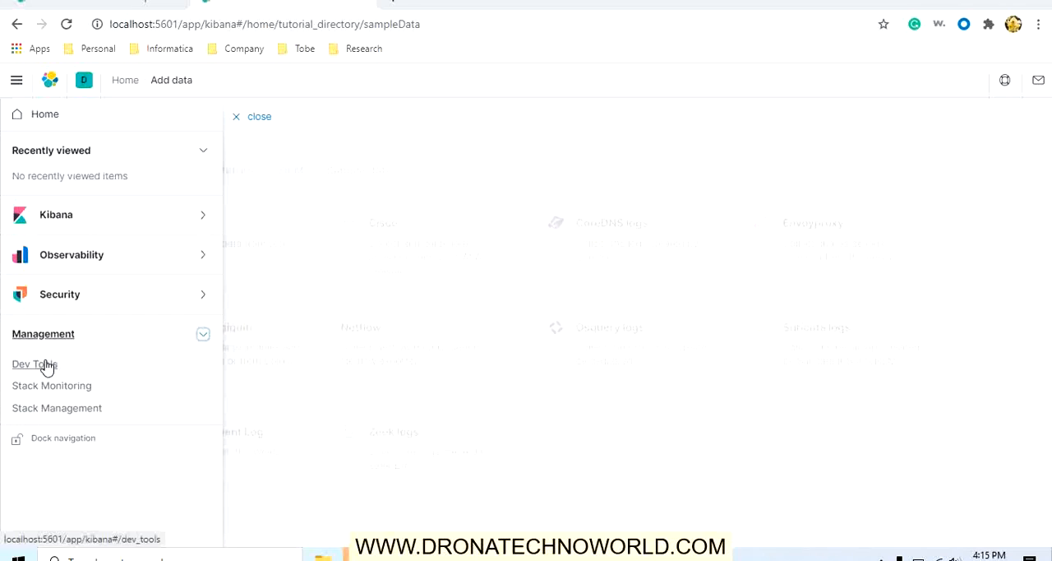
pyautogui.moveTo(34, 365)
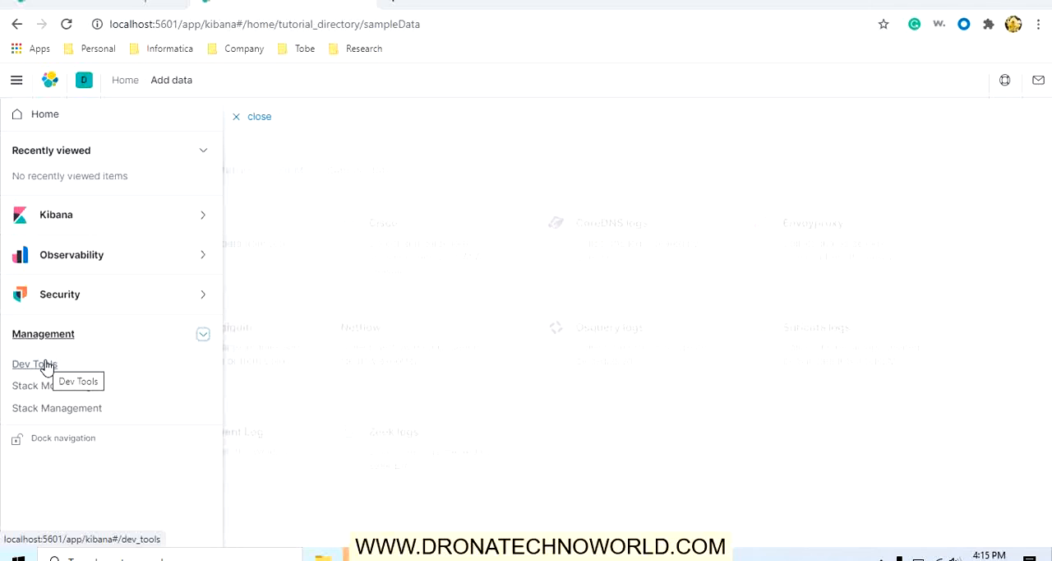
pyautogui.moveTo(41, 375)
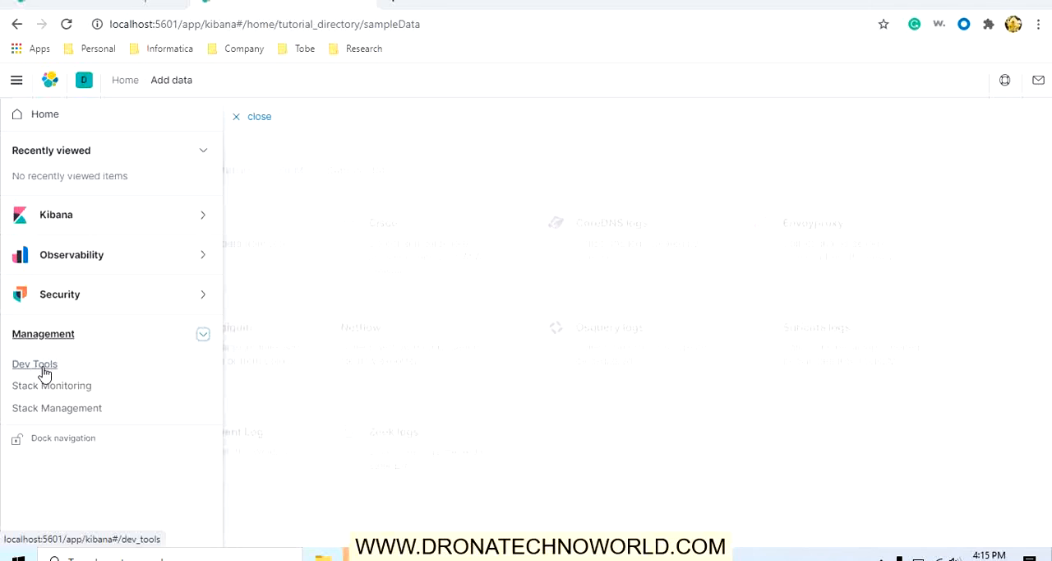
pyautogui.click(35, 363)
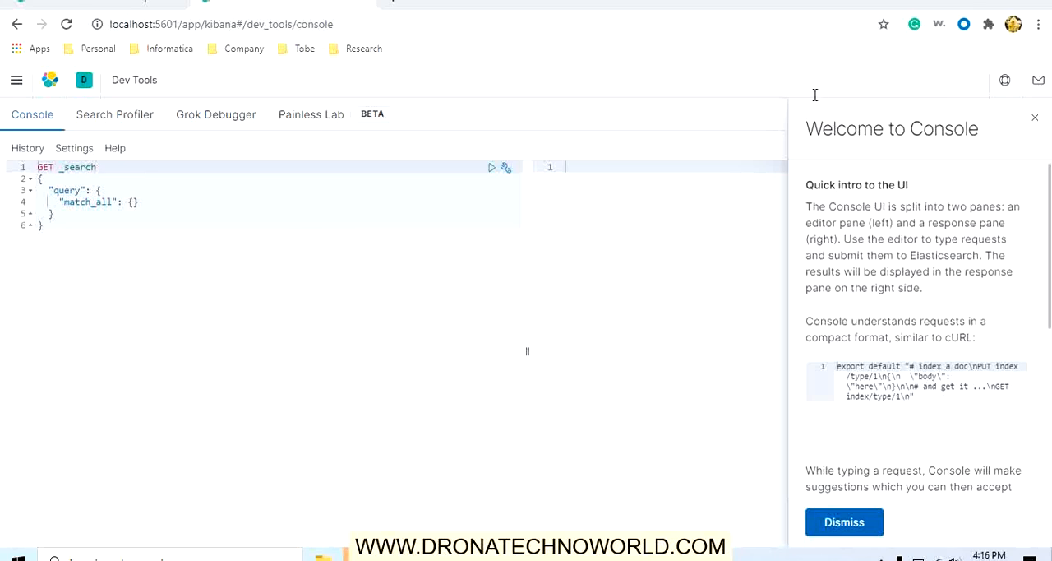
pyautogui.moveTo(963, 148)
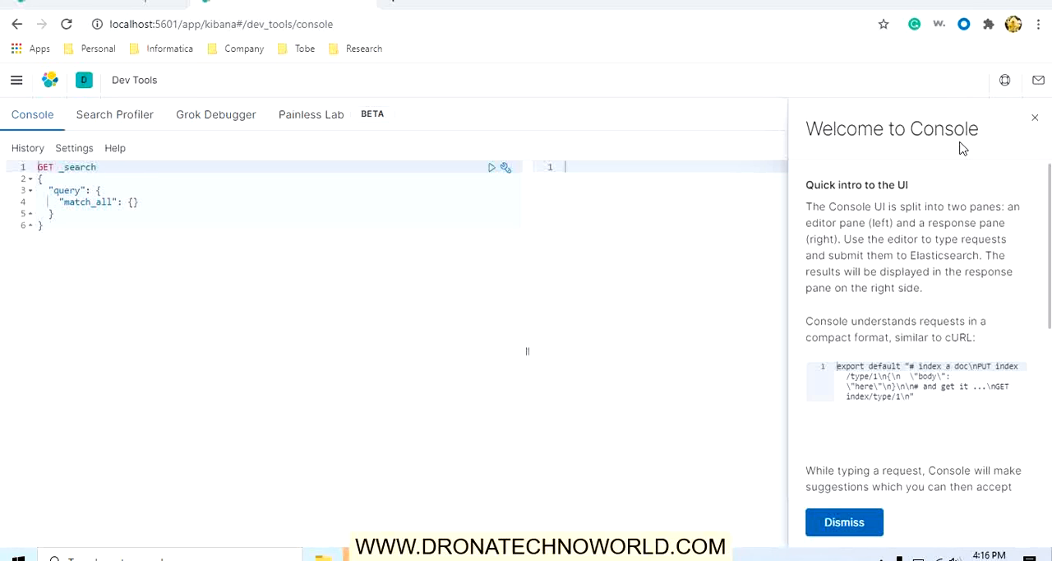
pyautogui.moveTo(355, 260)
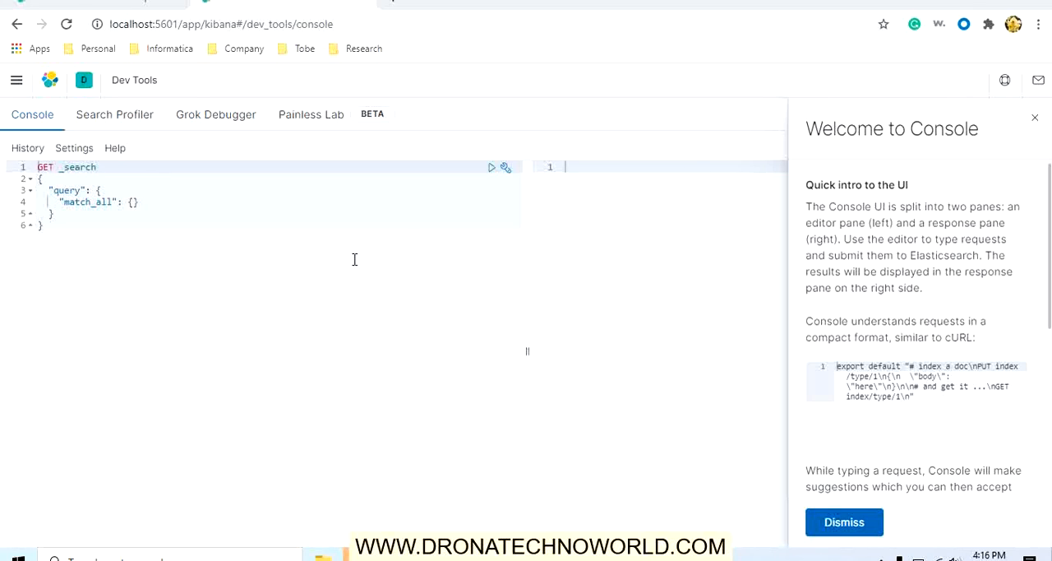
pyautogui.moveTo(109, 243)
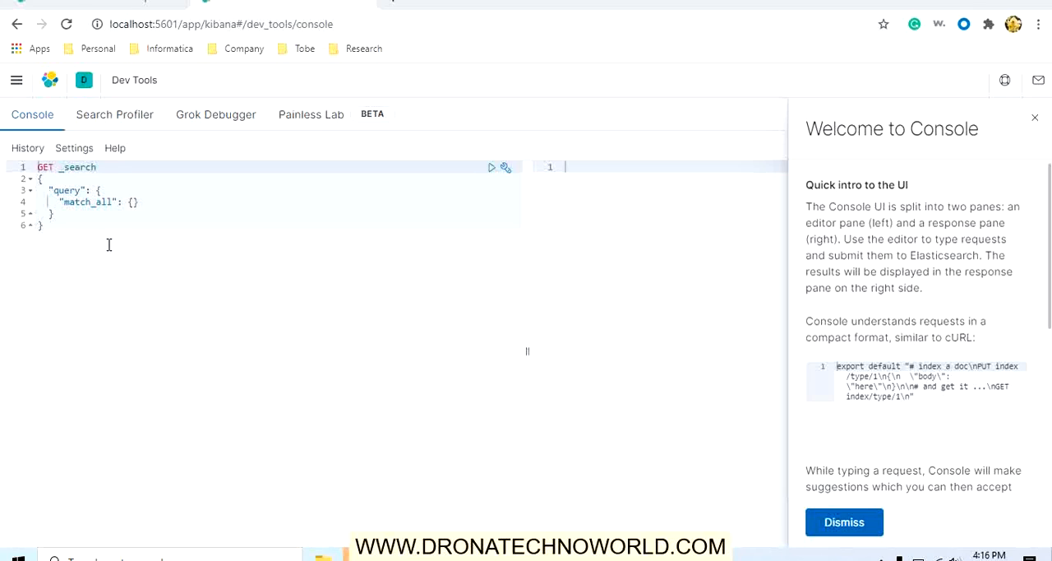
pyautogui.moveTo(586, 211)
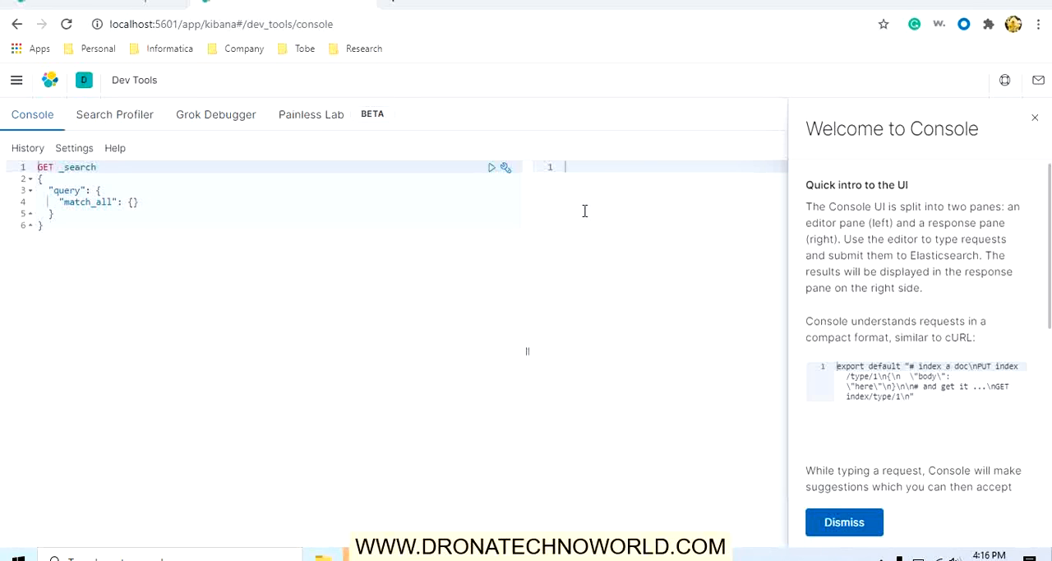
pyautogui.moveTo(619, 220)
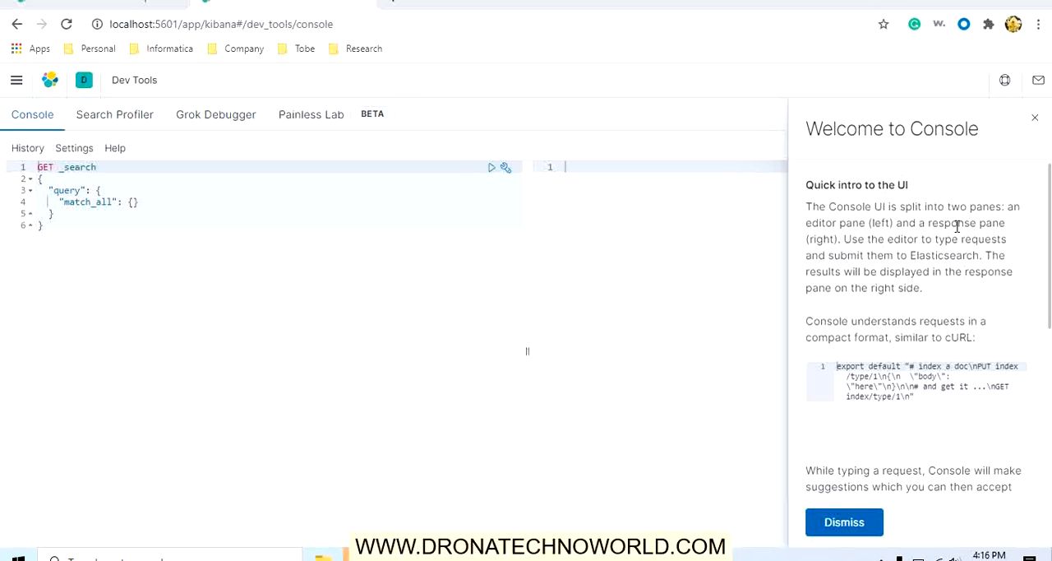
pyautogui.moveTo(486, 359)
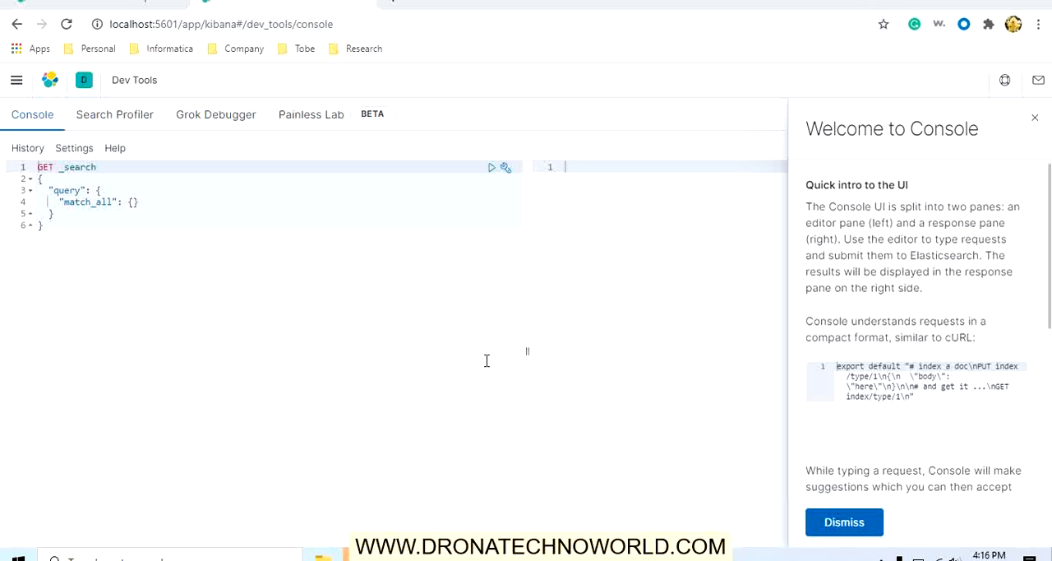
pyautogui.moveTo(491, 168)
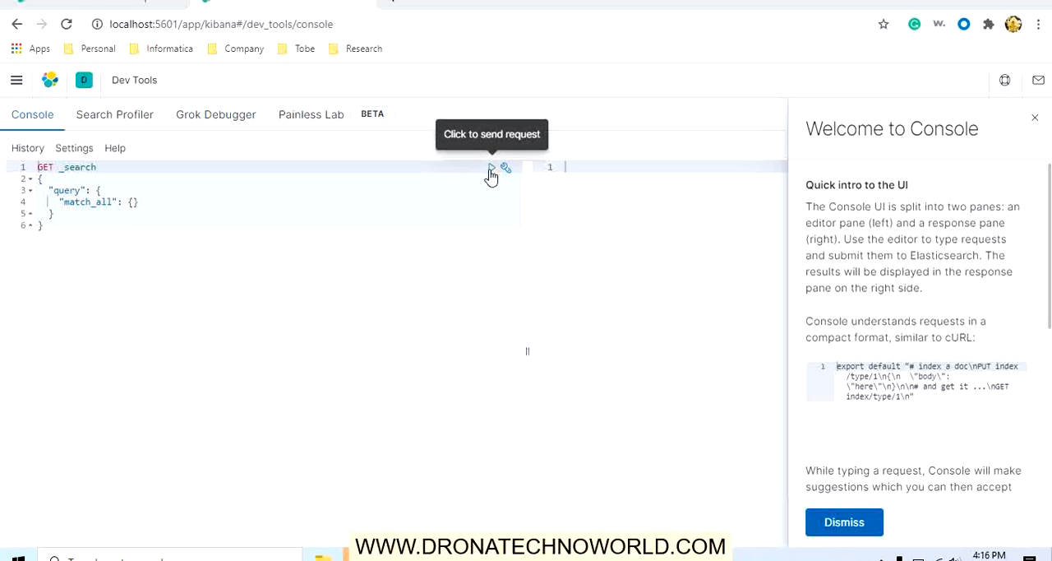
# Send the GET _search match_all request and highlight 'successful' in the 200 OK response.
pyautogui.click(491, 170)
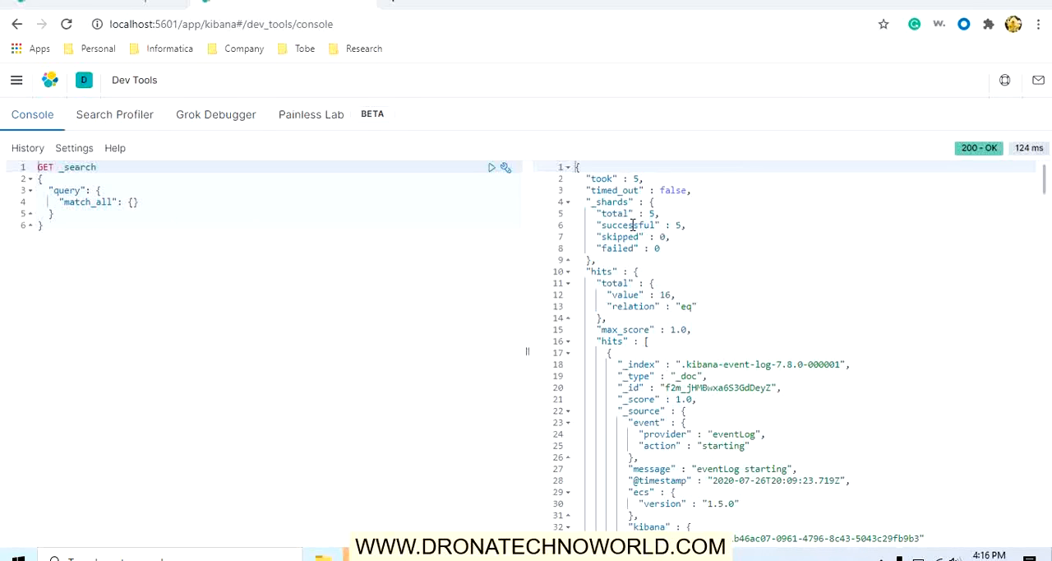
pyautogui.doubleClick(628, 224)
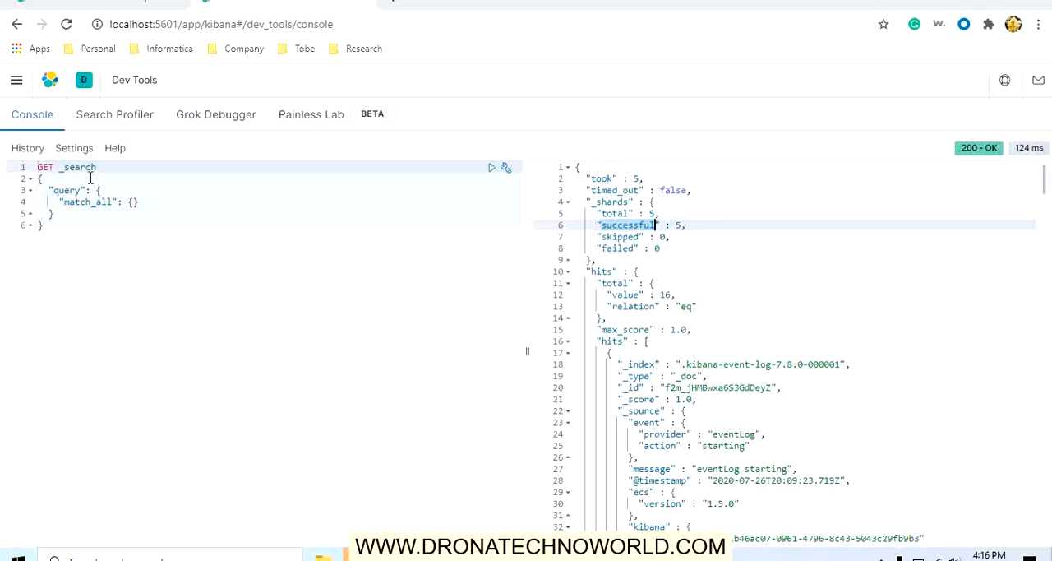
# Expand the Security, Observability and Kibana navigation sections to list their apps.
pyautogui.click(16, 81)
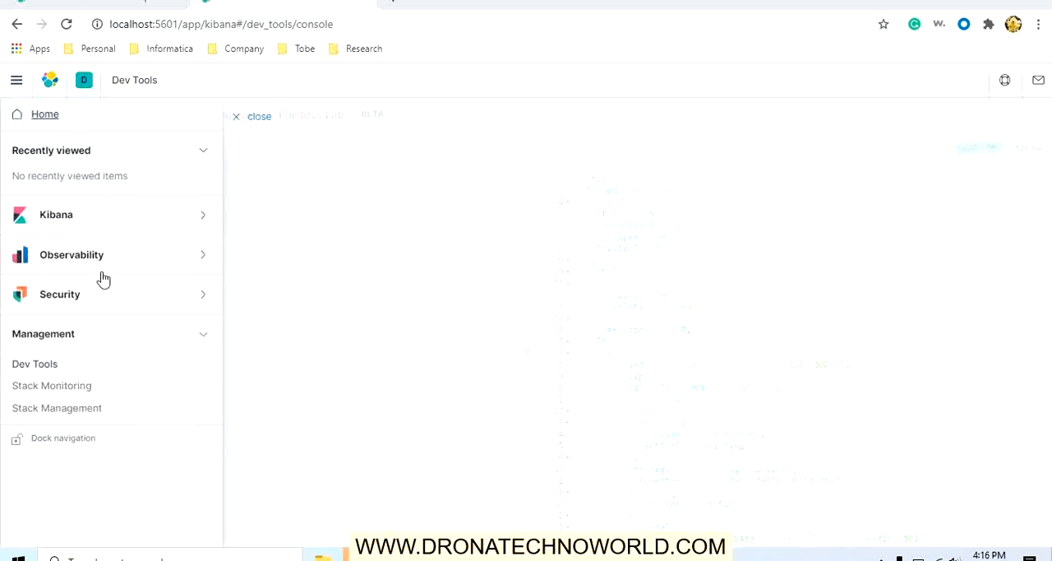
pyautogui.moveTo(51, 387)
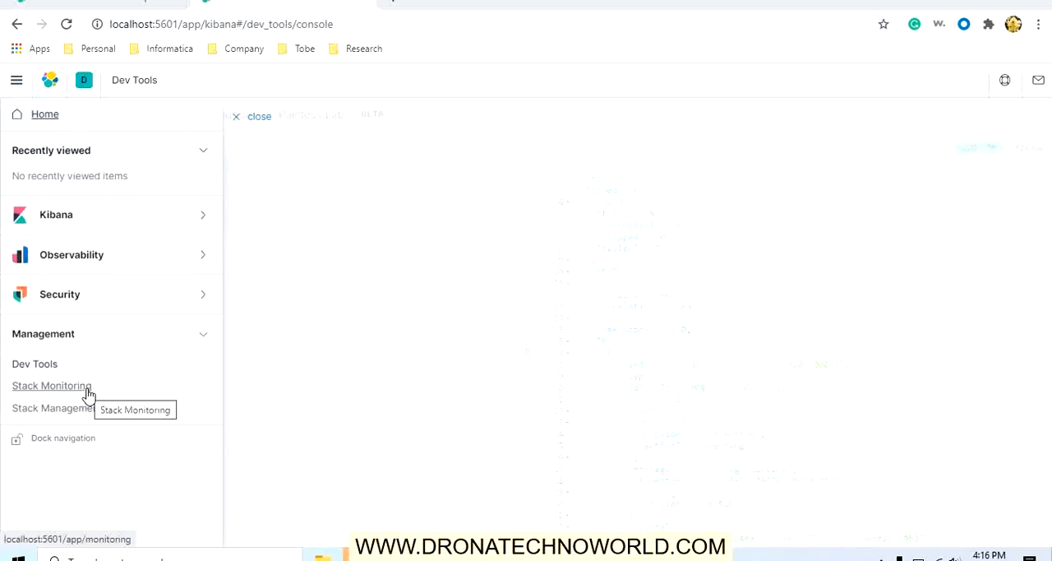
pyautogui.moveTo(56, 408)
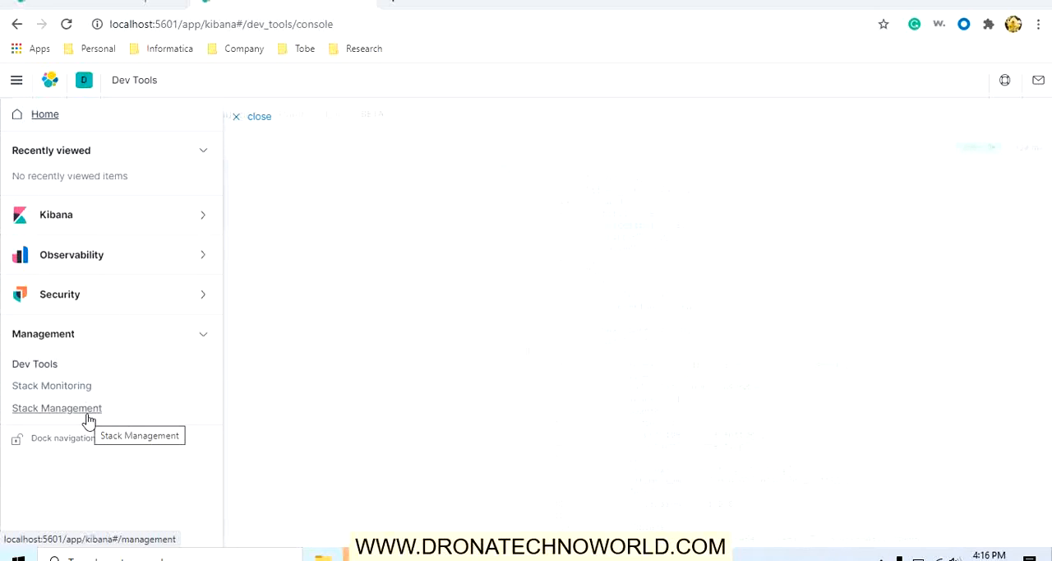
pyautogui.moveTo(194, 283)
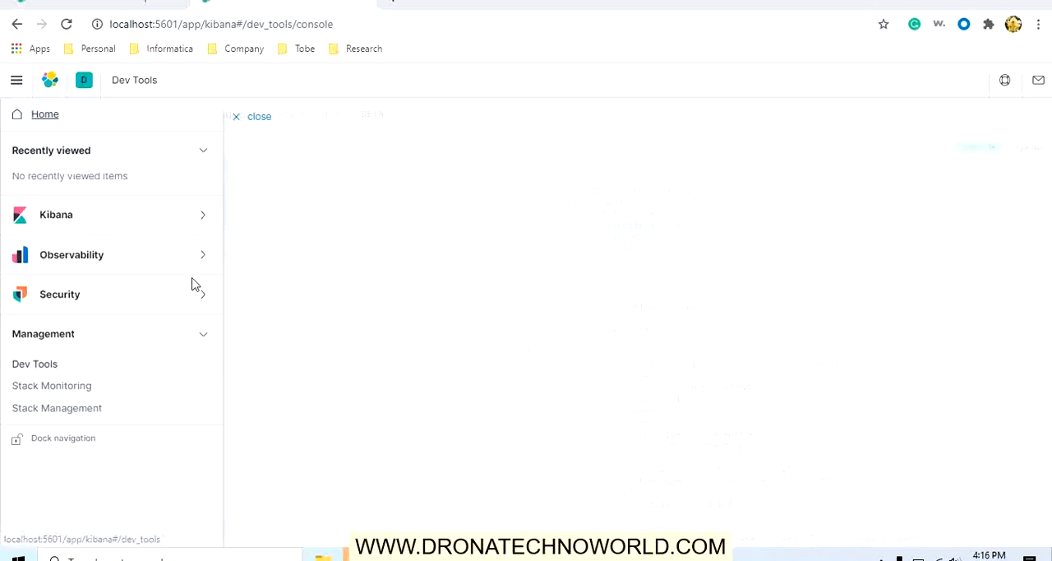
pyautogui.click(59, 293)
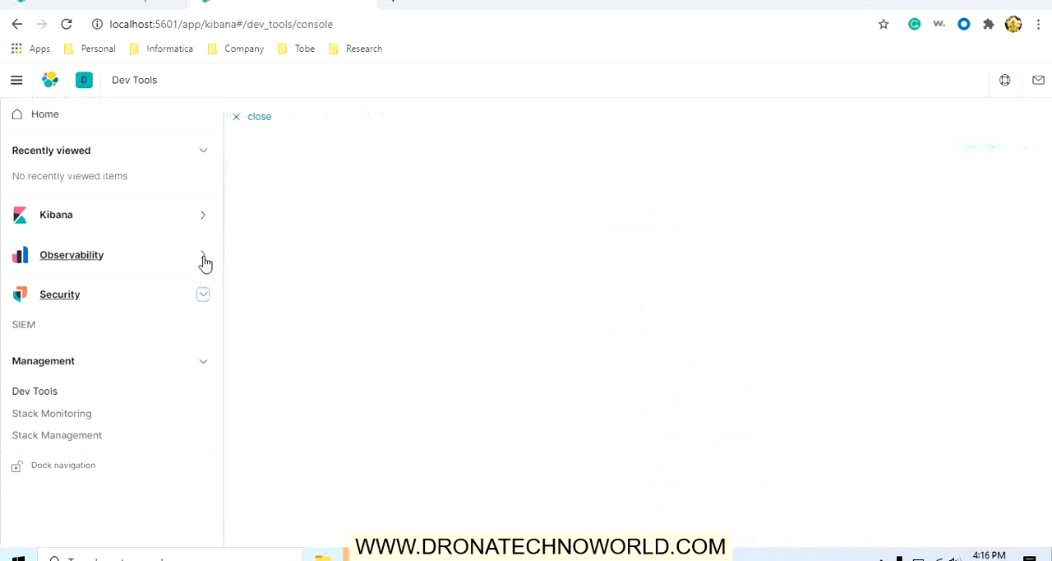
pyautogui.click(193, 254)
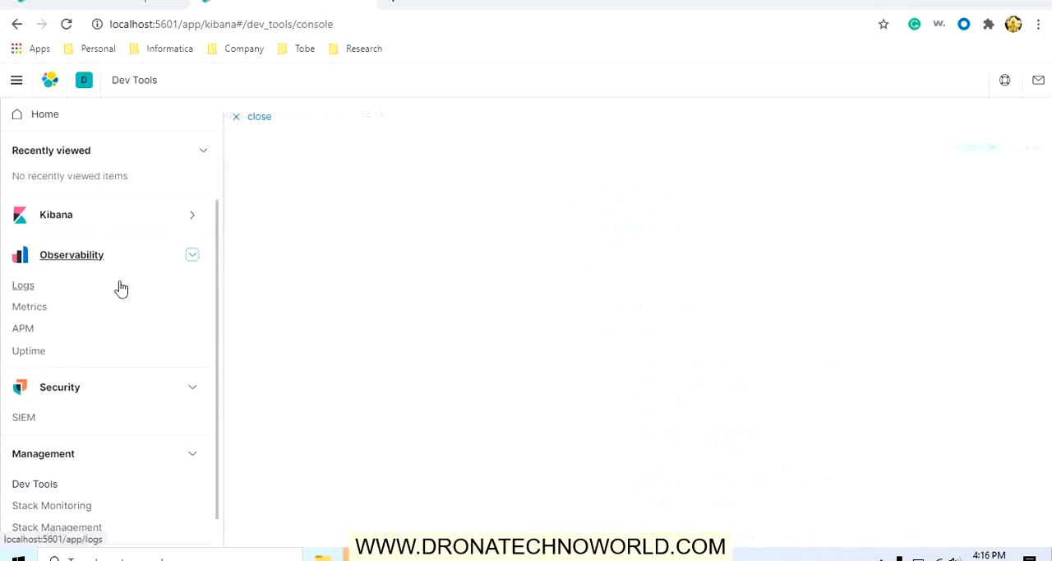
pyautogui.moveTo(82, 339)
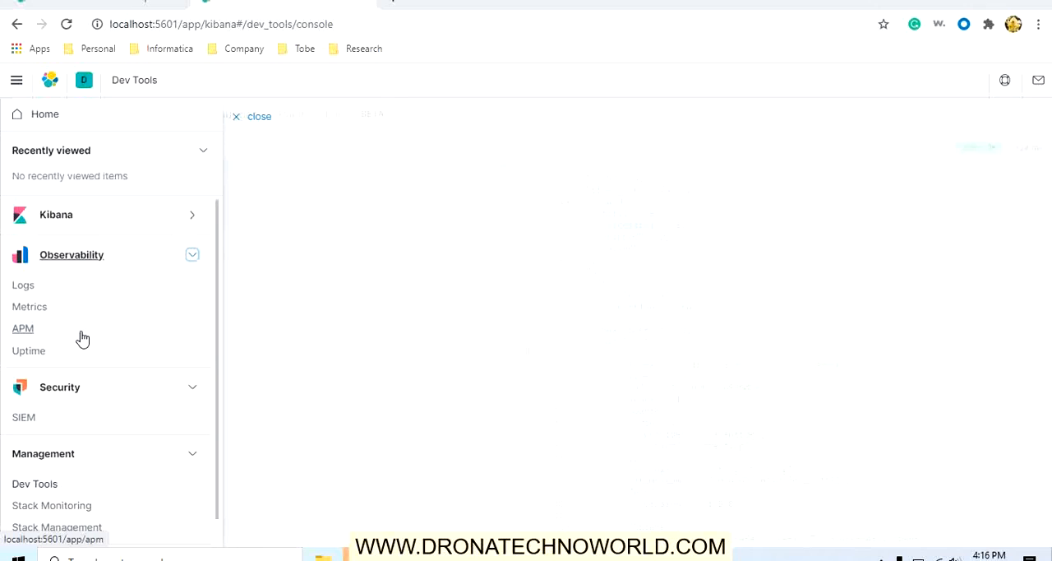
pyautogui.moveTo(112, 319)
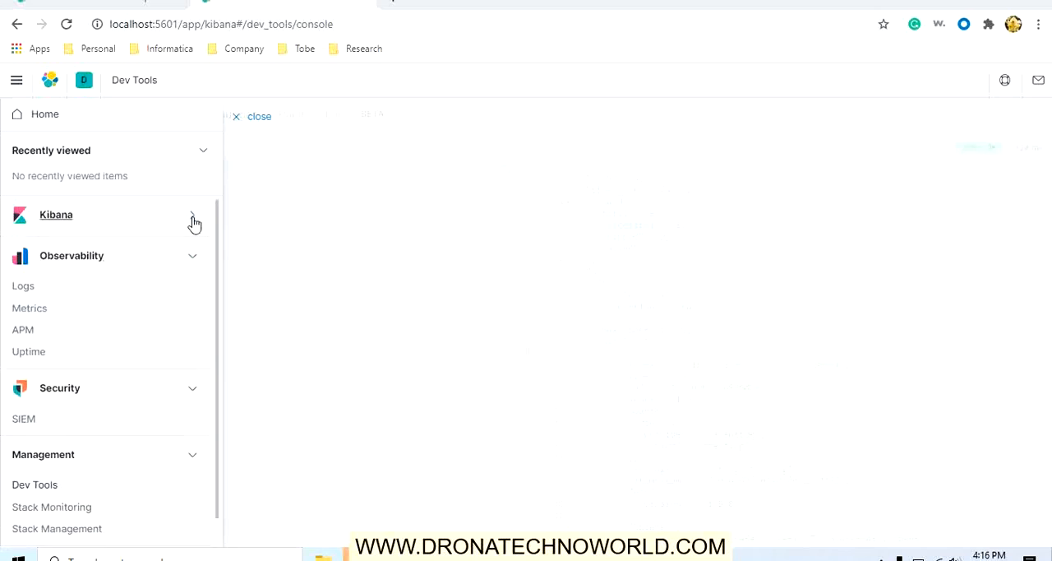
pyautogui.click(193, 213)
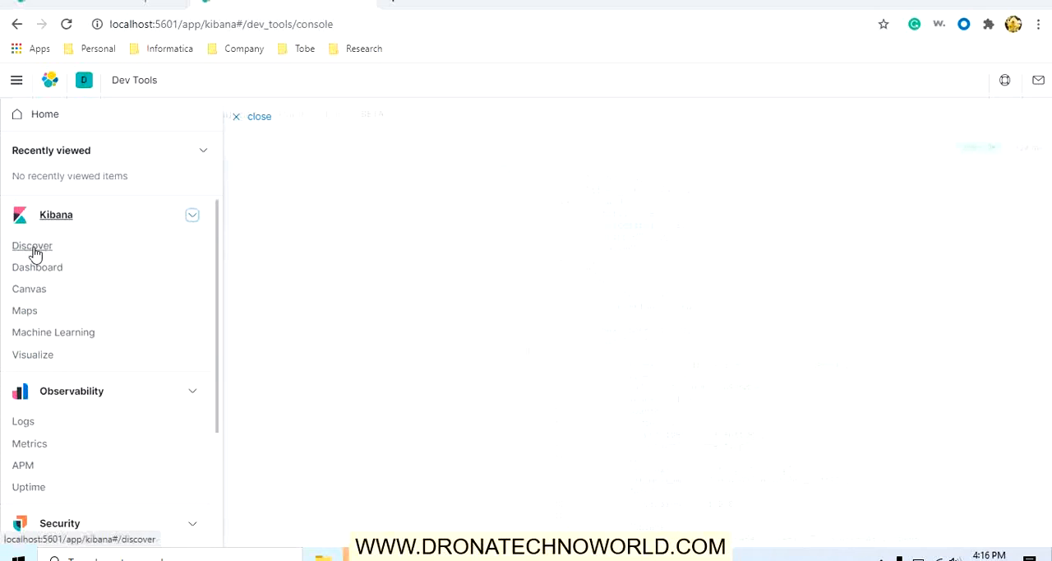
pyautogui.moveTo(30, 292)
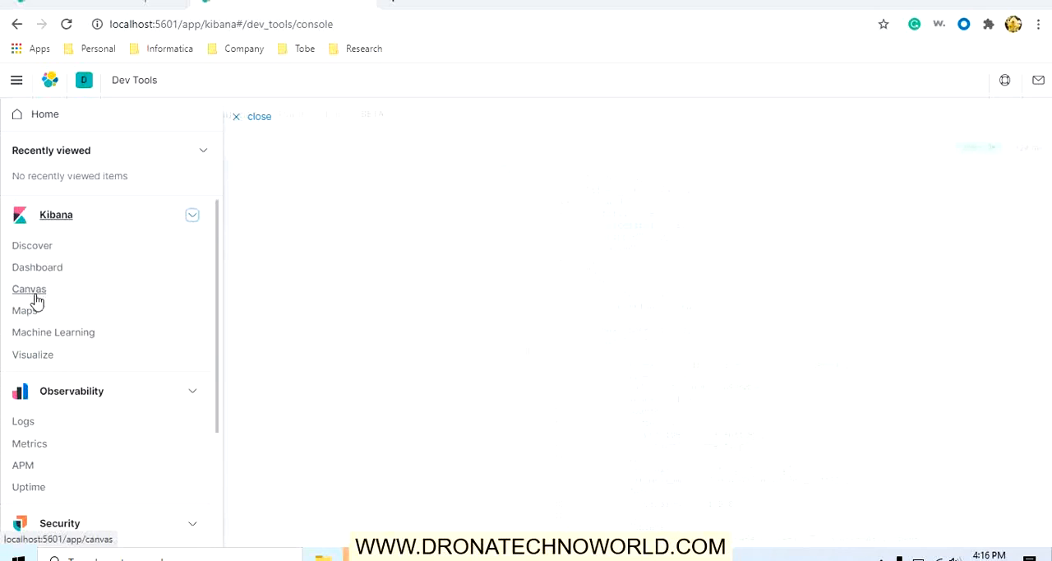
pyautogui.moveTo(32, 355)
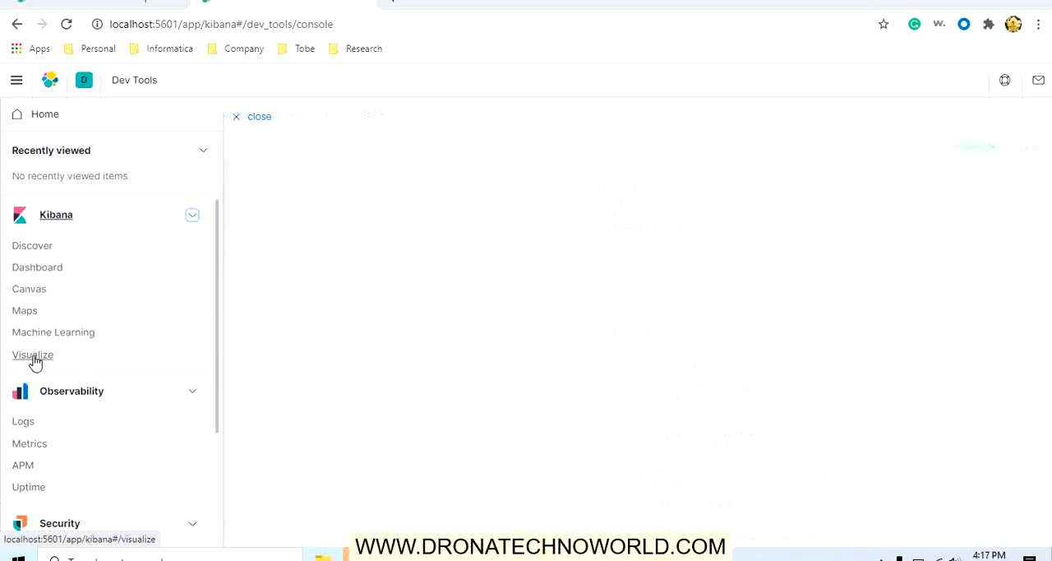
pyautogui.moveTo(96, 304)
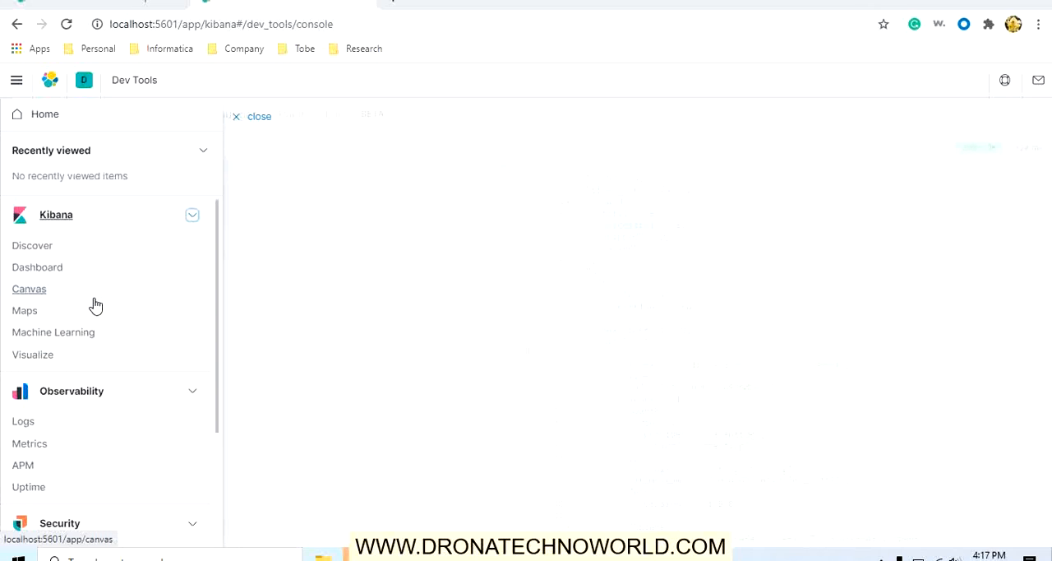